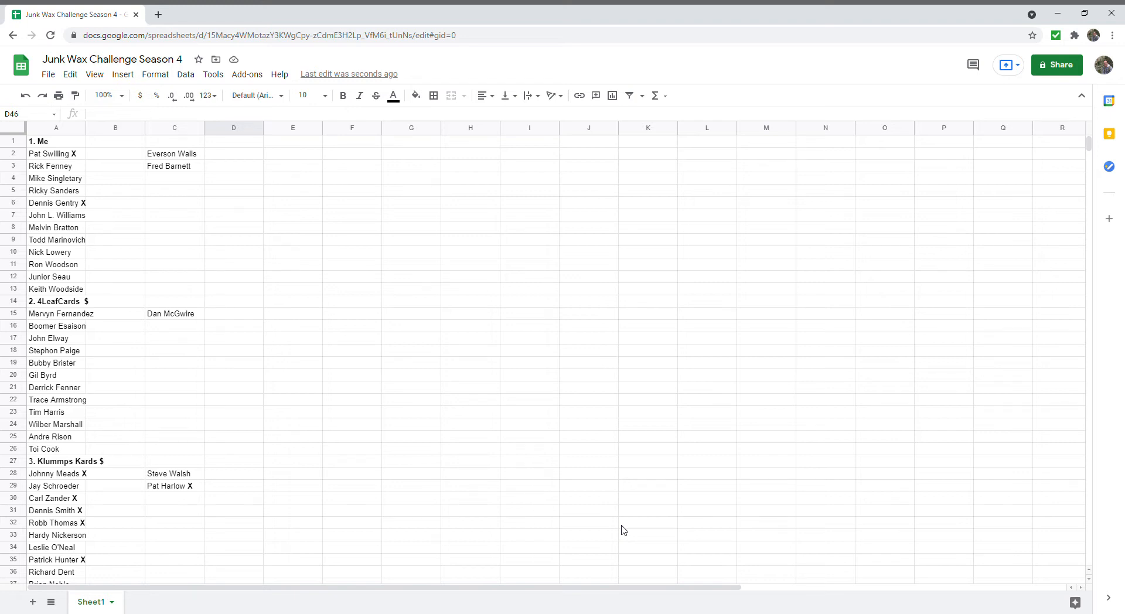
mouse_move(242, 160)
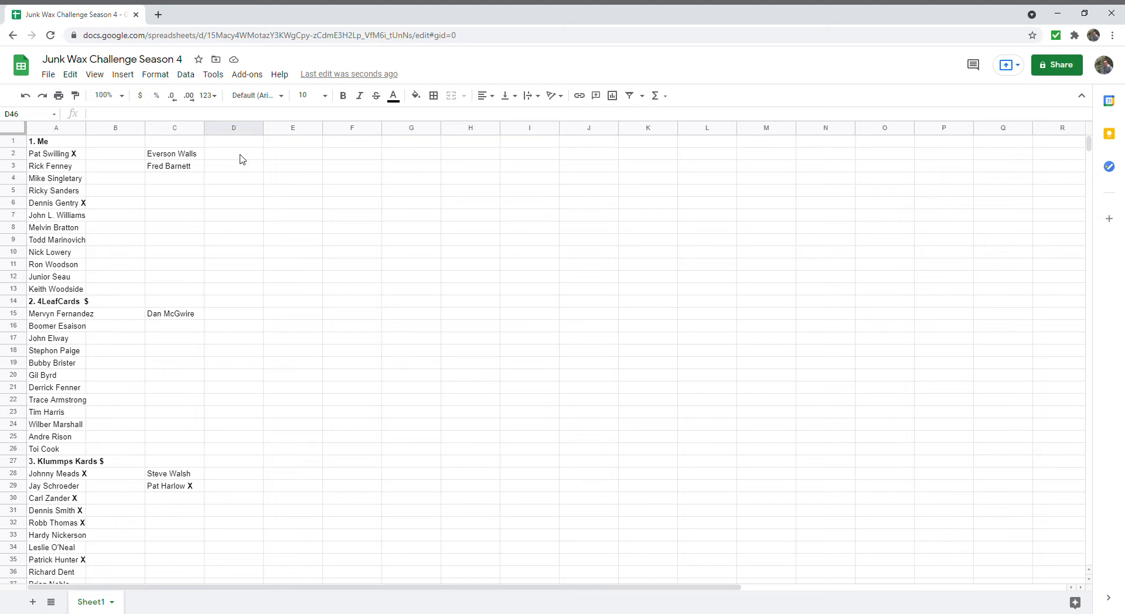
mouse_move(221, 199)
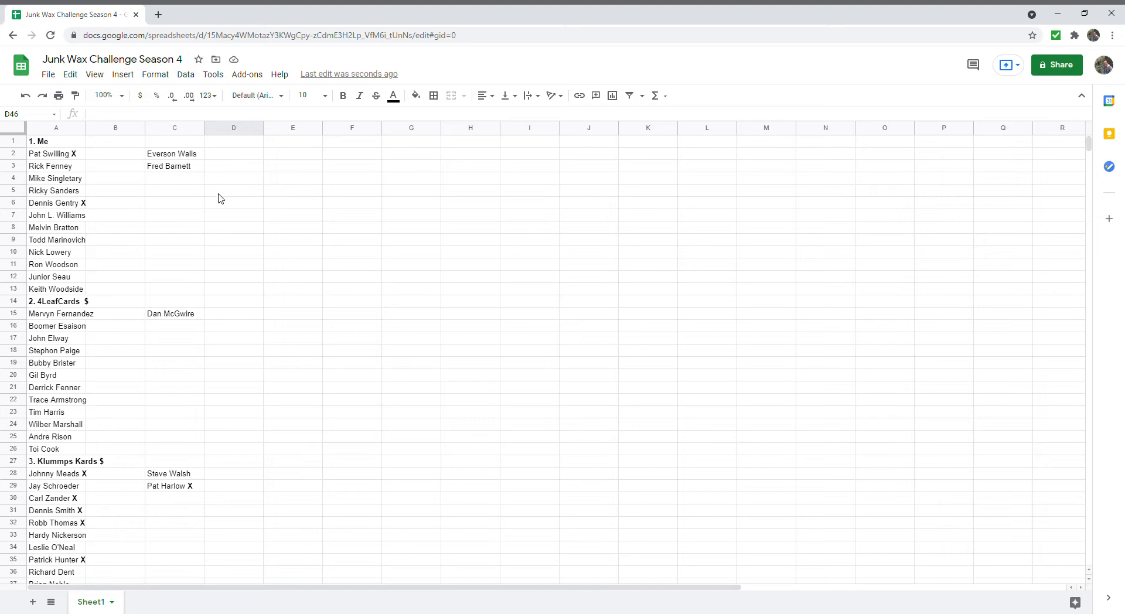
mouse_move(174, 186)
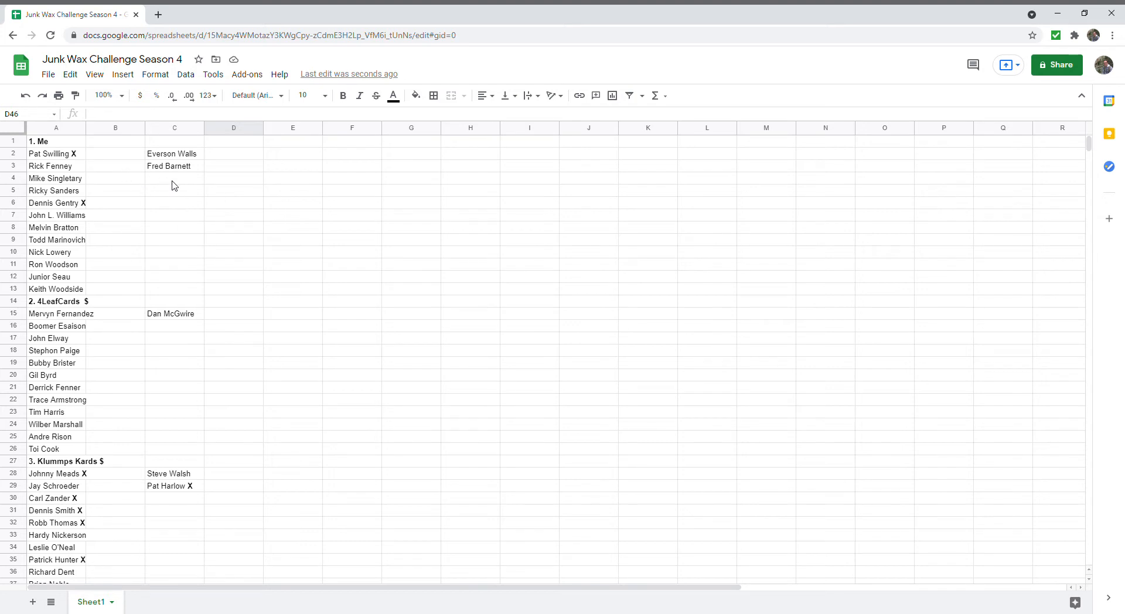
mouse_move(140, 186)
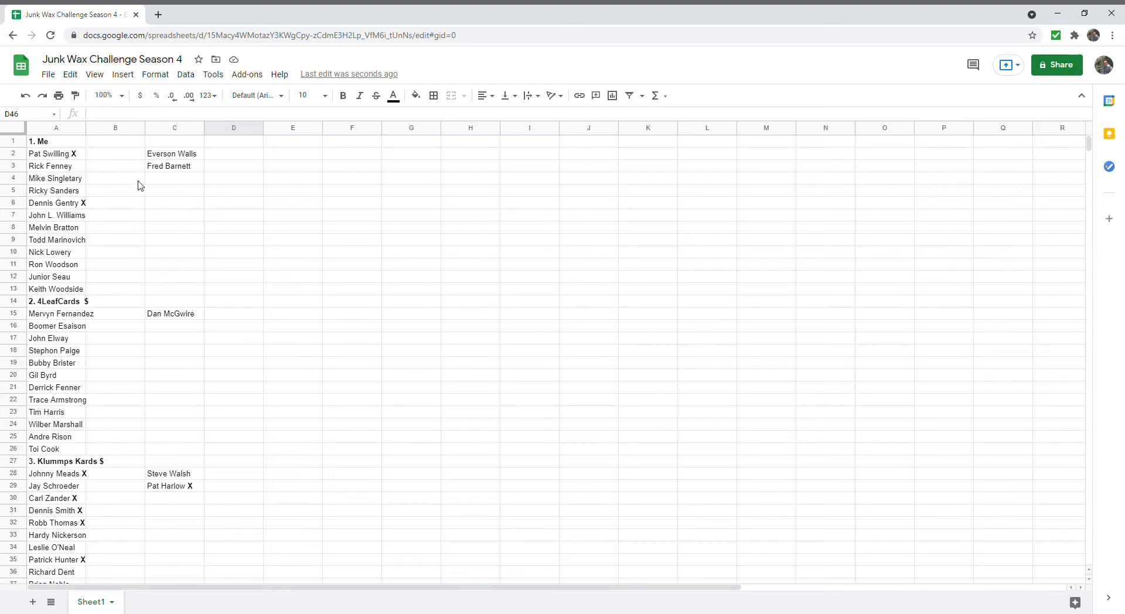
mouse_move(76, 158)
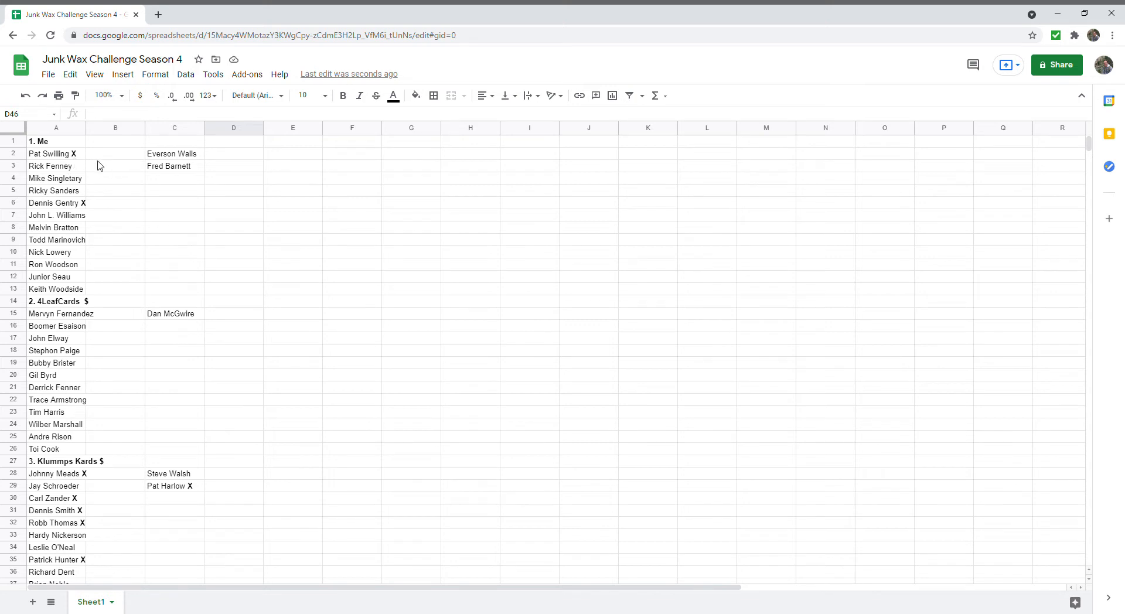
- Enter a point total of 2 in C13 for the first participant, Me
click(56, 141)
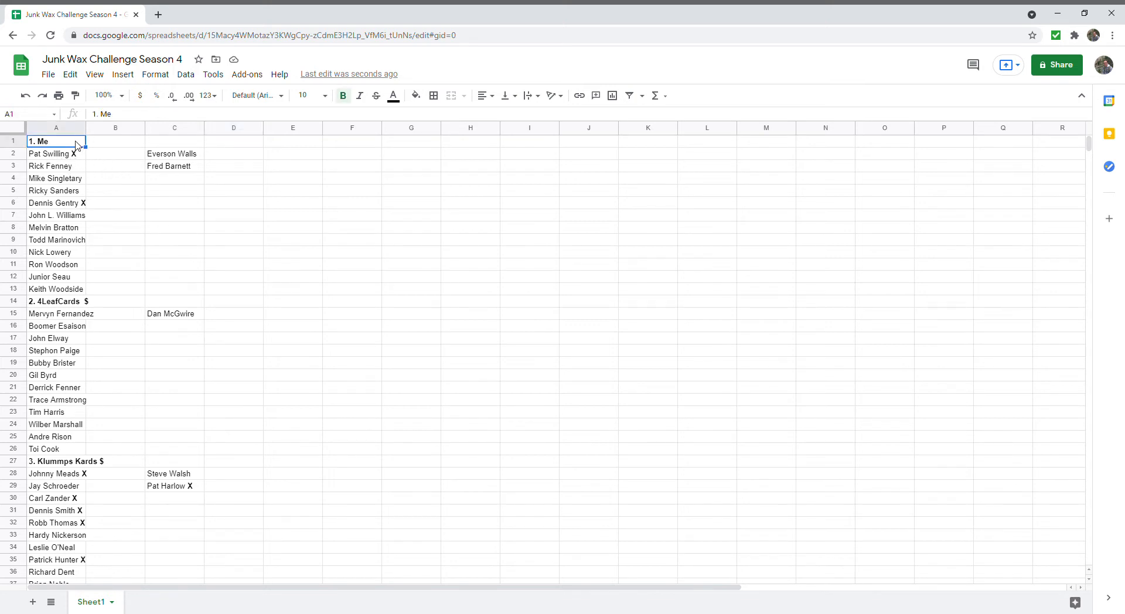
mouse_move(82, 161)
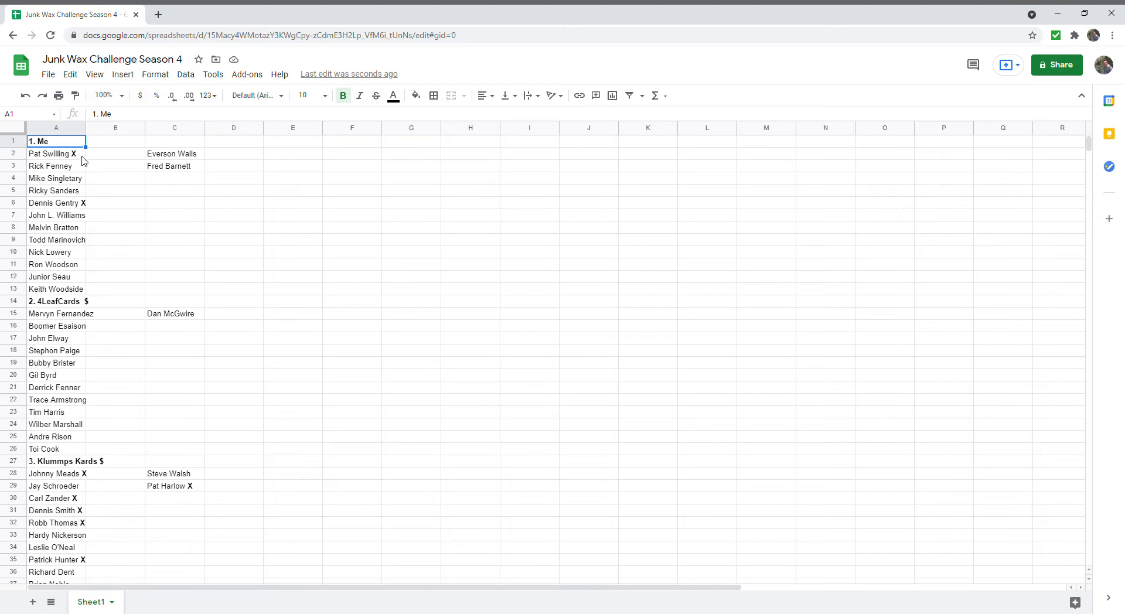
mouse_move(102, 169)
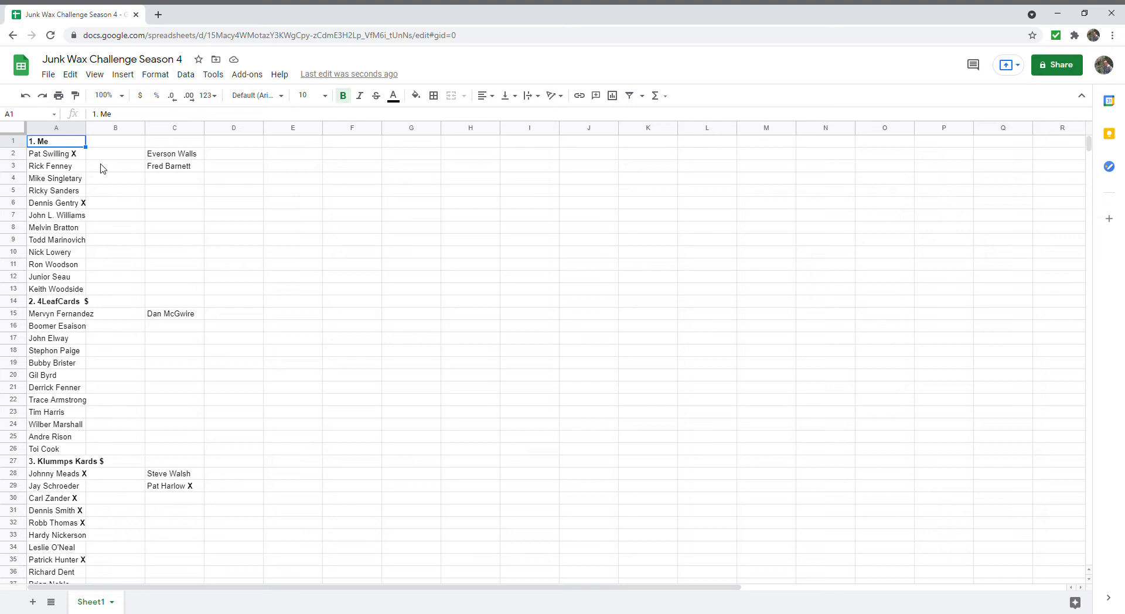
mouse_move(77, 156)
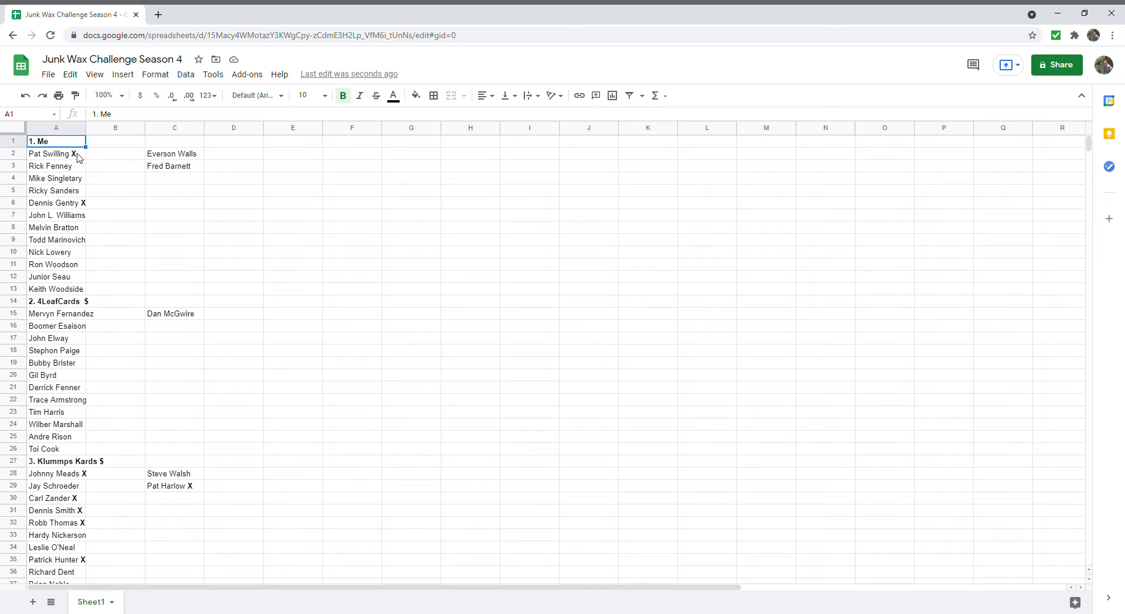
mouse_move(155, 221)
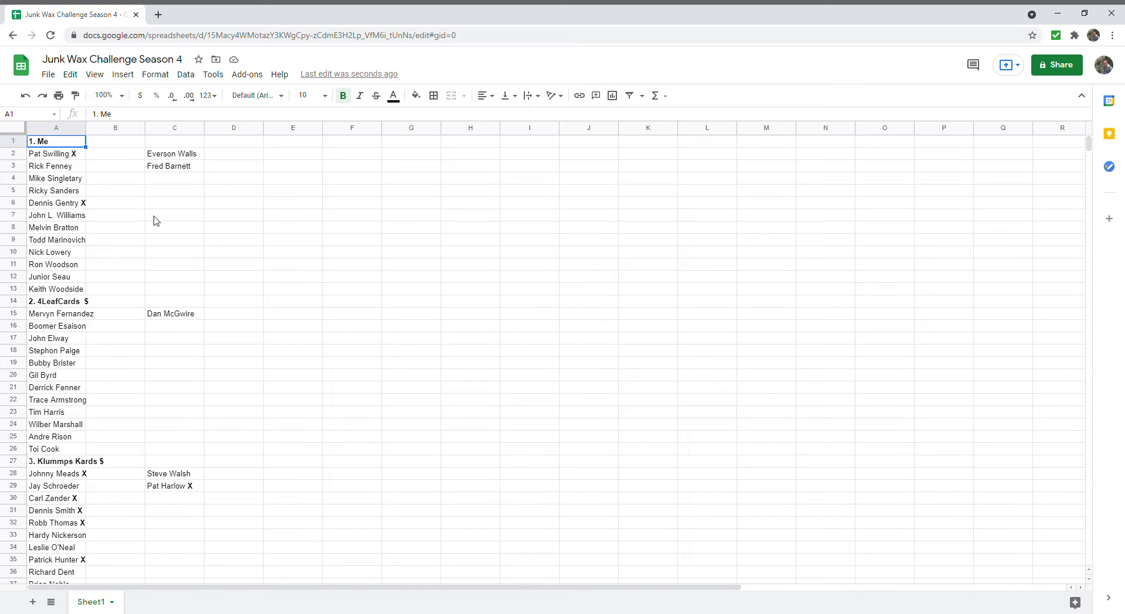
click(174, 289)
text(2)
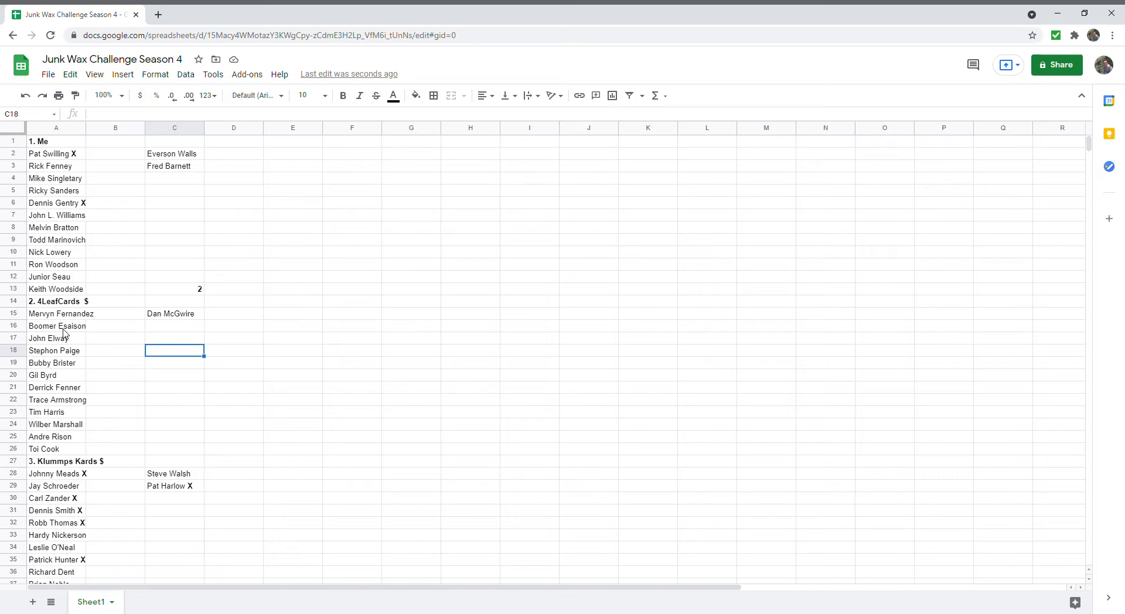
mouse_move(85, 344)
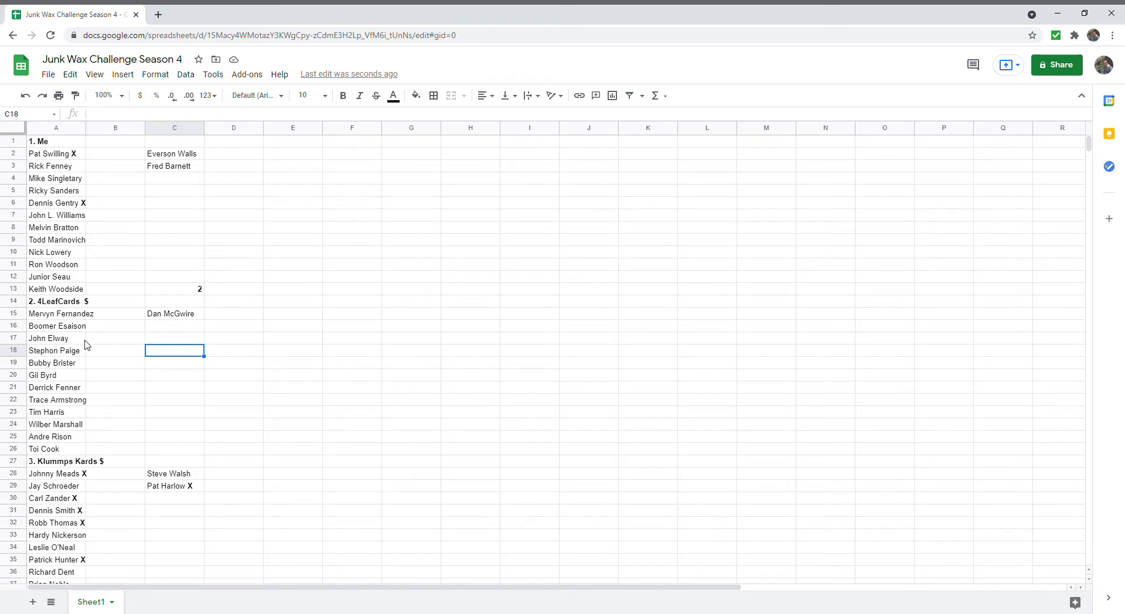
scroll(down, 3)
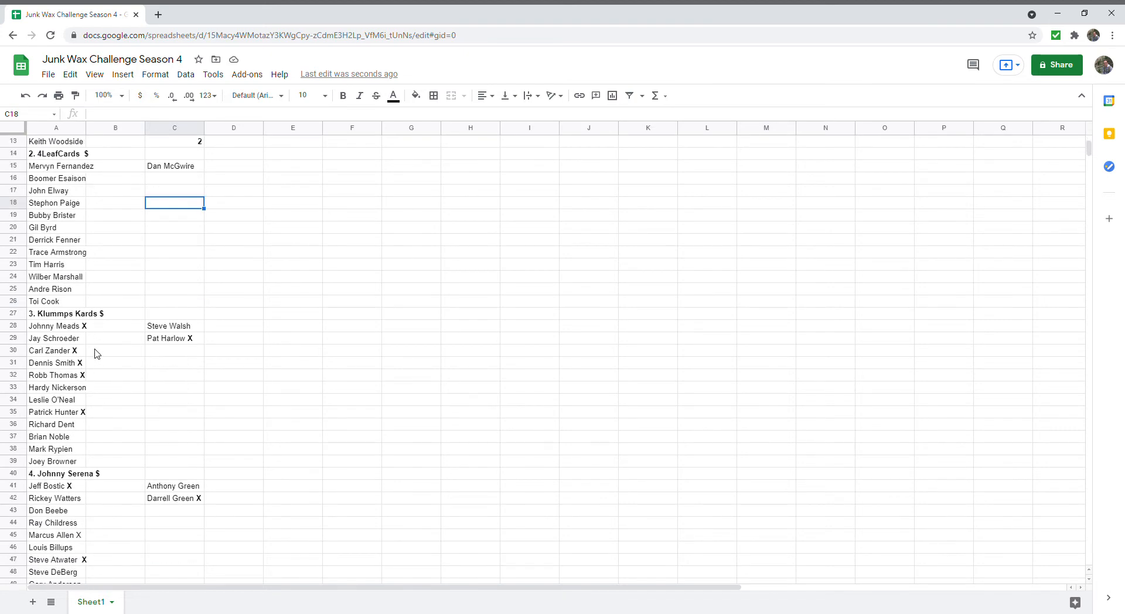
scroll(down, 3)
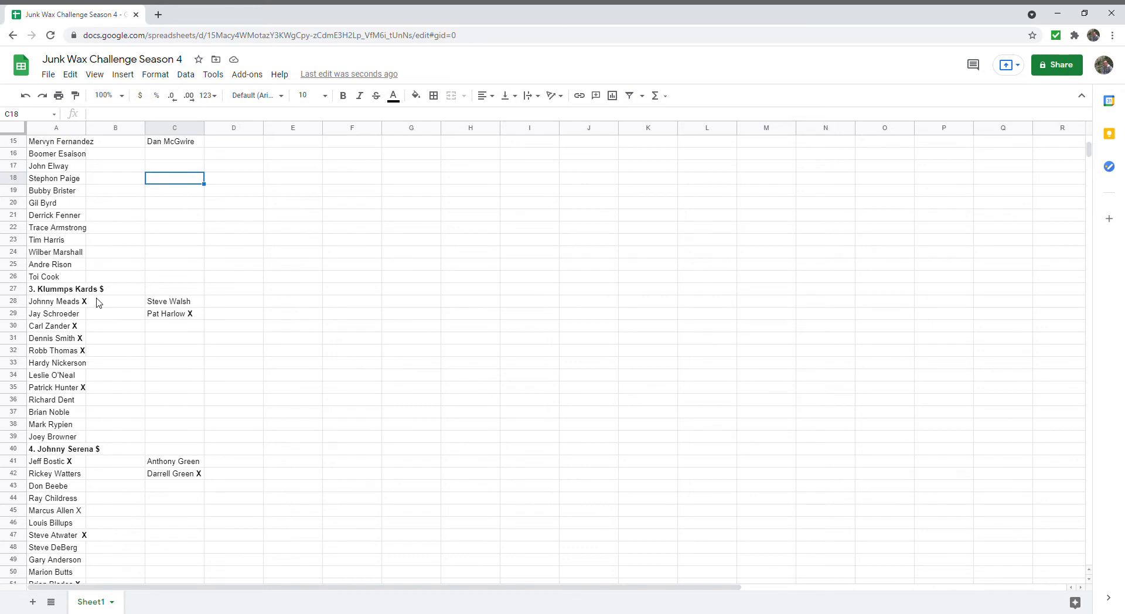
mouse_move(77, 336)
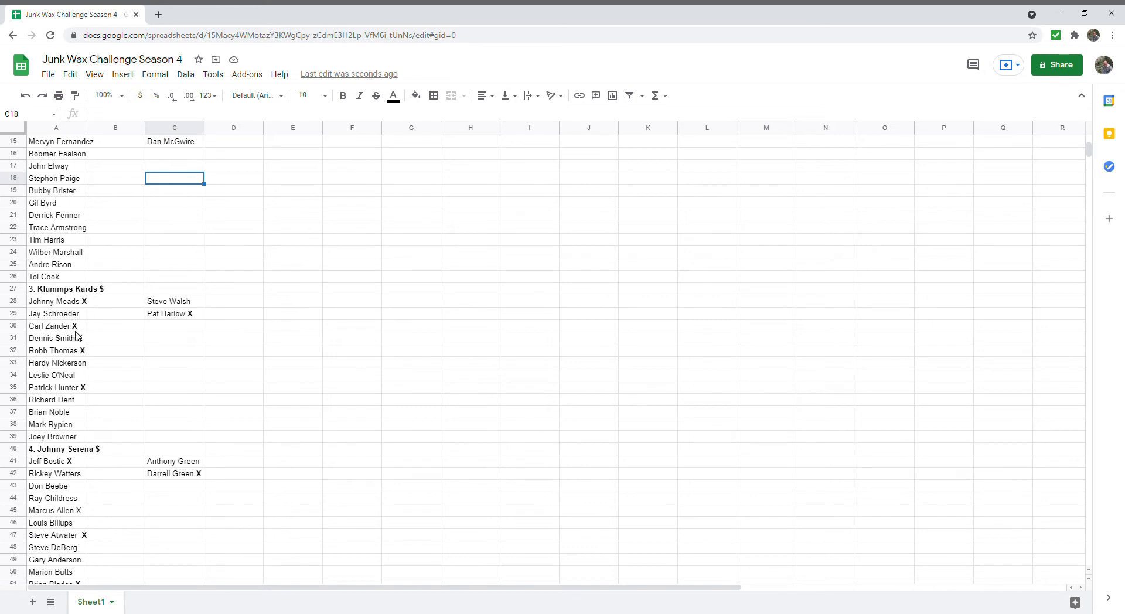
mouse_move(186, 436)
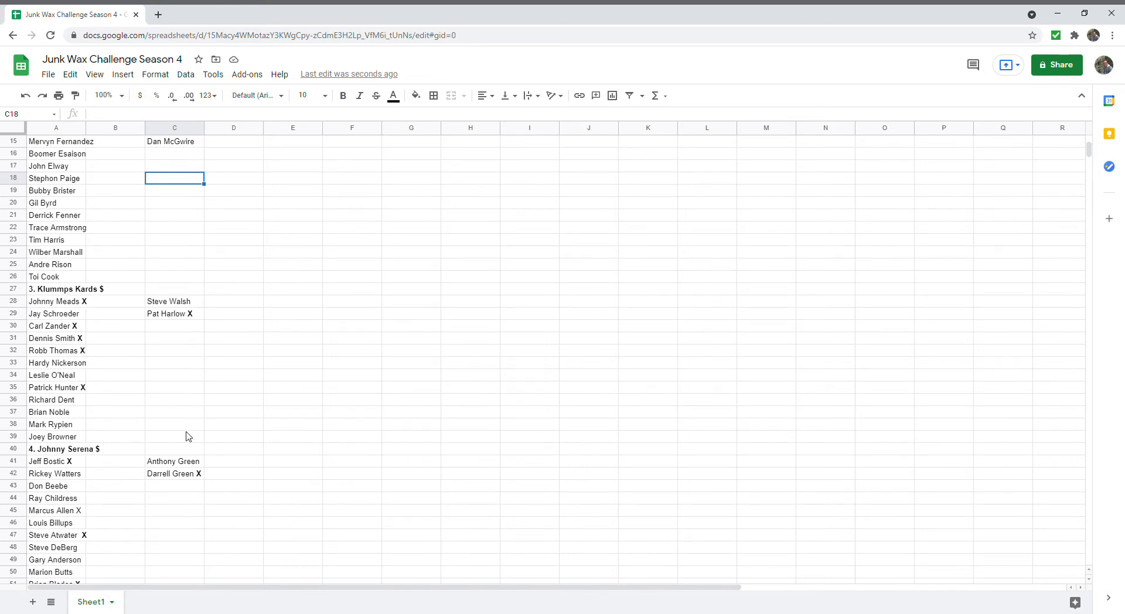
- Enter a point total of 6 in C39 for Klummps Kards
click(174, 436)
text(6)
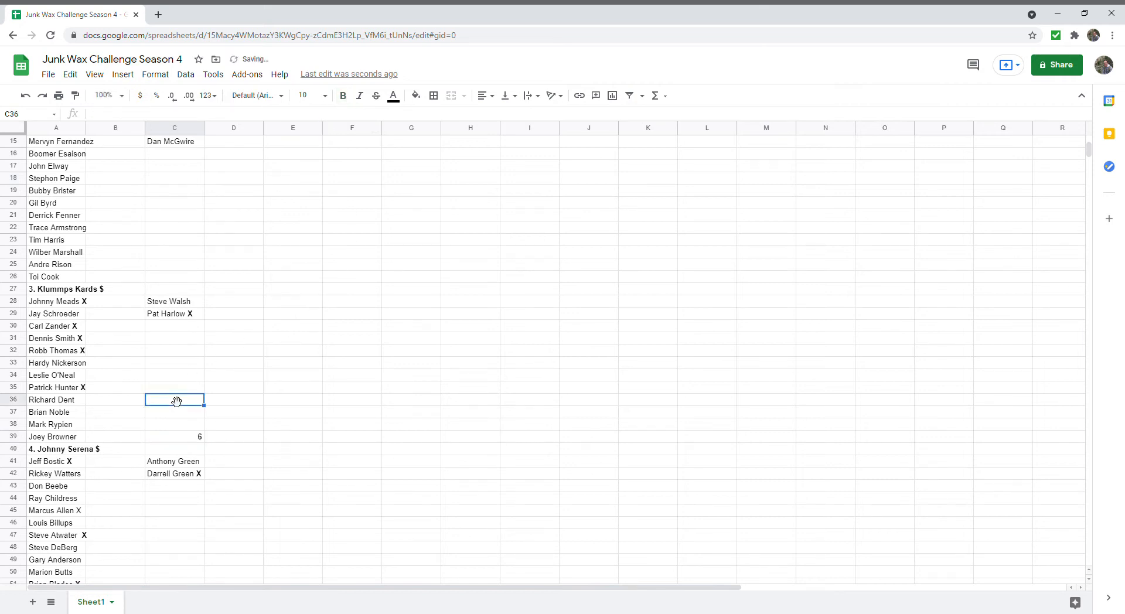
mouse_move(209, 392)
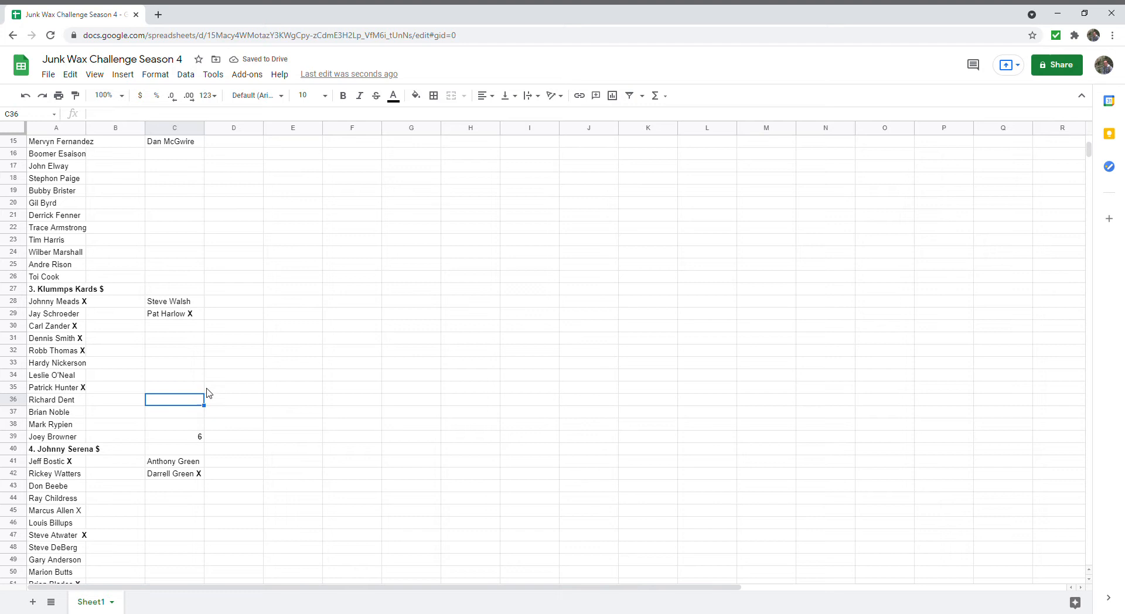
mouse_move(85, 326)
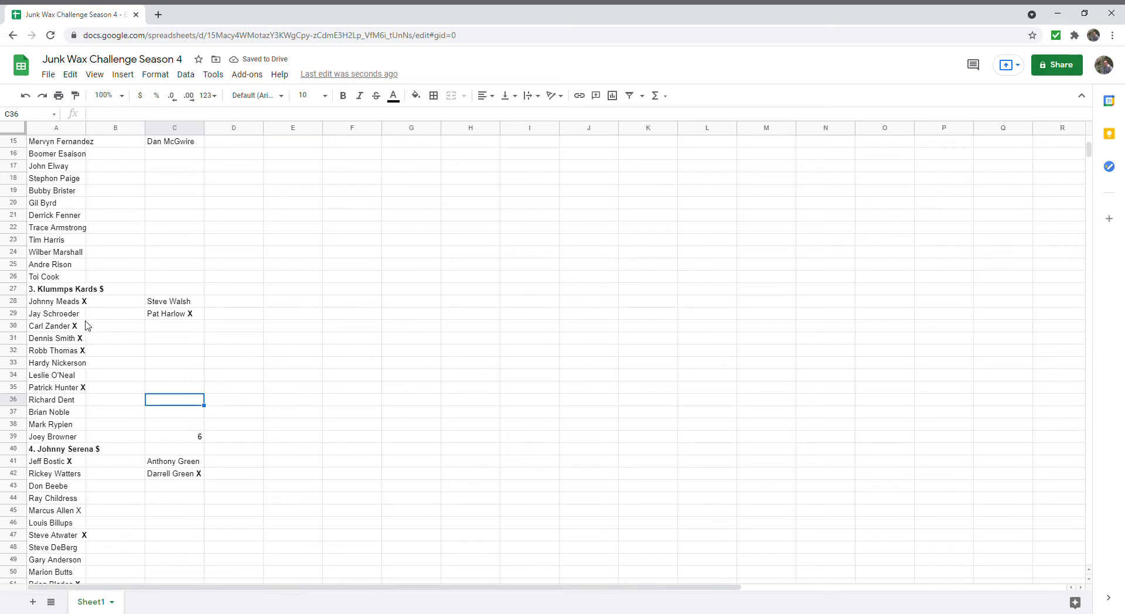
mouse_move(89, 388)
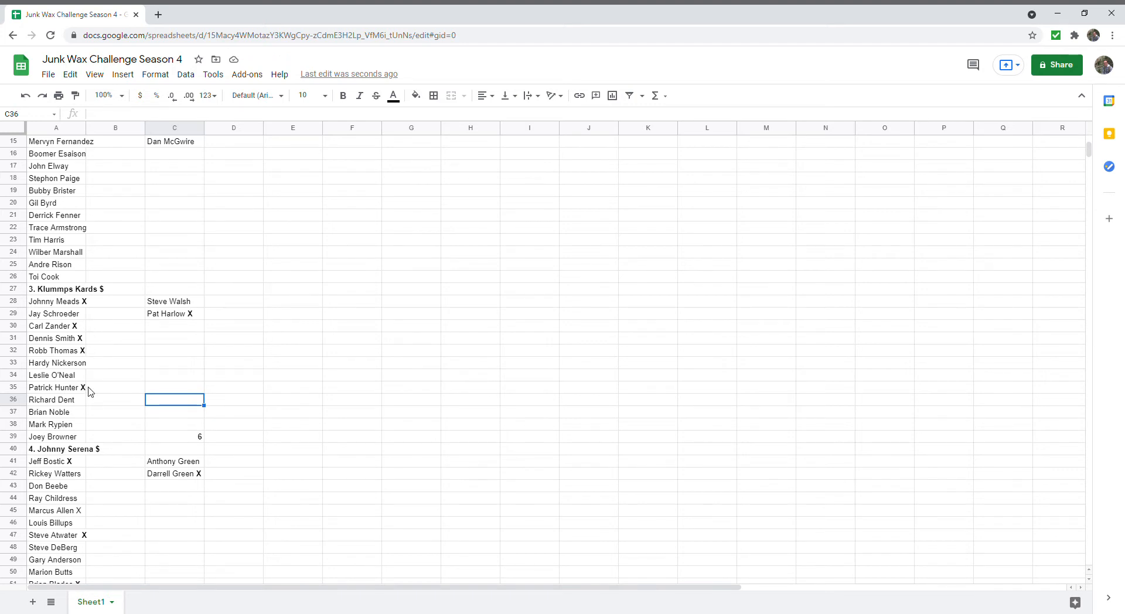
mouse_move(119, 400)
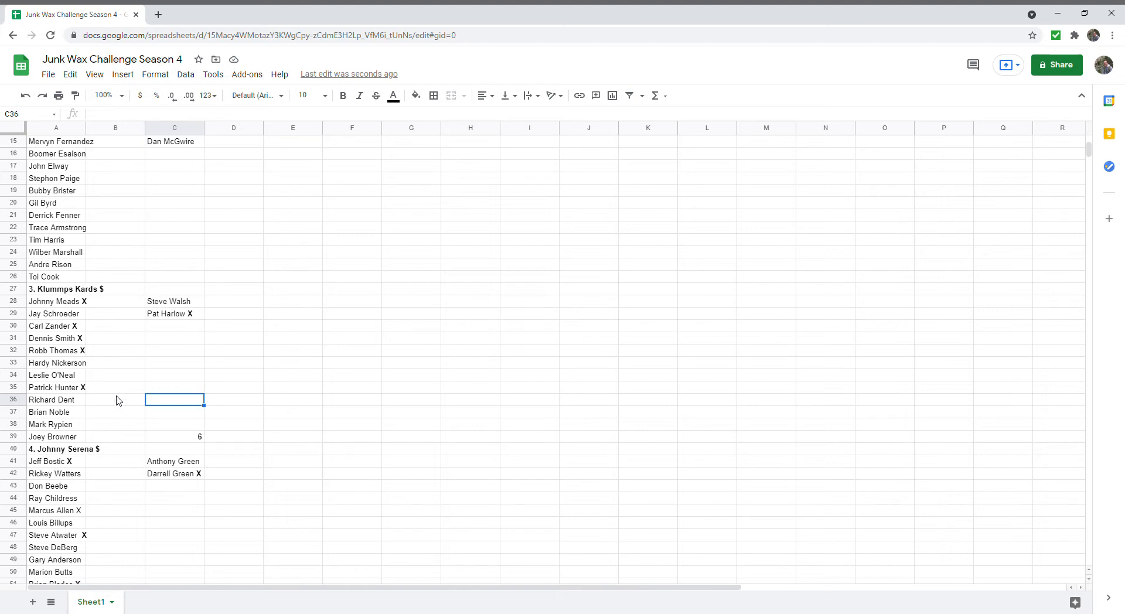
scroll(down, 3)
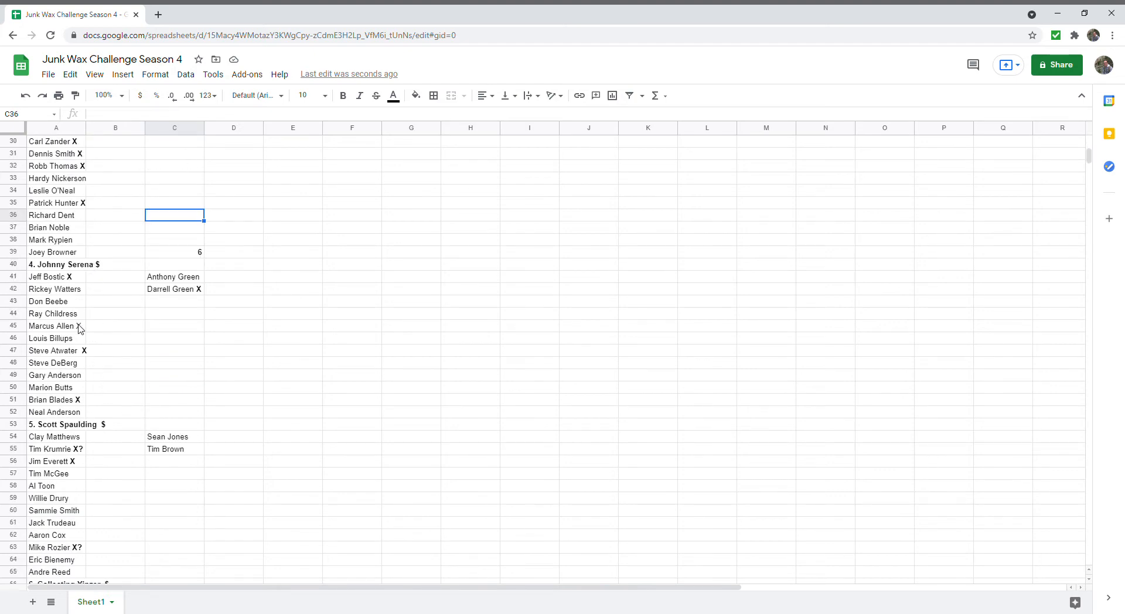
click(56, 326)
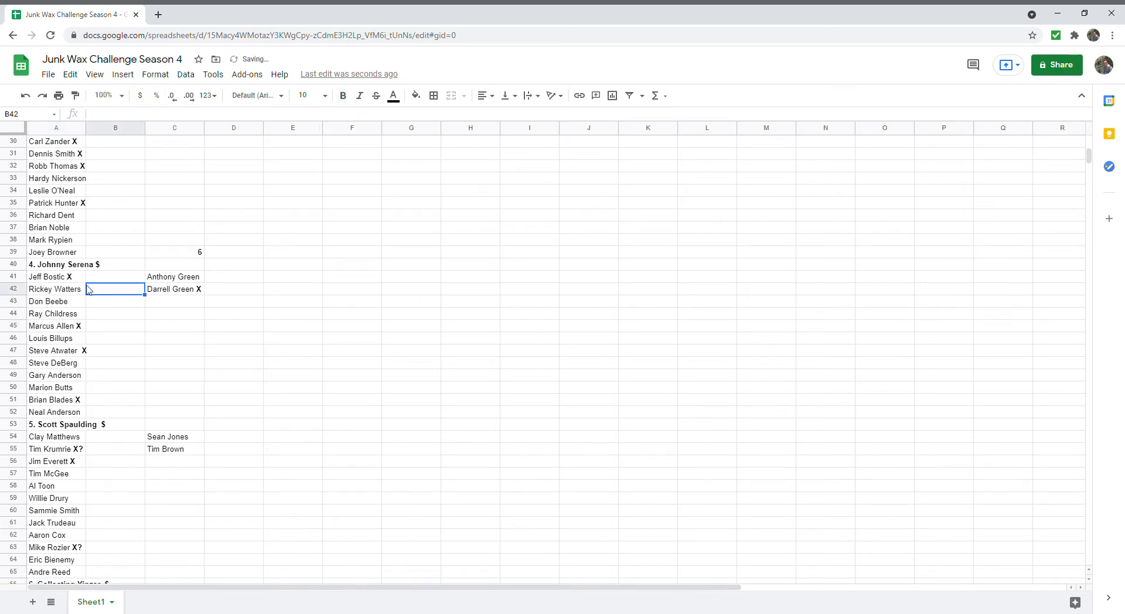
click(173, 411)
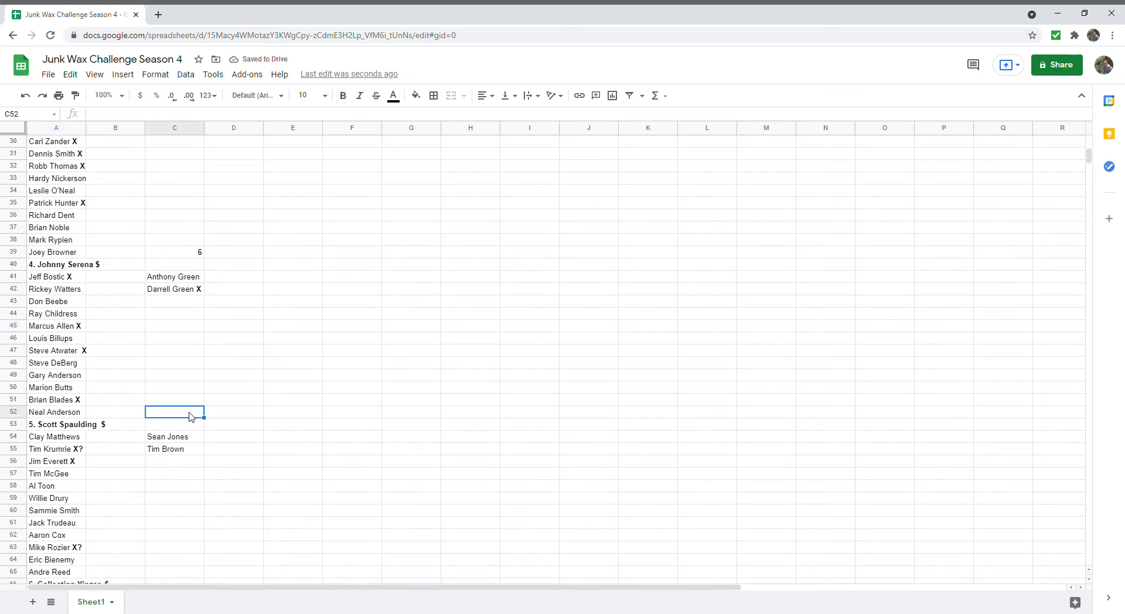
text(5)
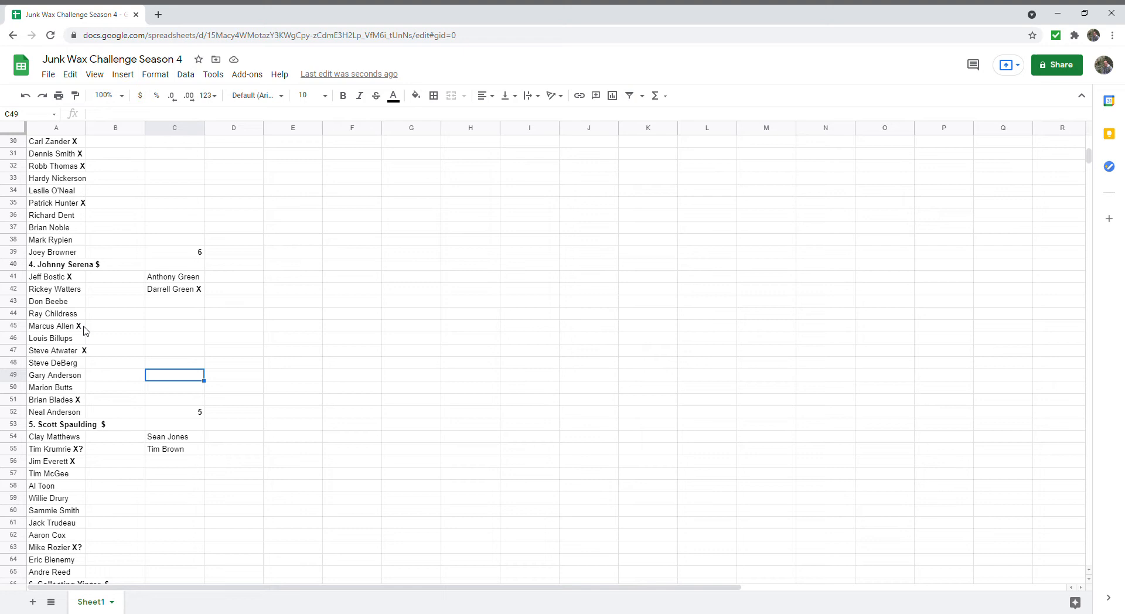
mouse_move(158, 338)
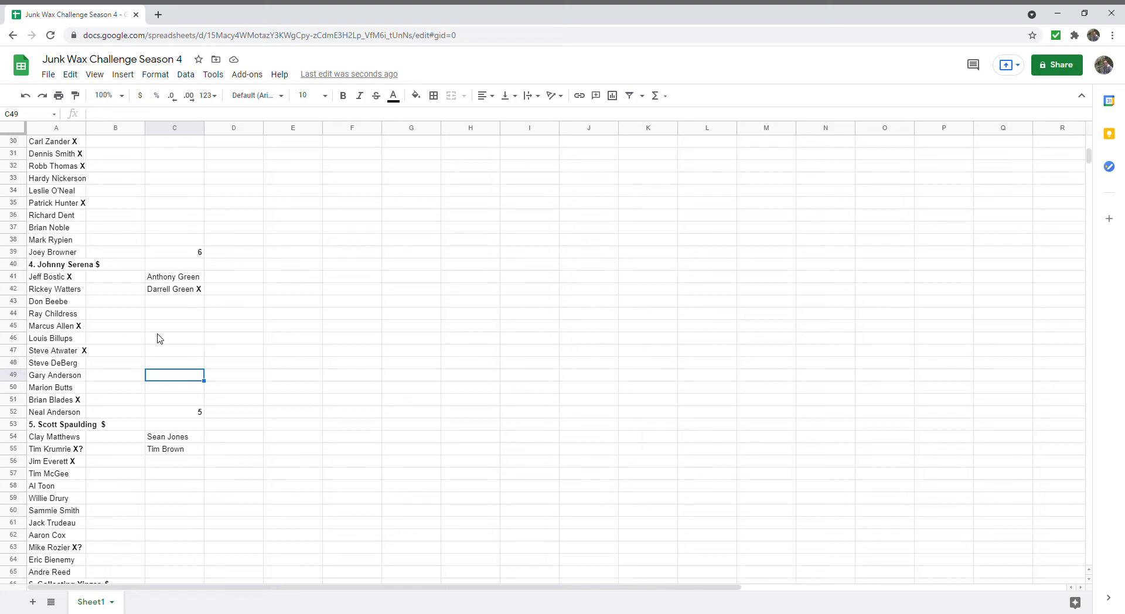
mouse_move(372, 336)
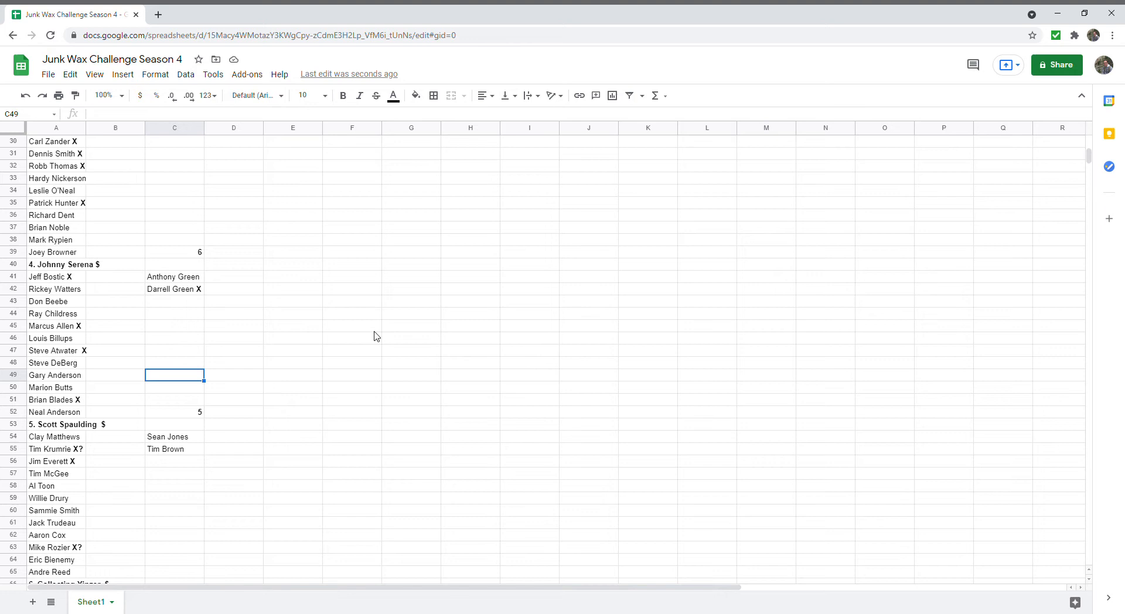
mouse_move(114, 349)
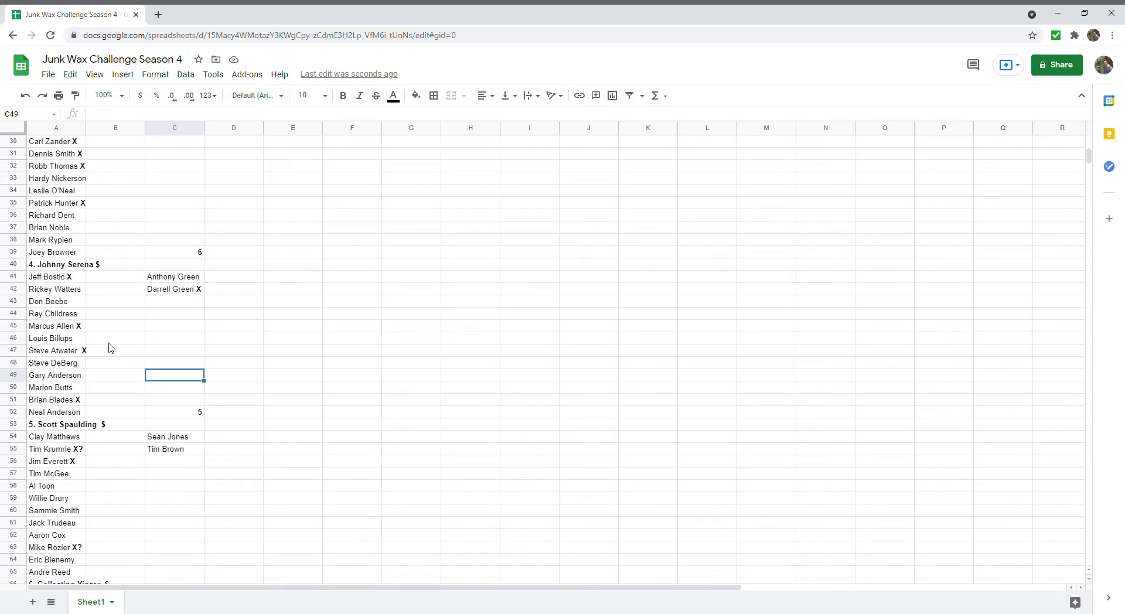
mouse_move(94, 343)
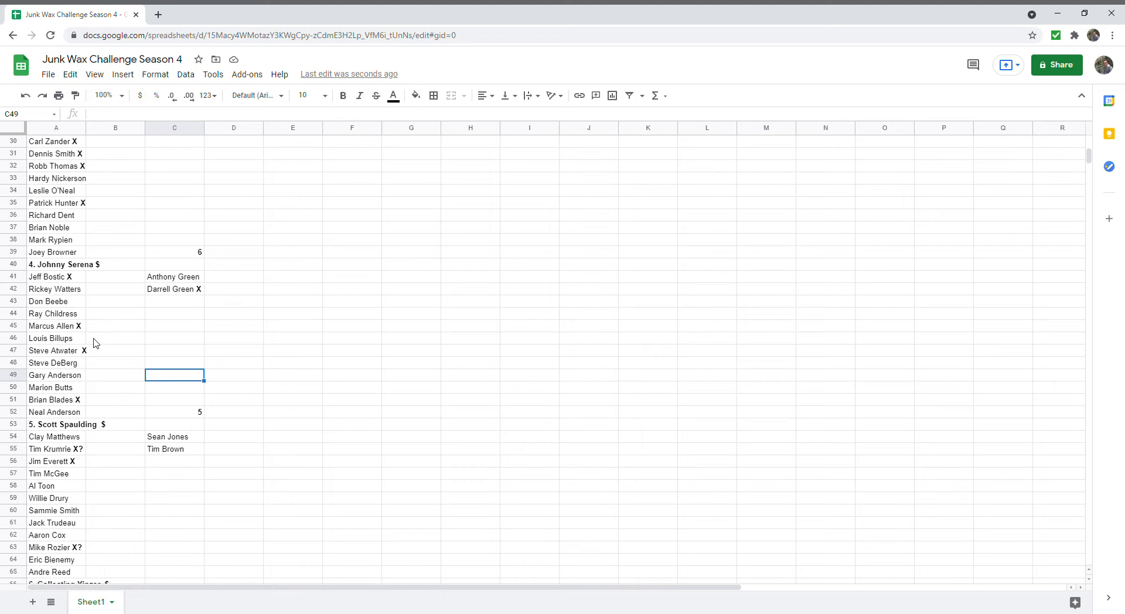
mouse_move(98, 300)
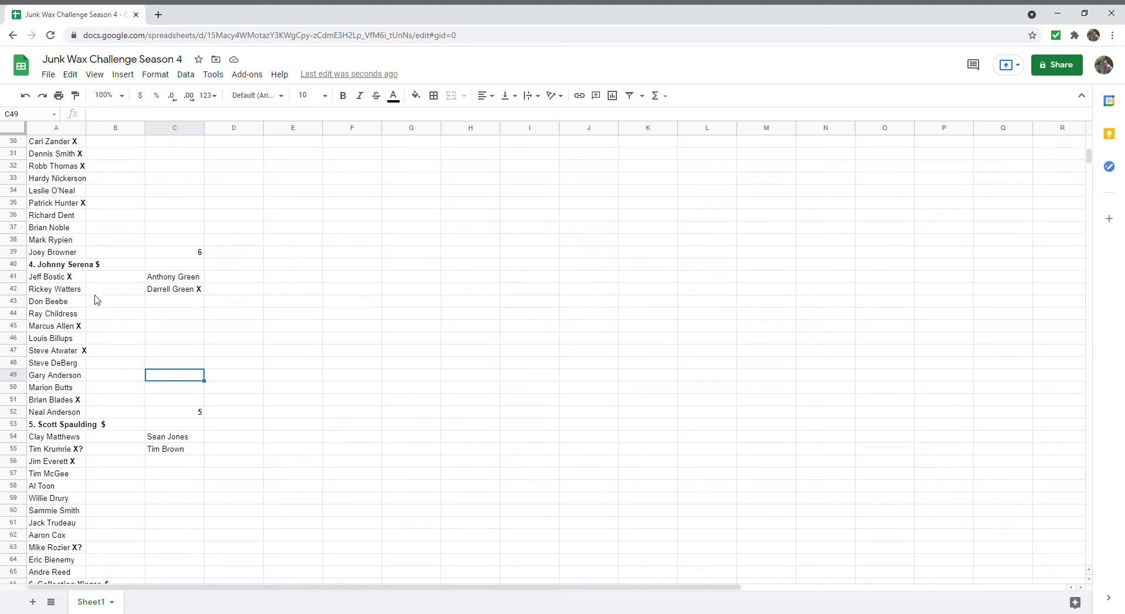
mouse_move(86, 390)
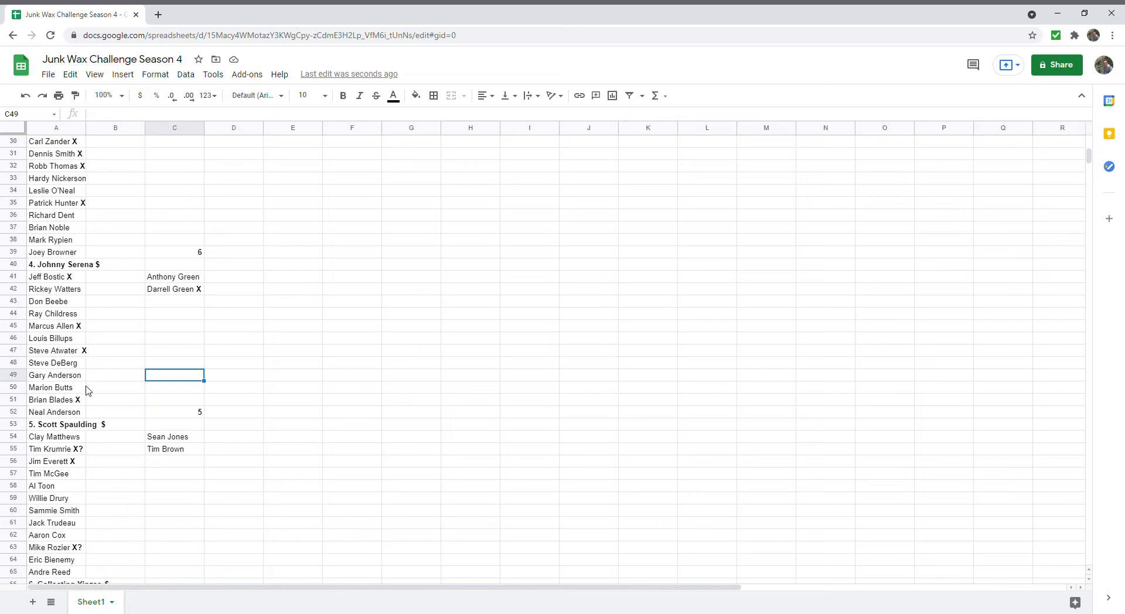
mouse_move(203, 296)
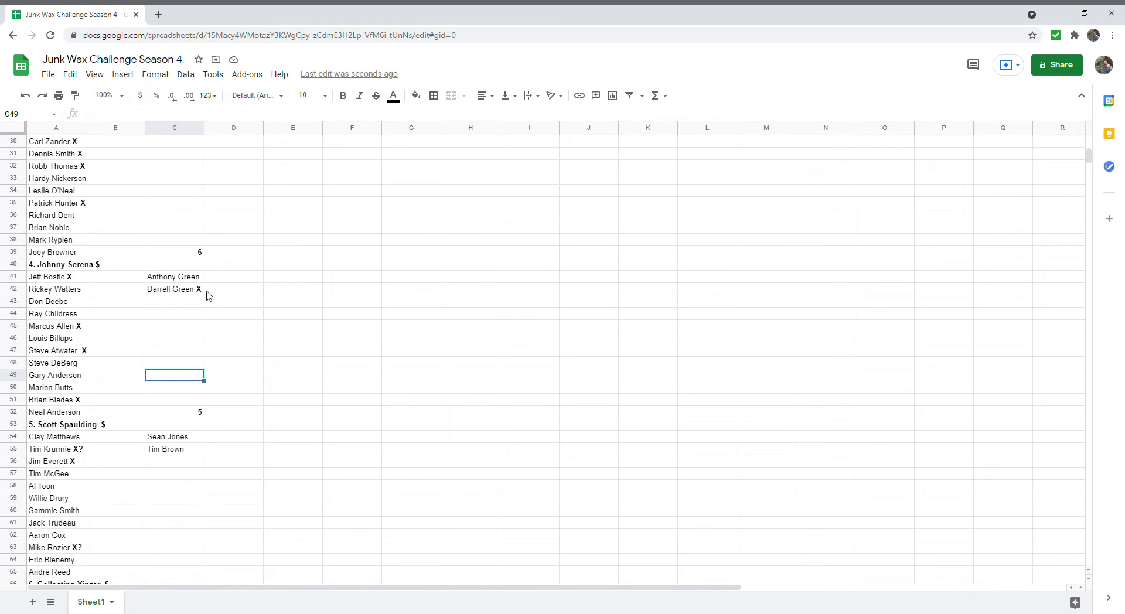
click(115, 338)
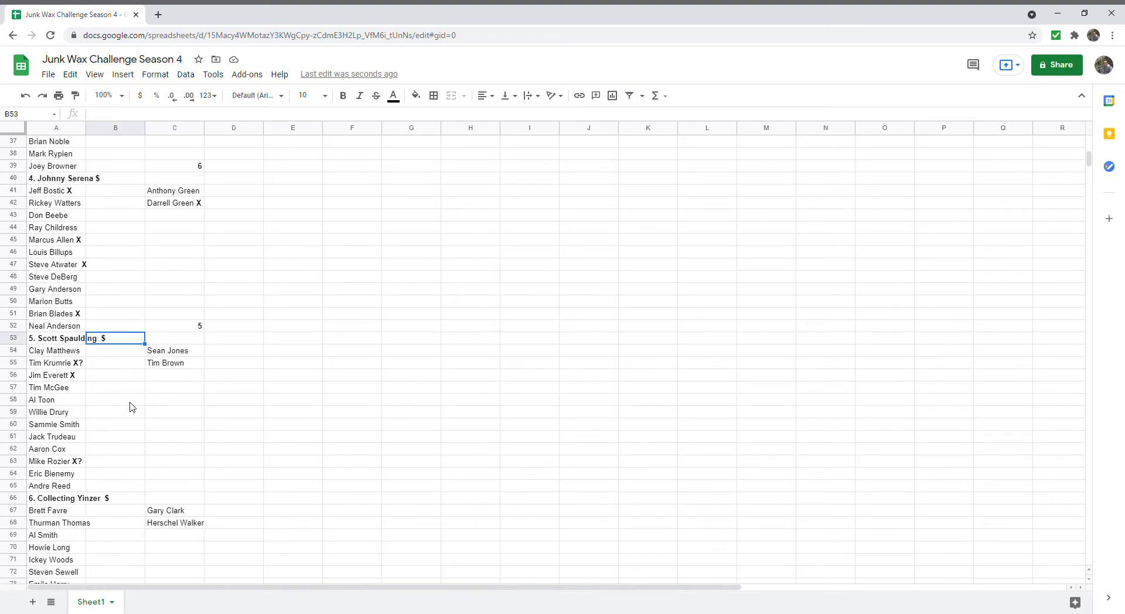
mouse_move(91, 382)
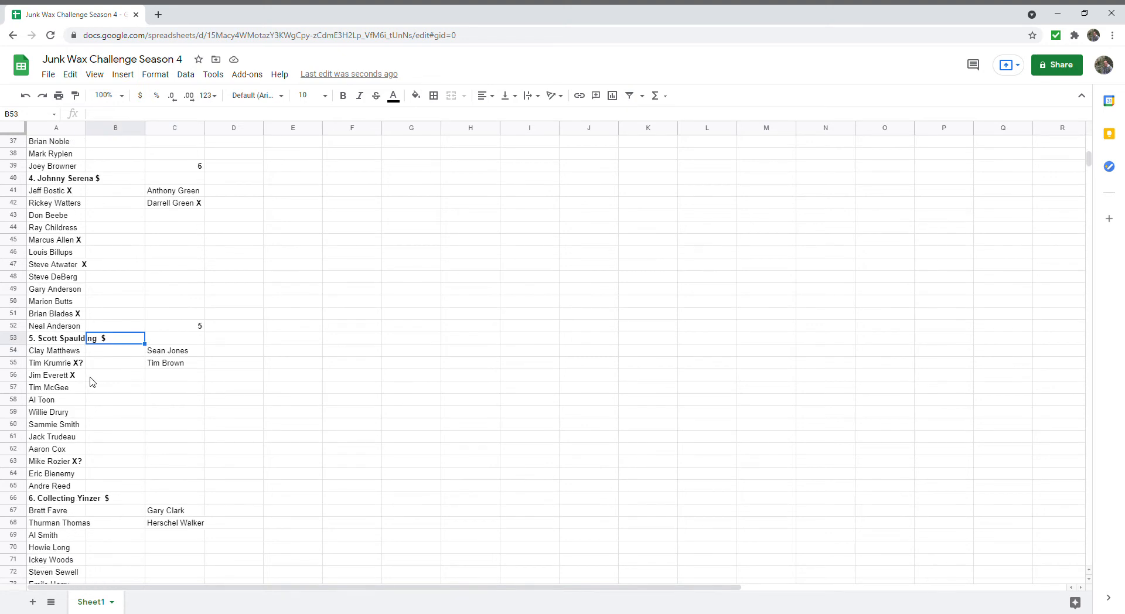
mouse_move(84, 379)
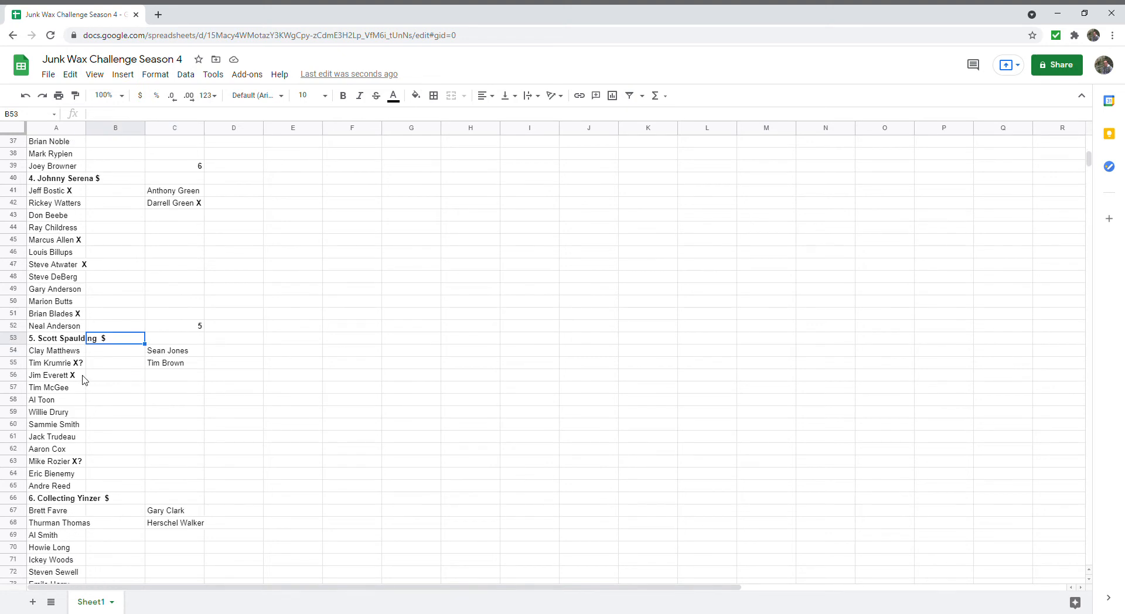
mouse_move(77, 368)
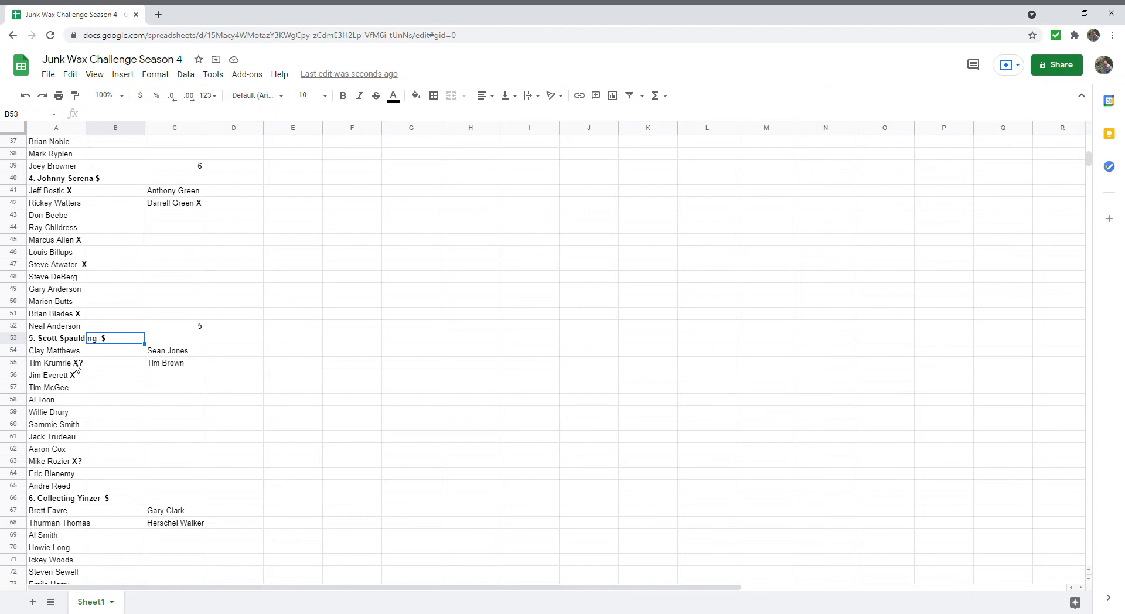
mouse_move(84, 389)
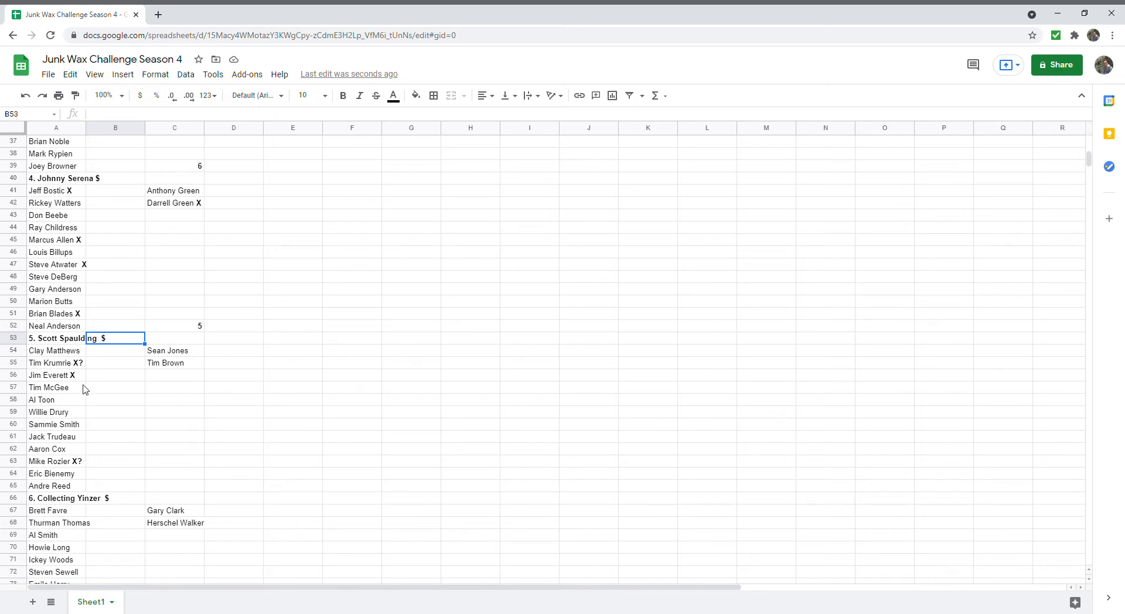
mouse_move(85, 465)
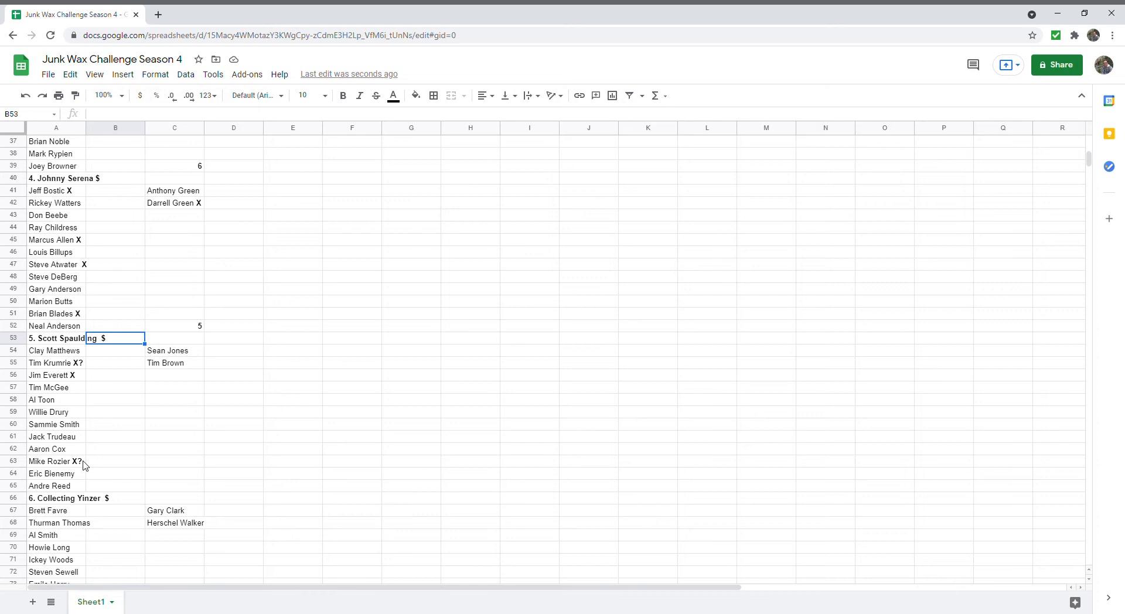
mouse_move(81, 368)
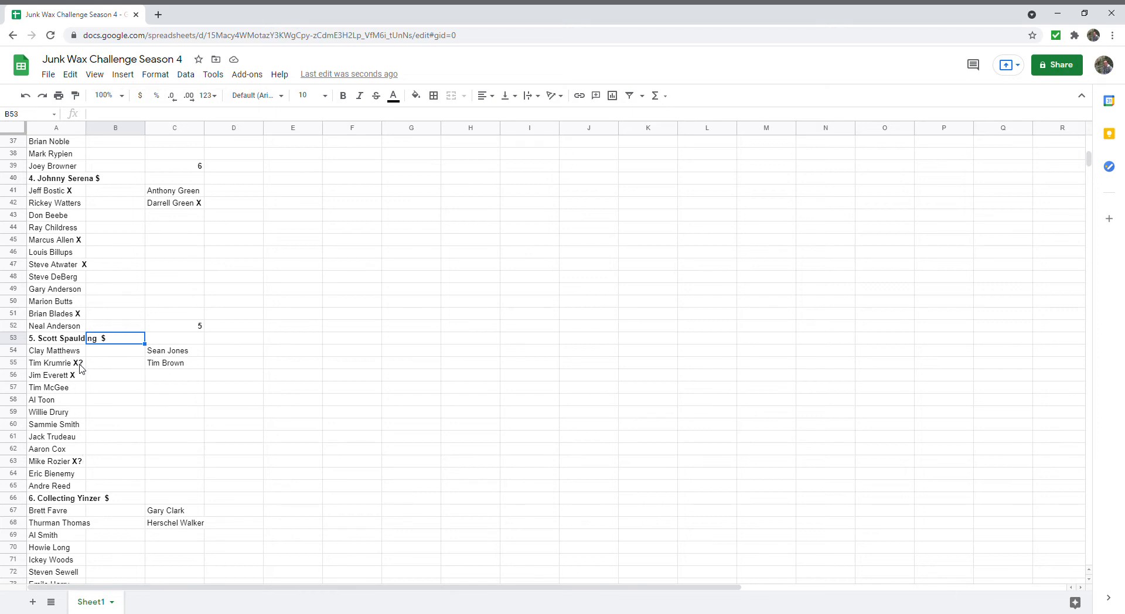
mouse_move(81, 398)
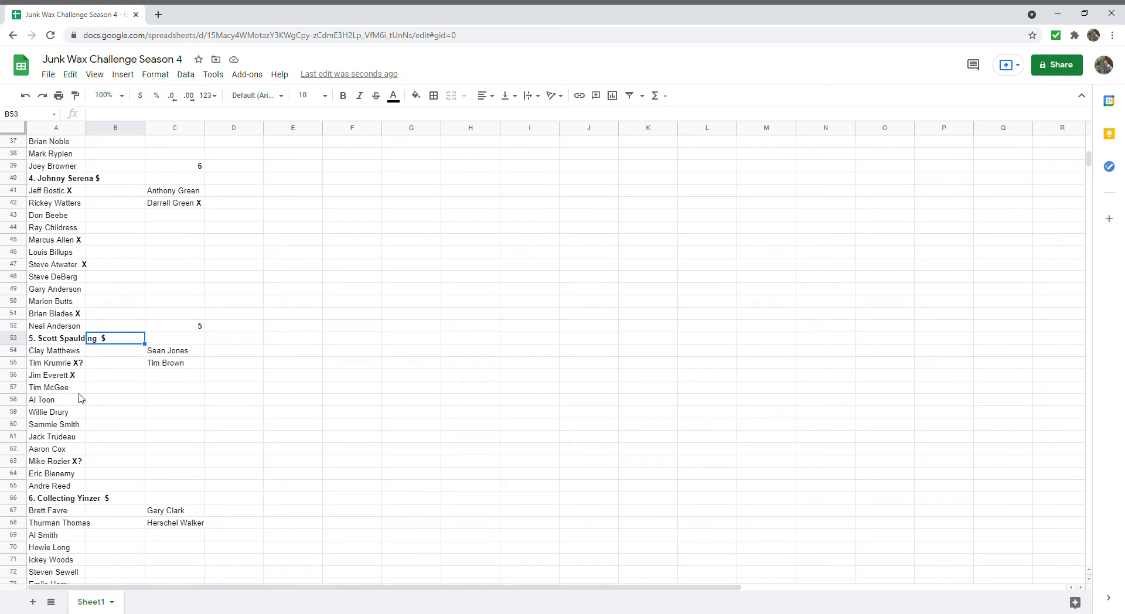
mouse_move(101, 470)
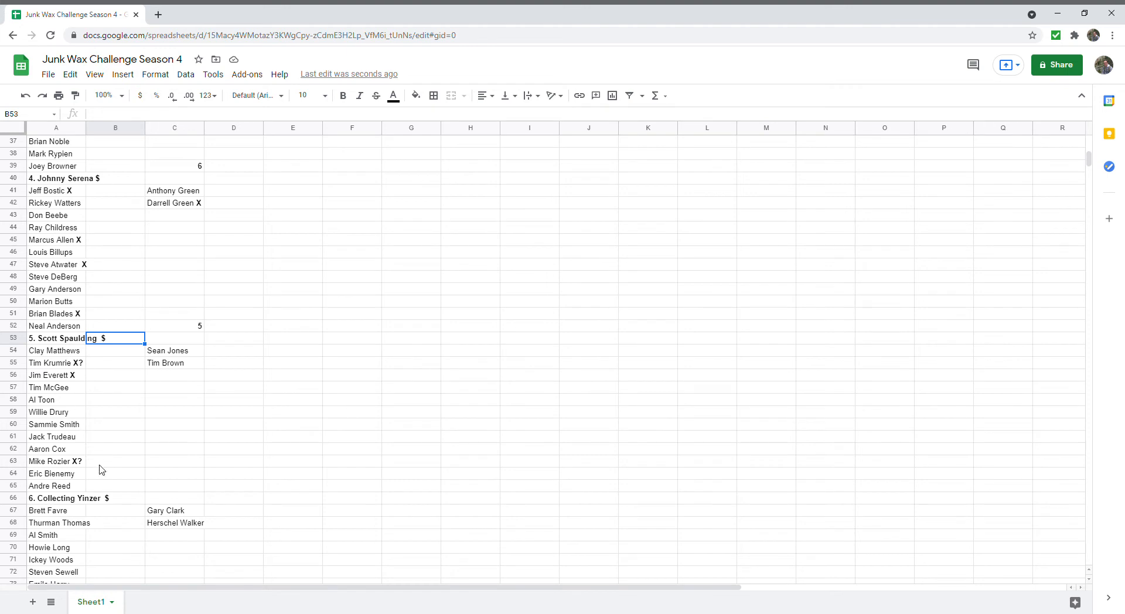
click(175, 485)
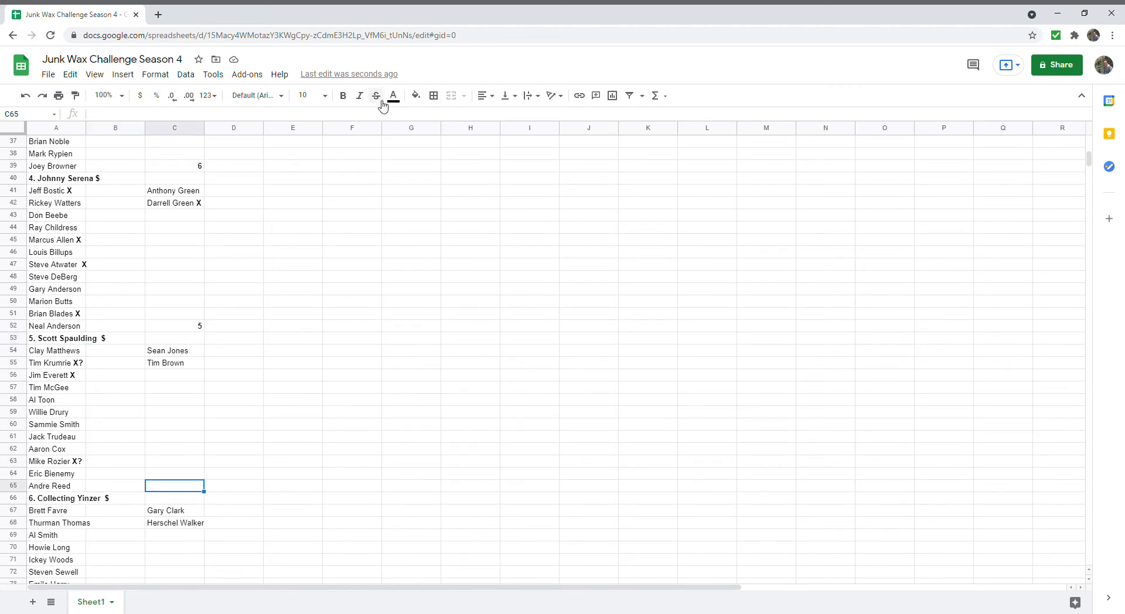
text(3)
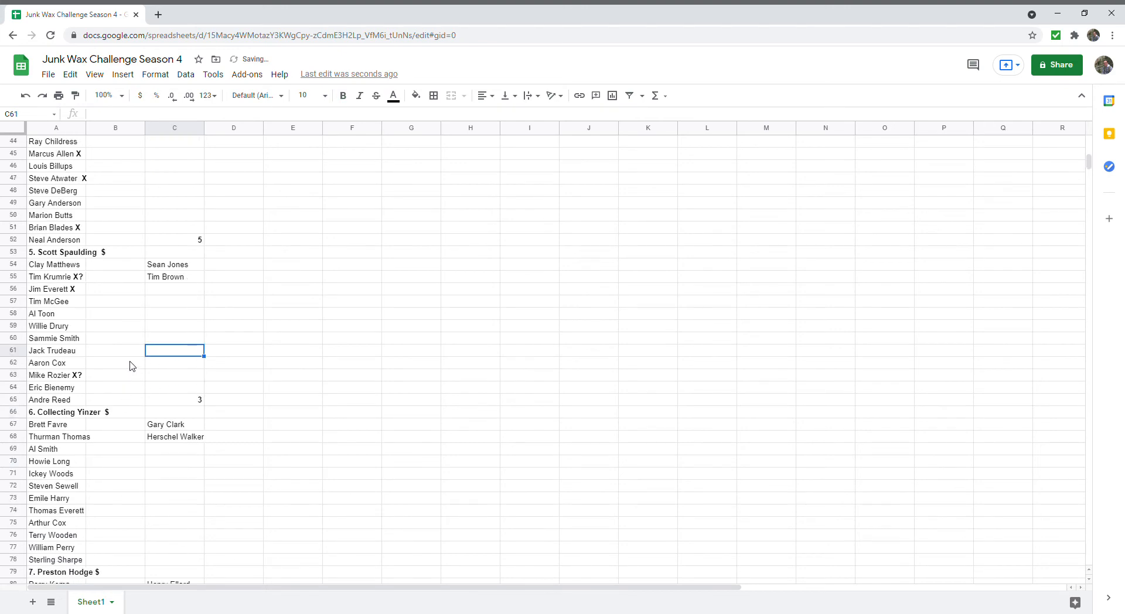
scroll(down, 3)
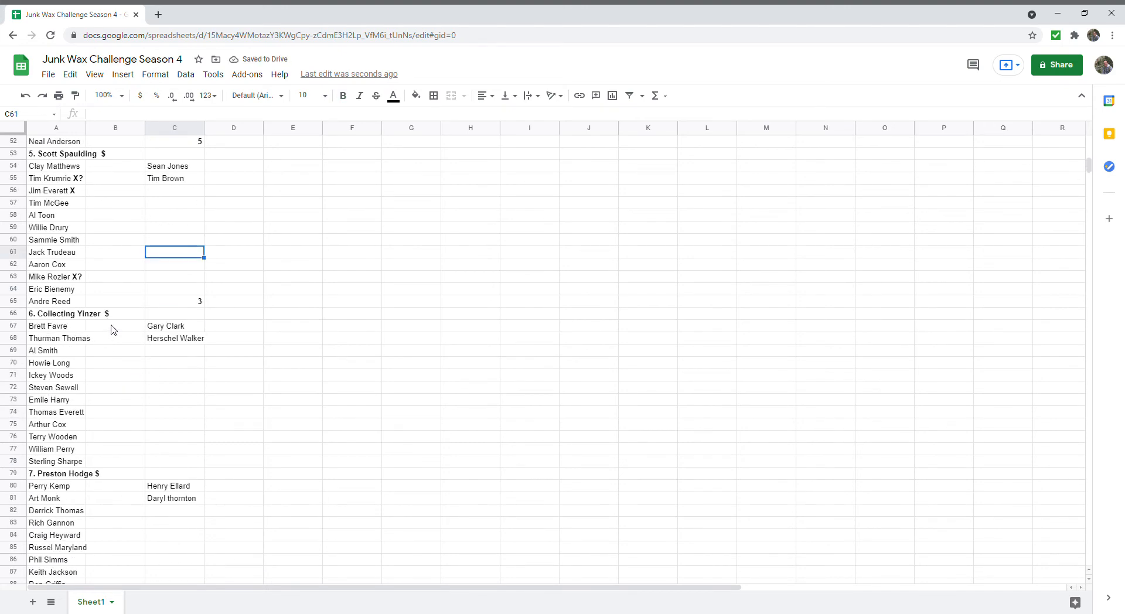
scroll(down, 3)
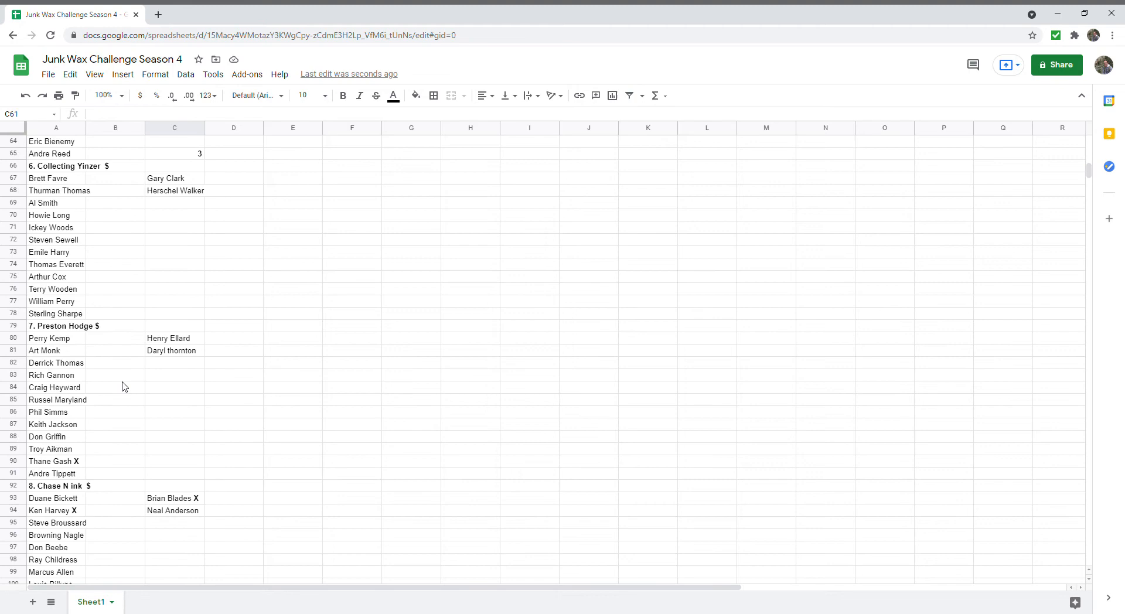
mouse_move(173, 481)
text(1)
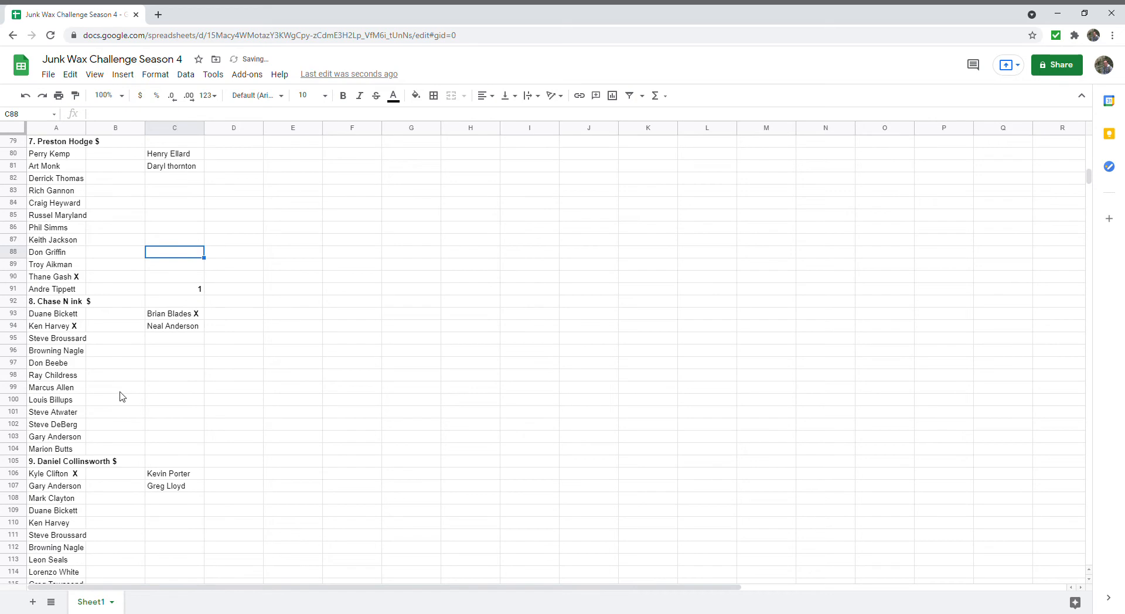
mouse_move(190, 327)
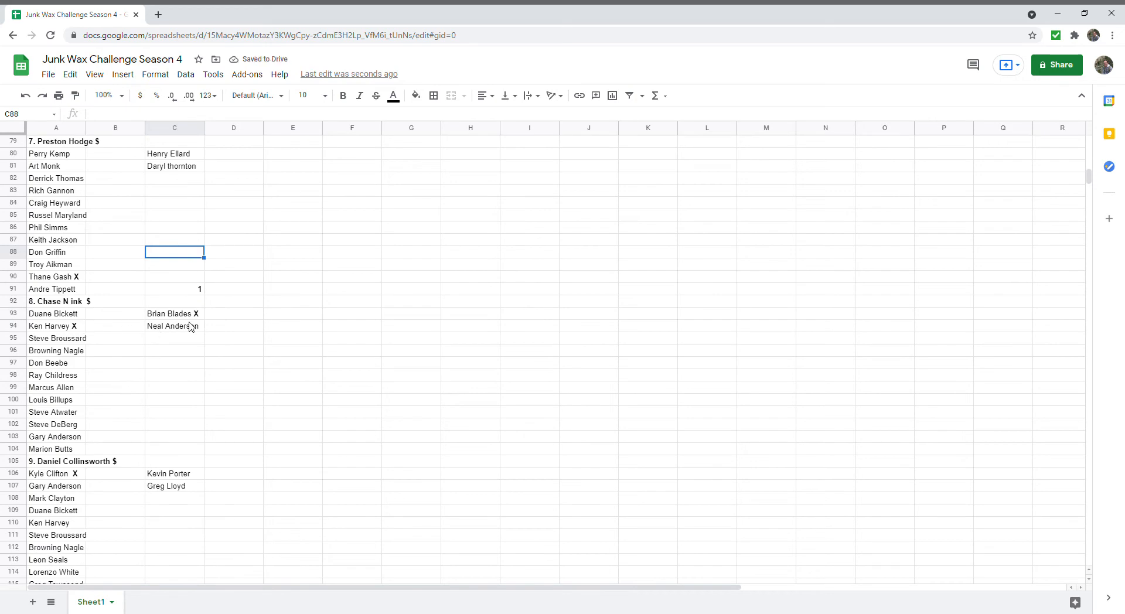
click(175, 448)
text(2)
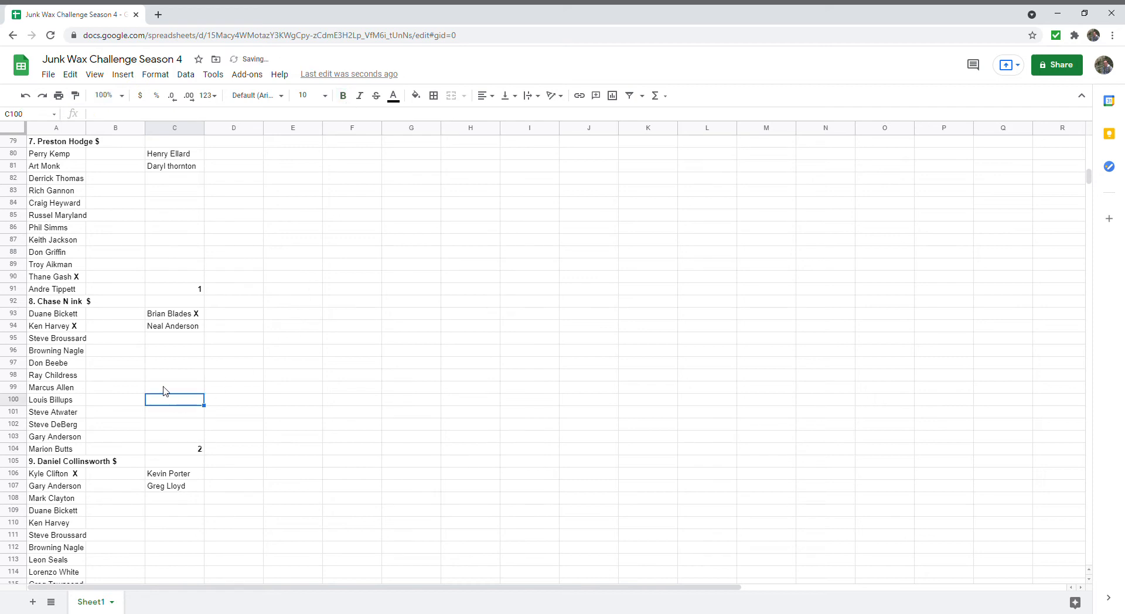
scroll(down, 3)
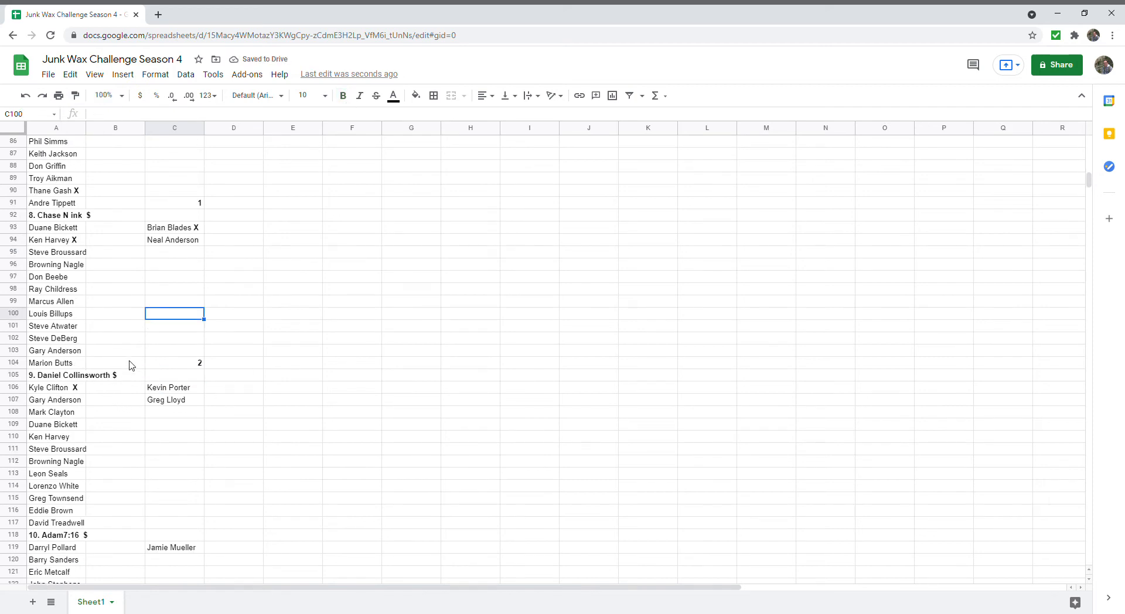
mouse_move(106, 337)
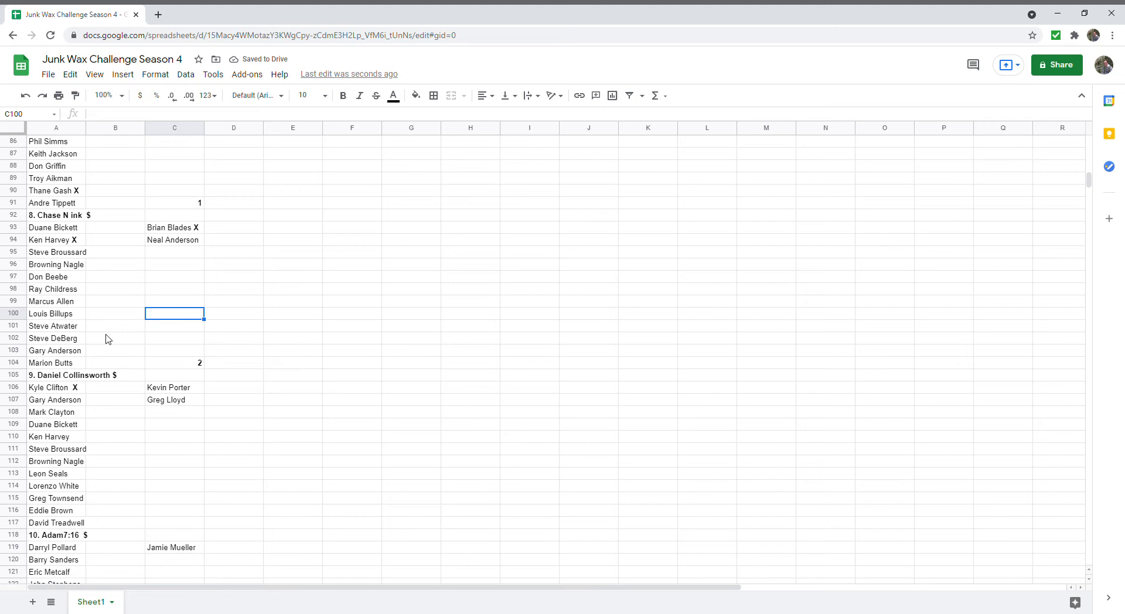
mouse_move(118, 304)
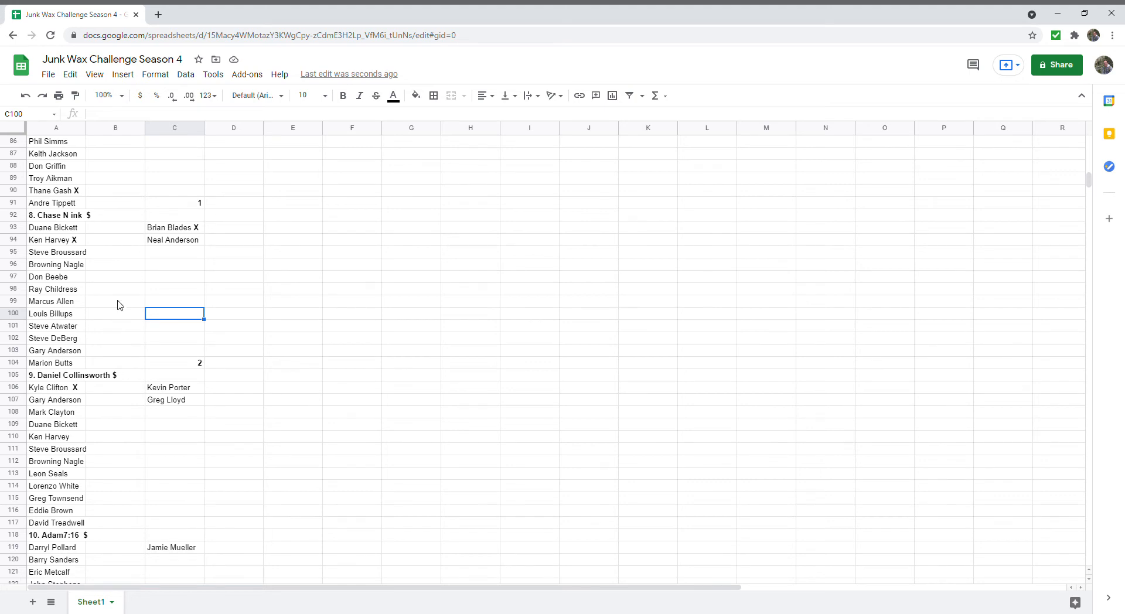
scroll(down, 3)
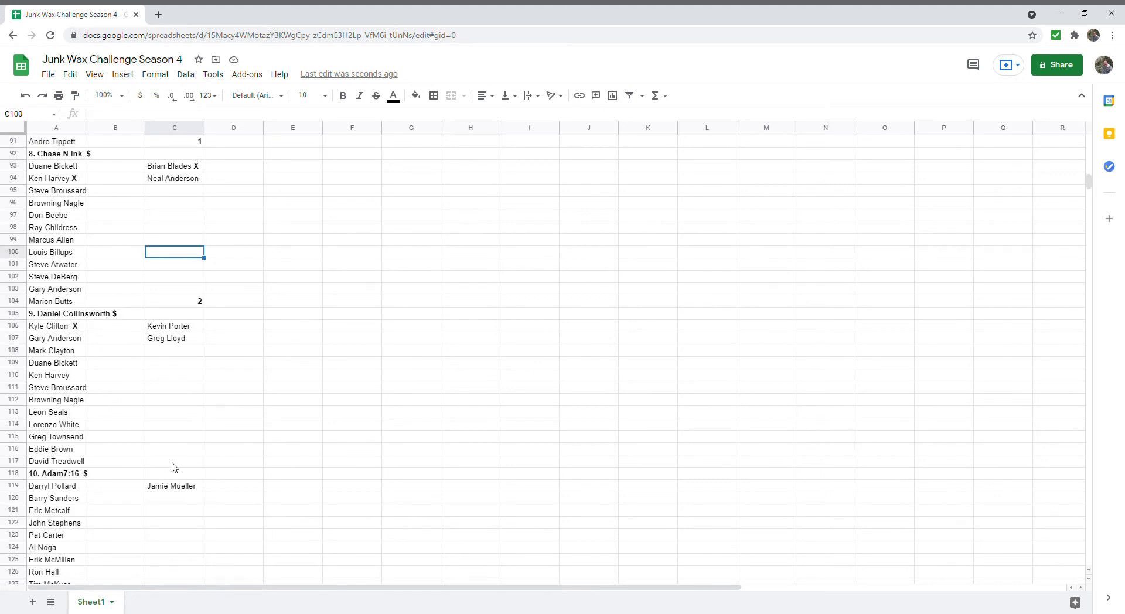
click(173, 461)
text(1)
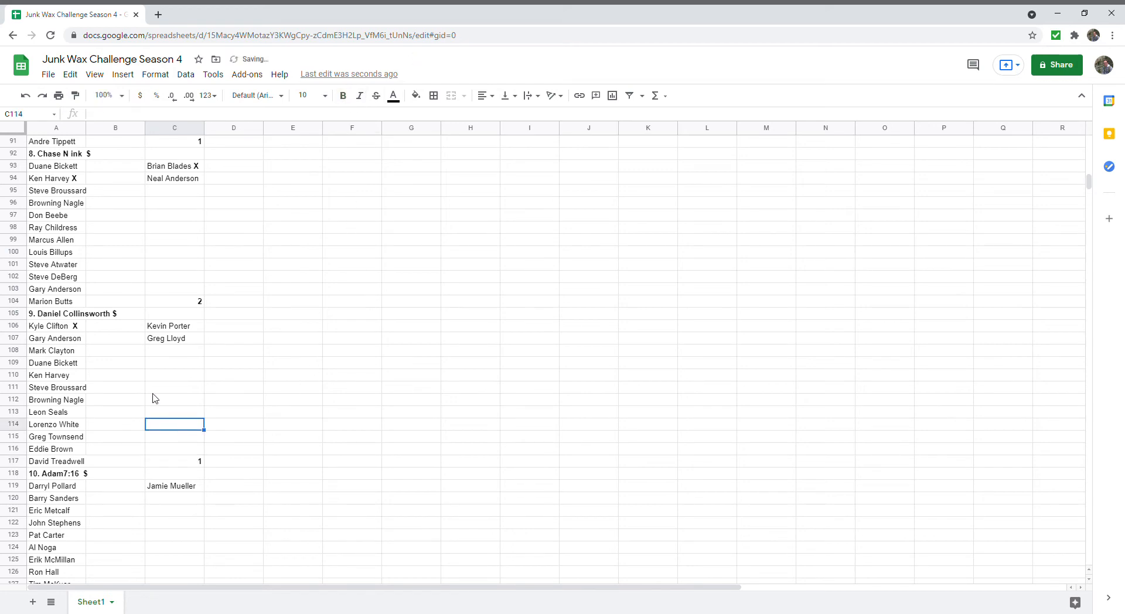
scroll(down, 3)
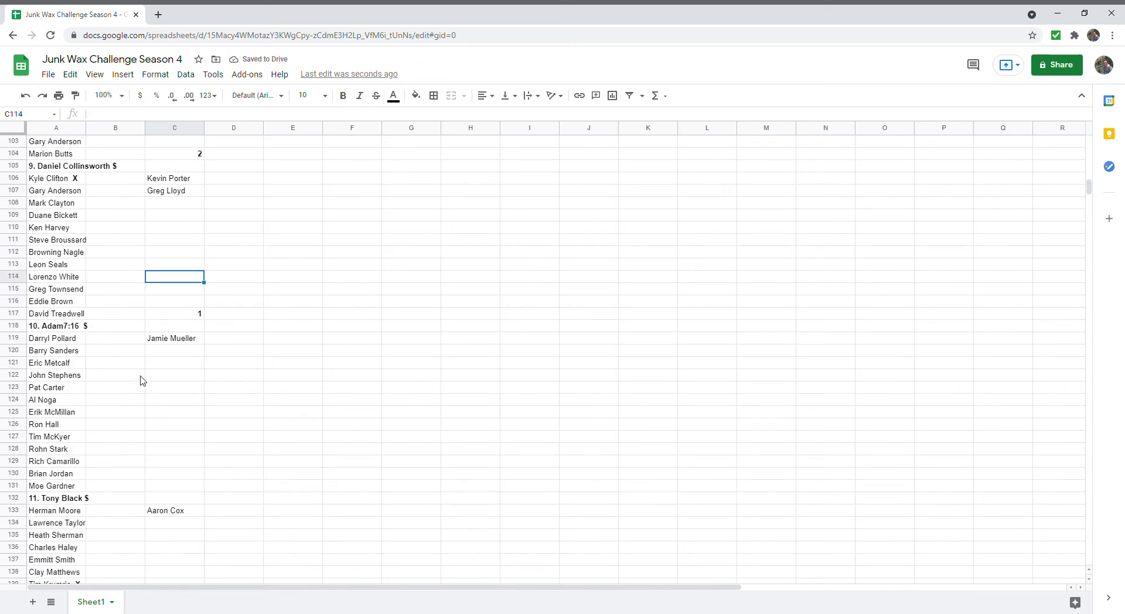
mouse_move(161, 424)
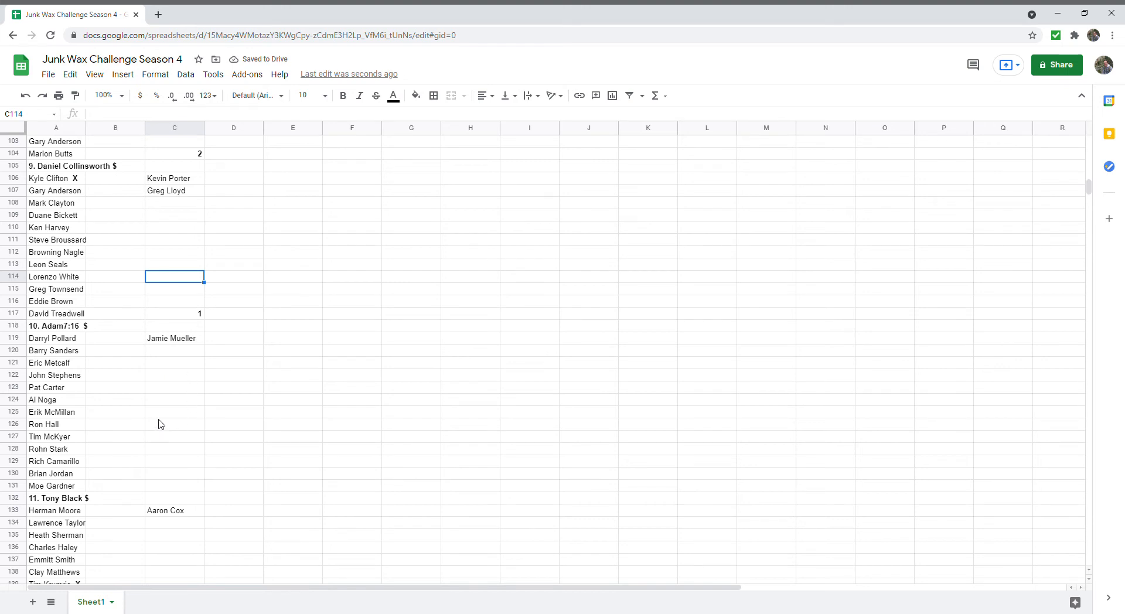
mouse_move(77, 366)
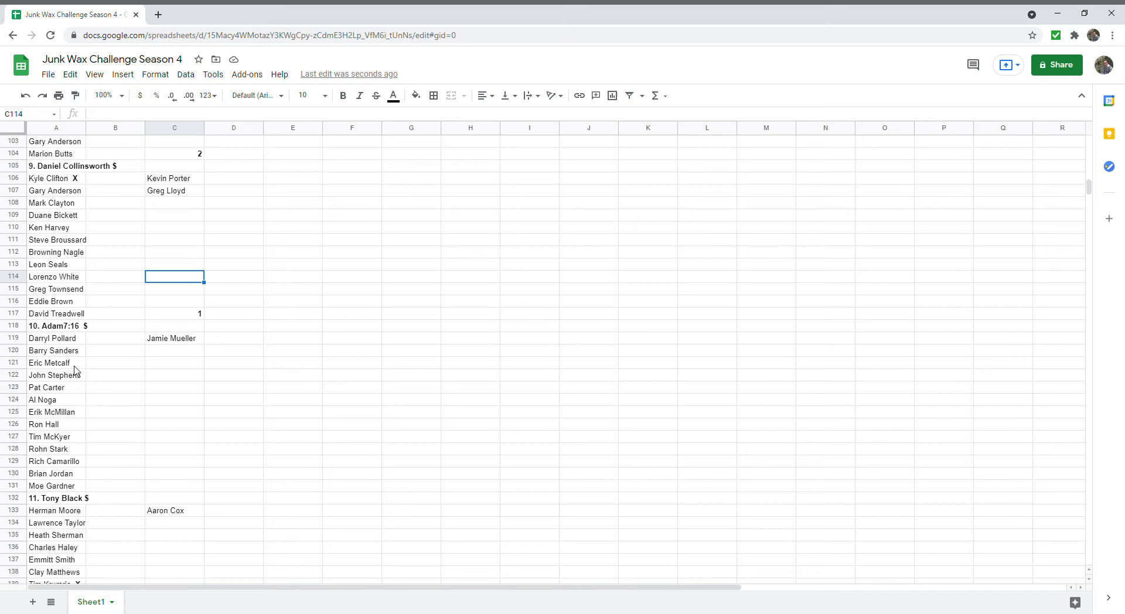
mouse_move(81, 365)
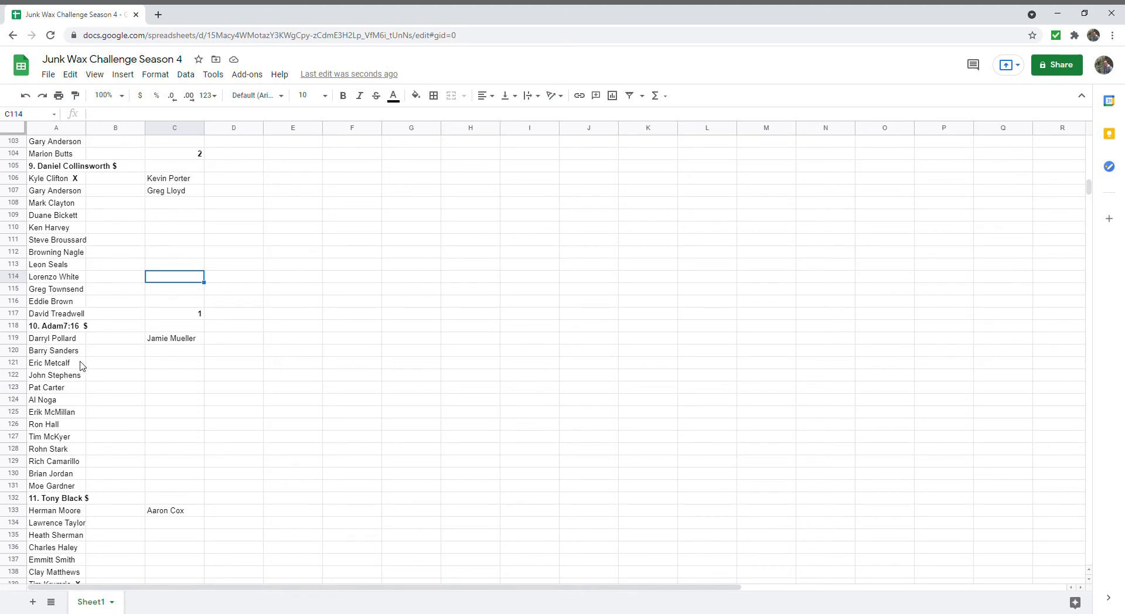
mouse_move(81, 419)
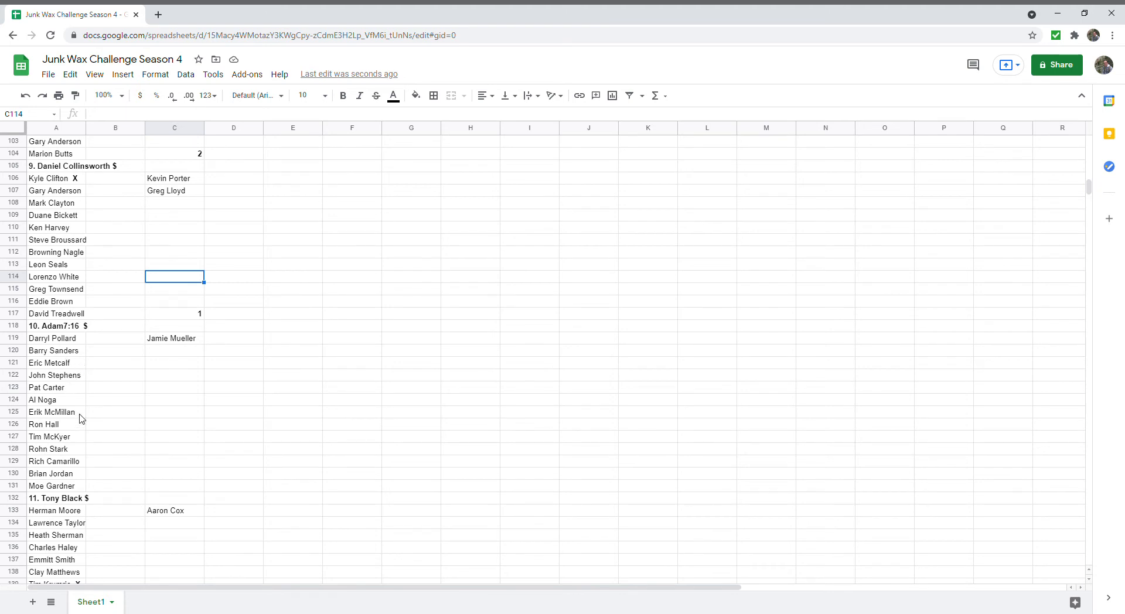
mouse_move(79, 443)
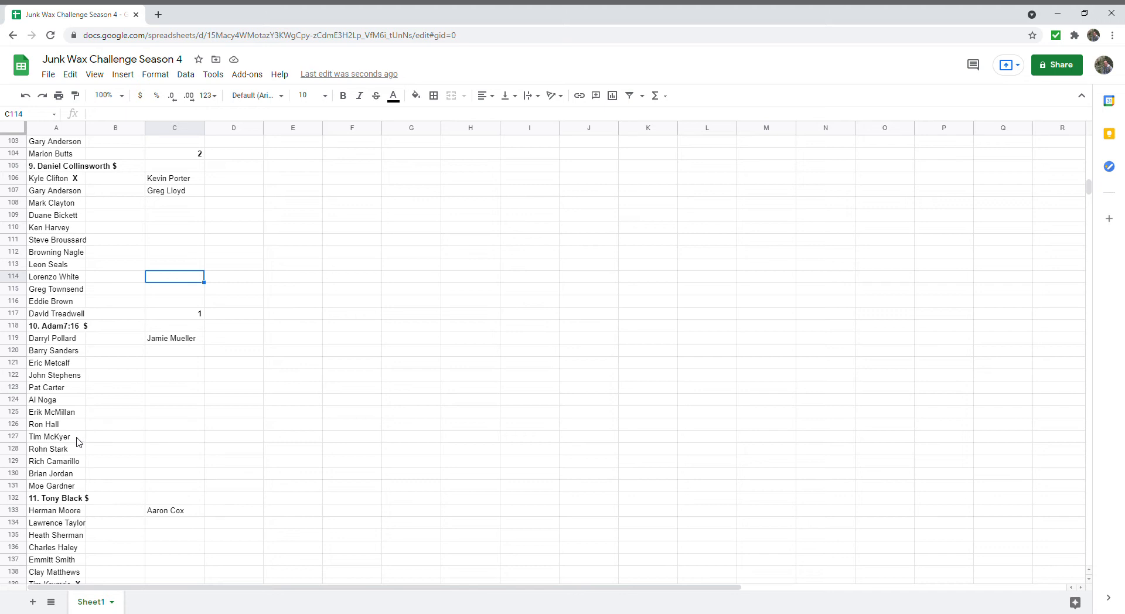
mouse_move(85, 467)
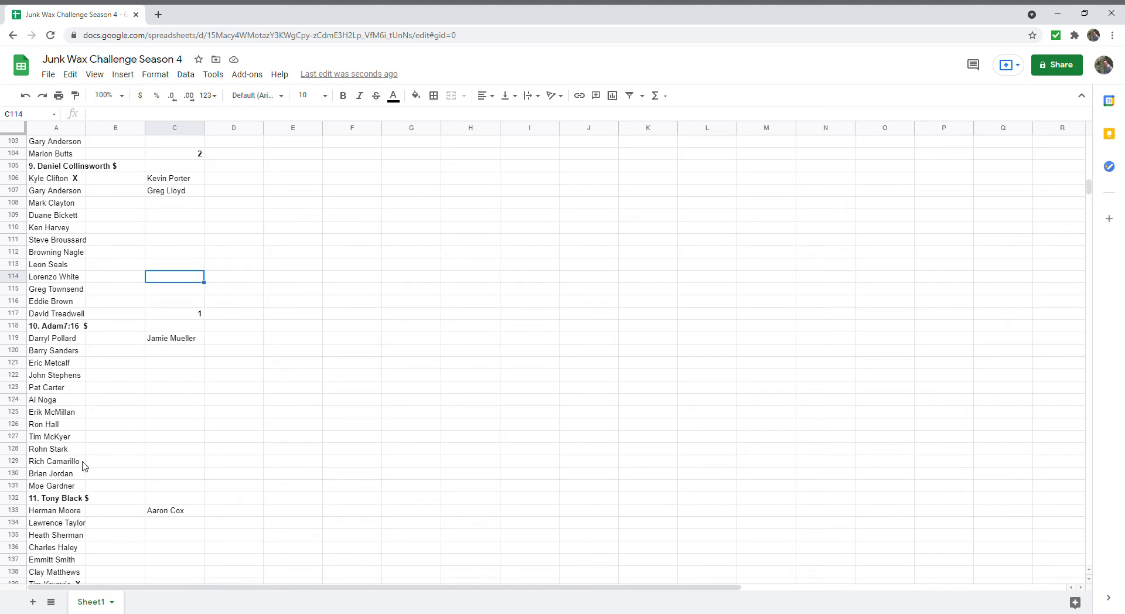
mouse_move(82, 416)
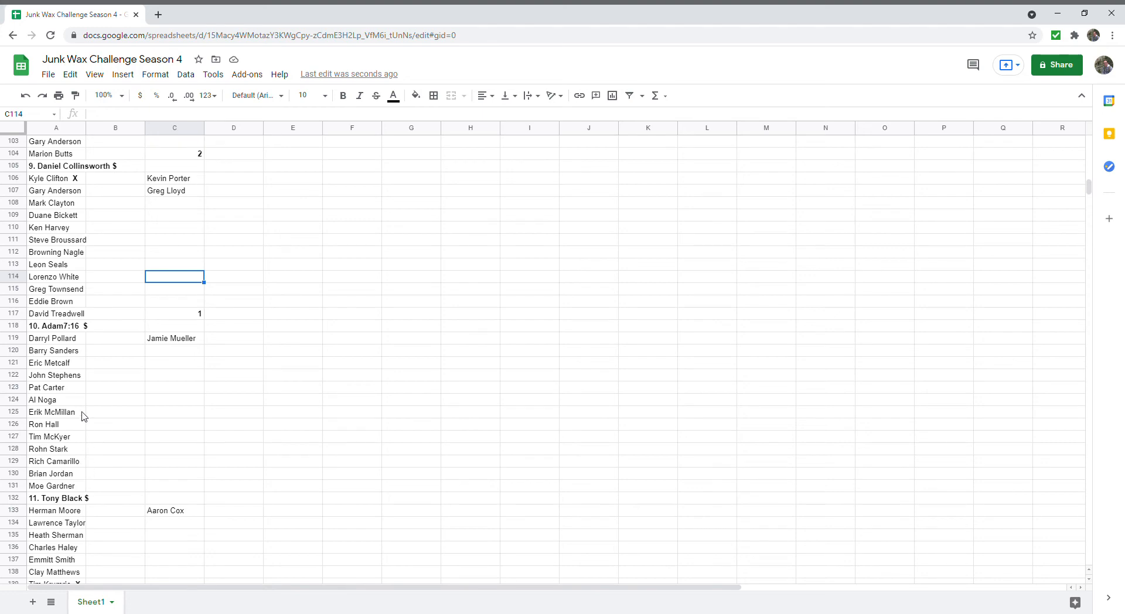
mouse_move(89, 419)
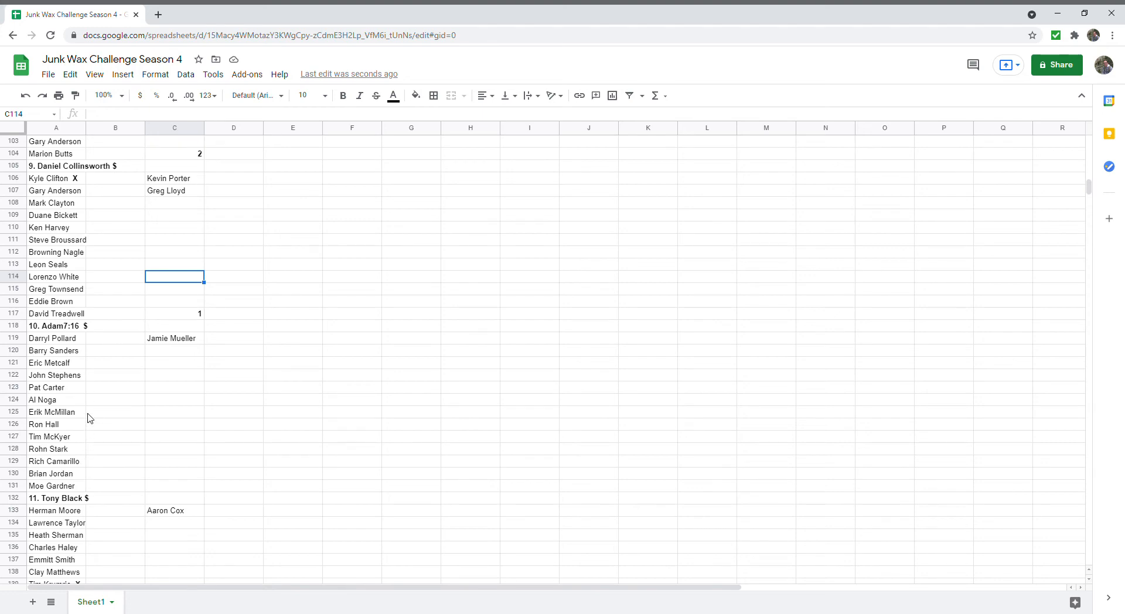
scroll(down, 3)
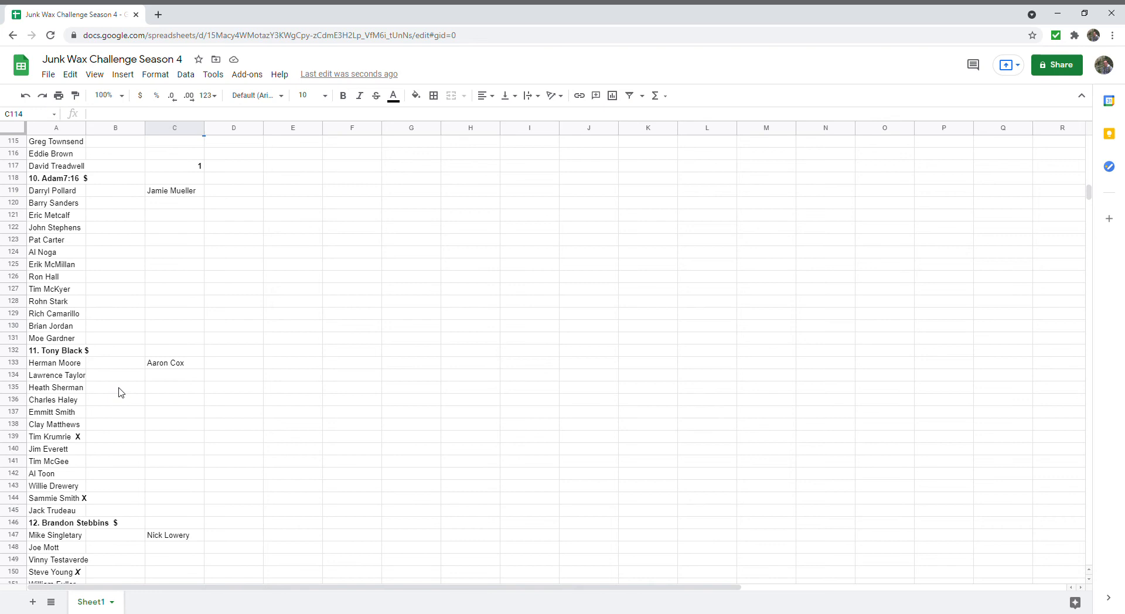
scroll(down, 3)
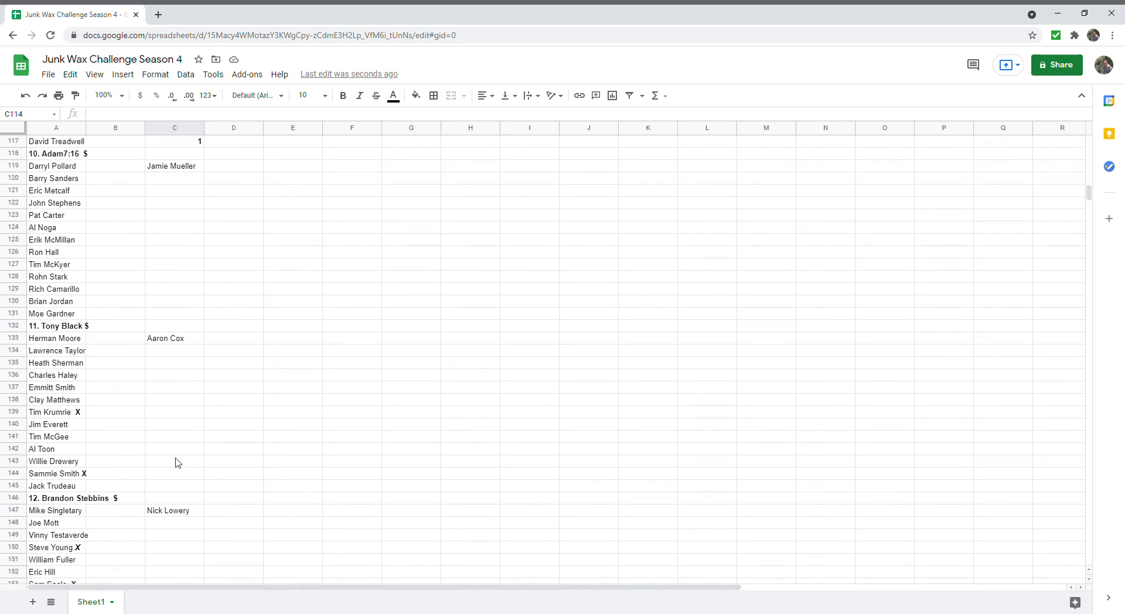
click(174, 485)
text(2)
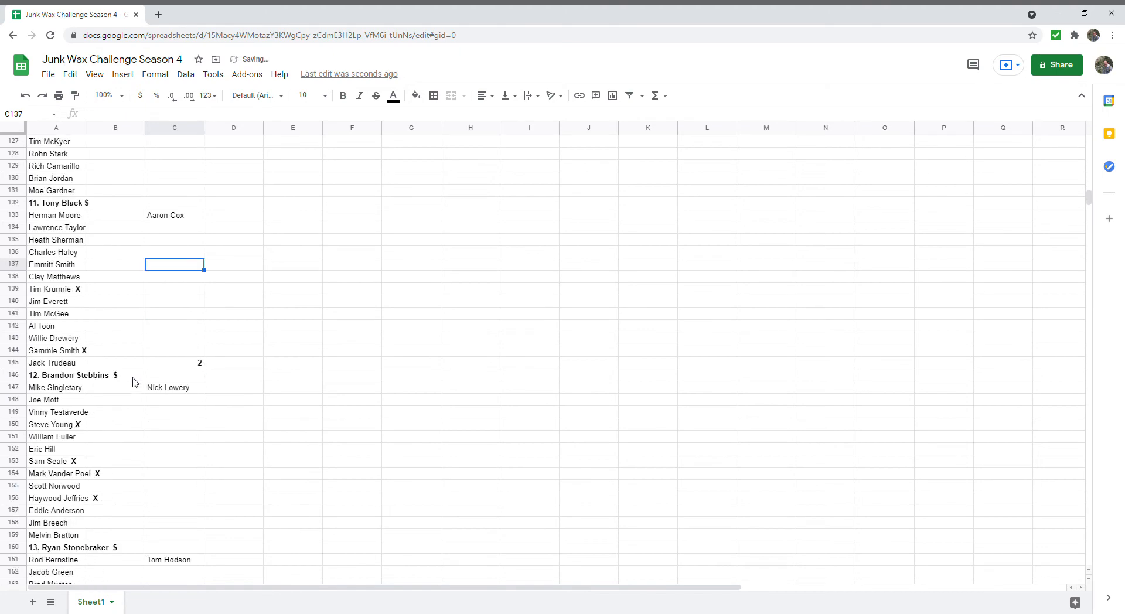
scroll(down, 3)
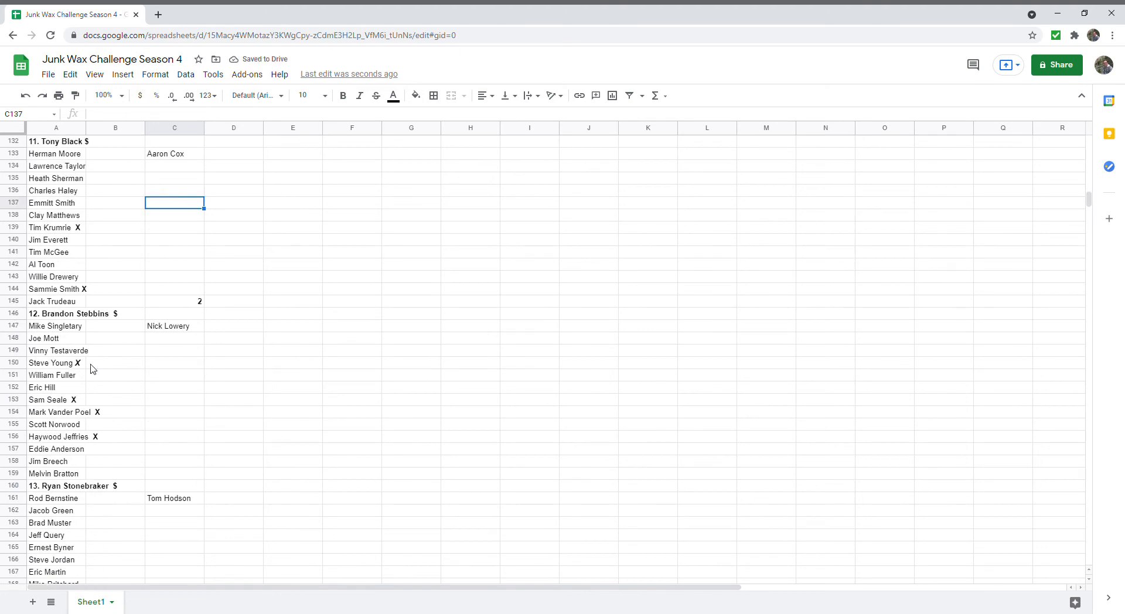
mouse_move(85, 384)
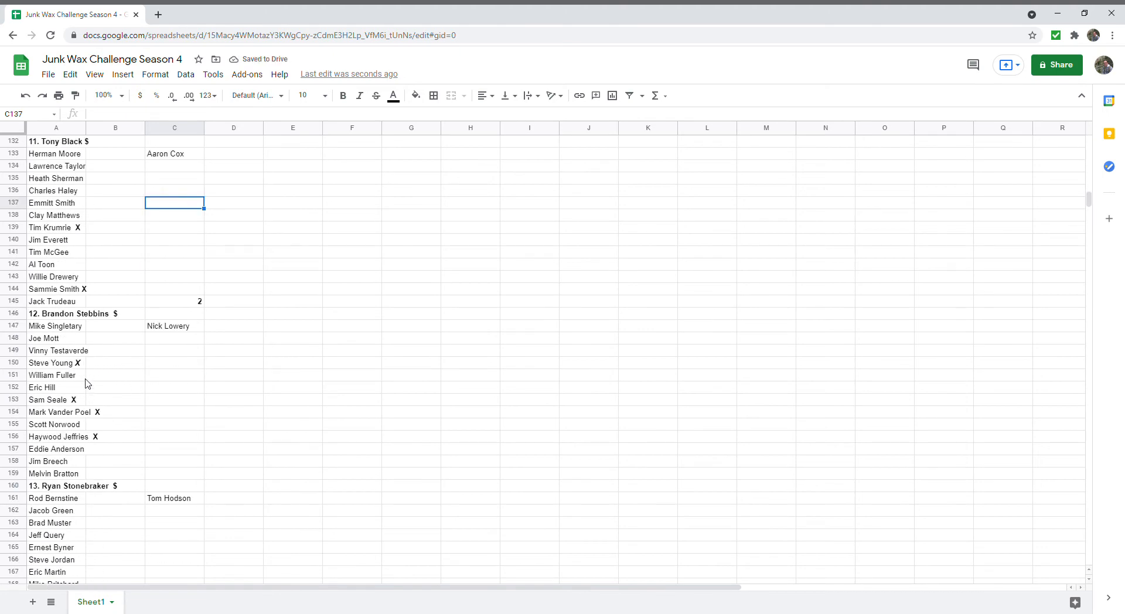
mouse_move(82, 369)
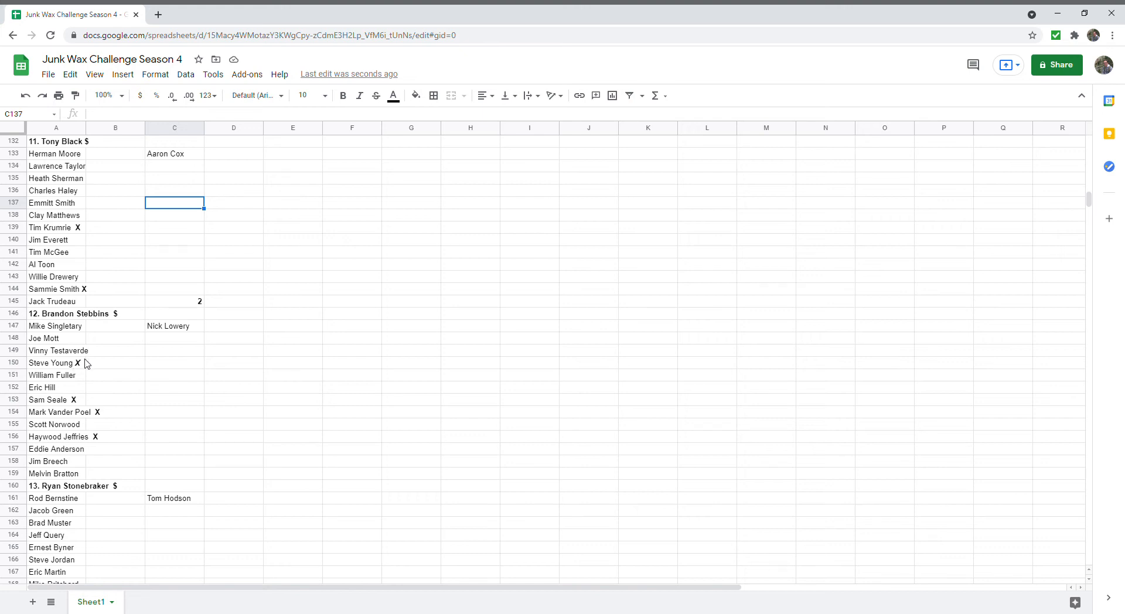
mouse_move(108, 421)
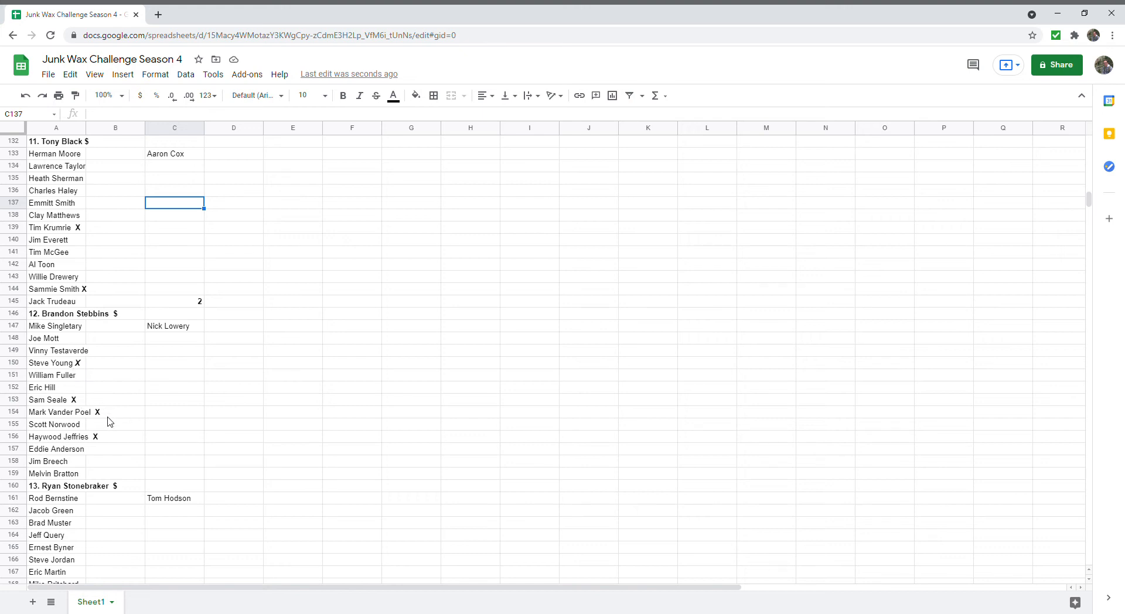
mouse_move(168, 480)
text(4)
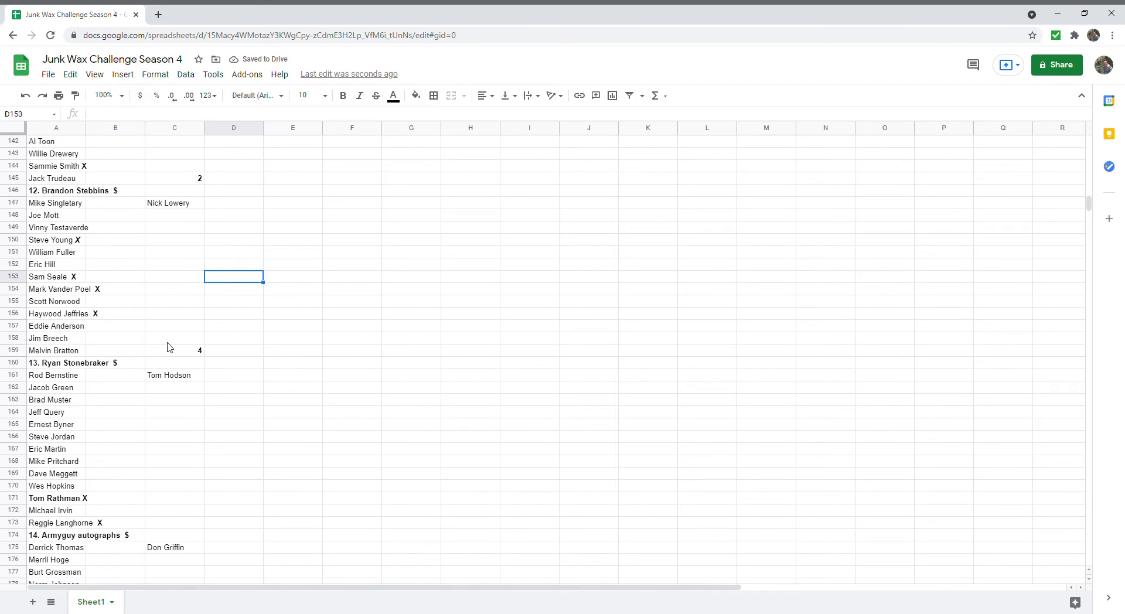
scroll(down, 3)
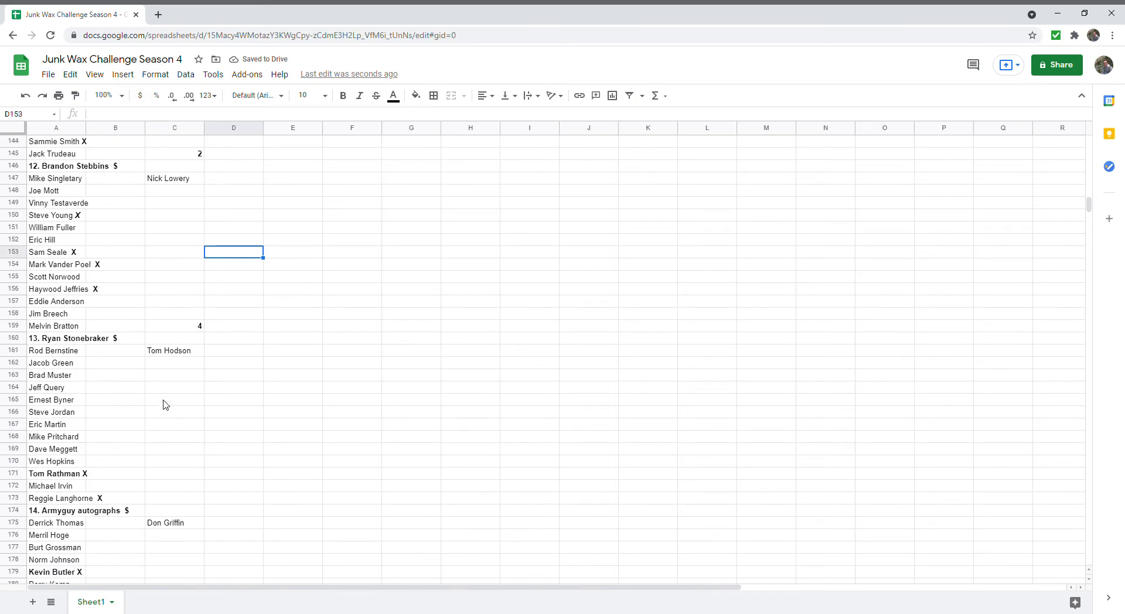
scroll(down, 3)
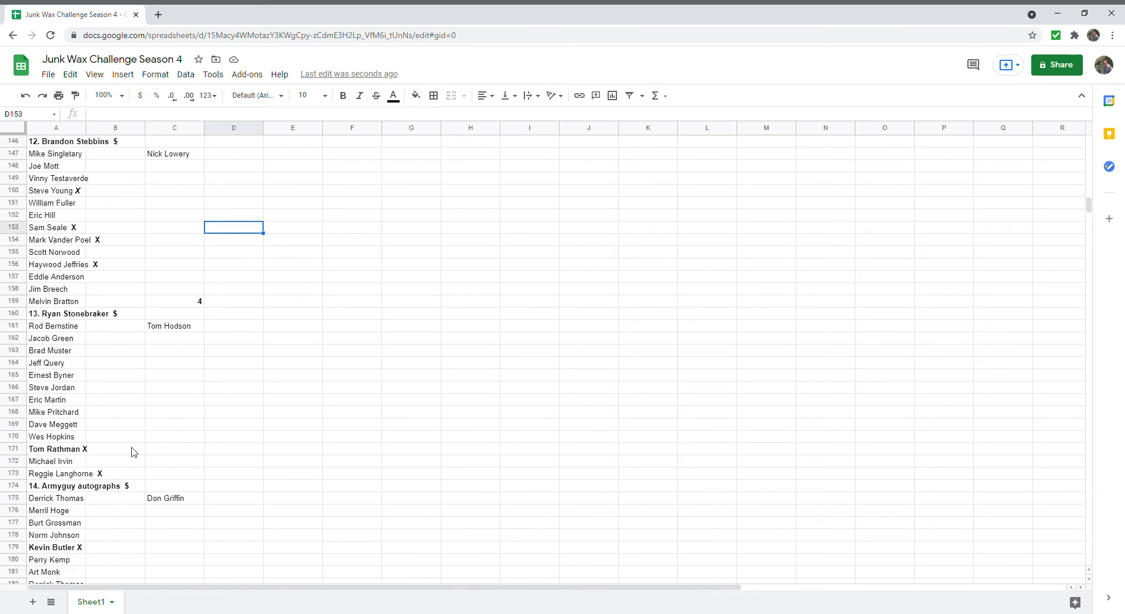
click(173, 474)
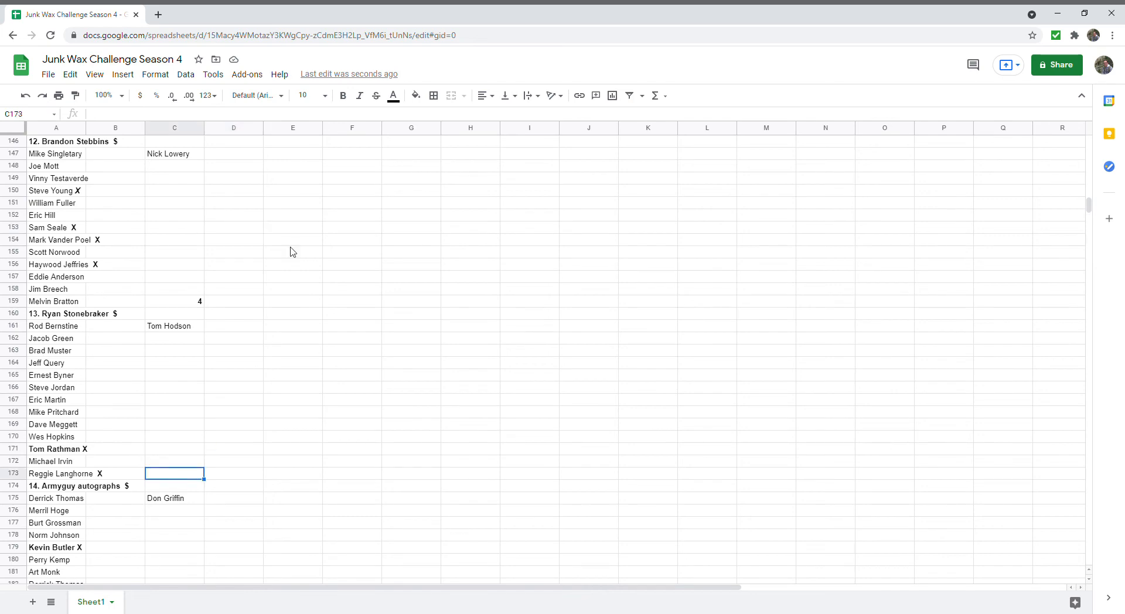
text(2)
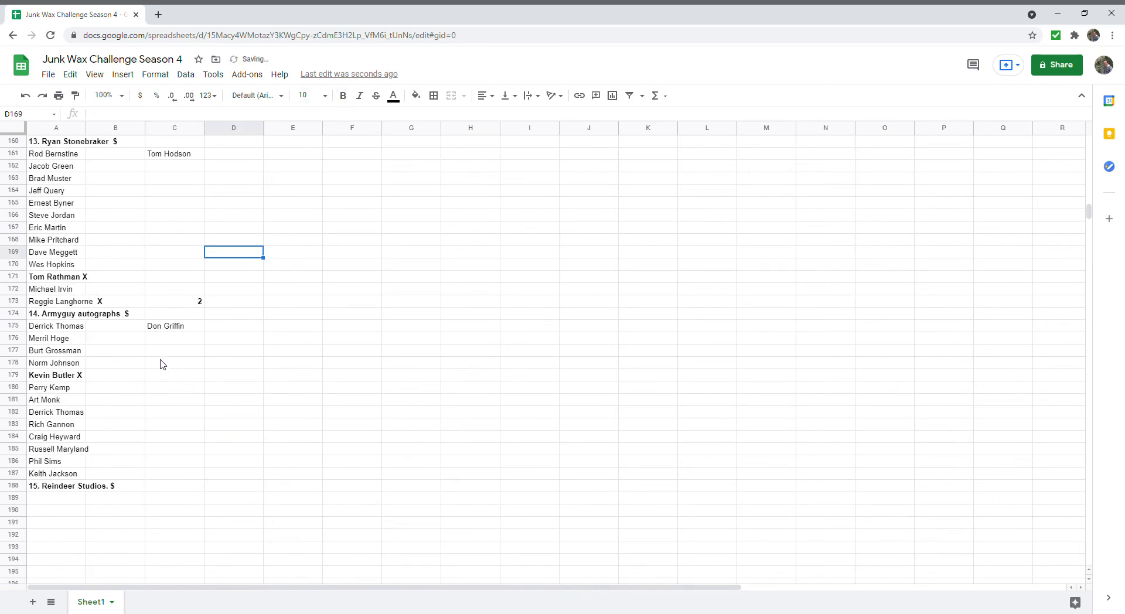
click(174, 474)
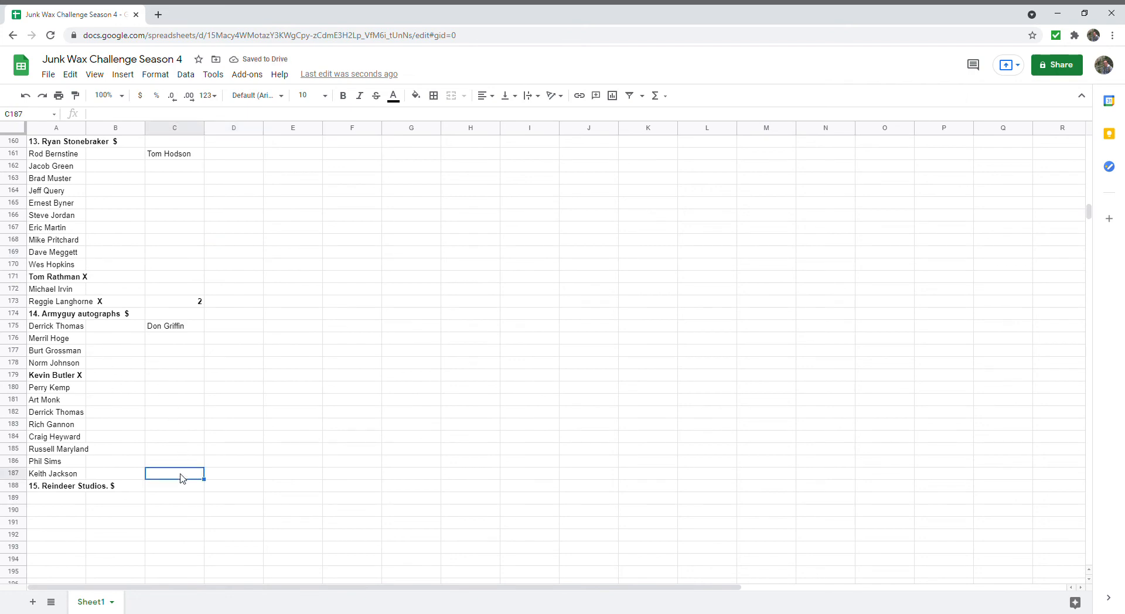
text(1)
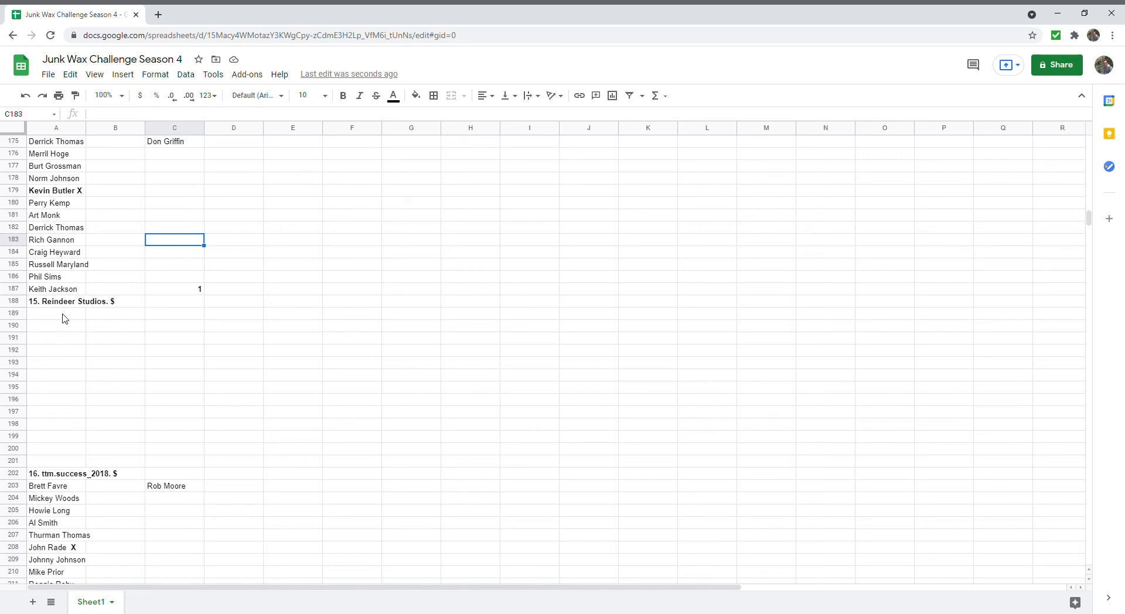
mouse_move(89, 347)
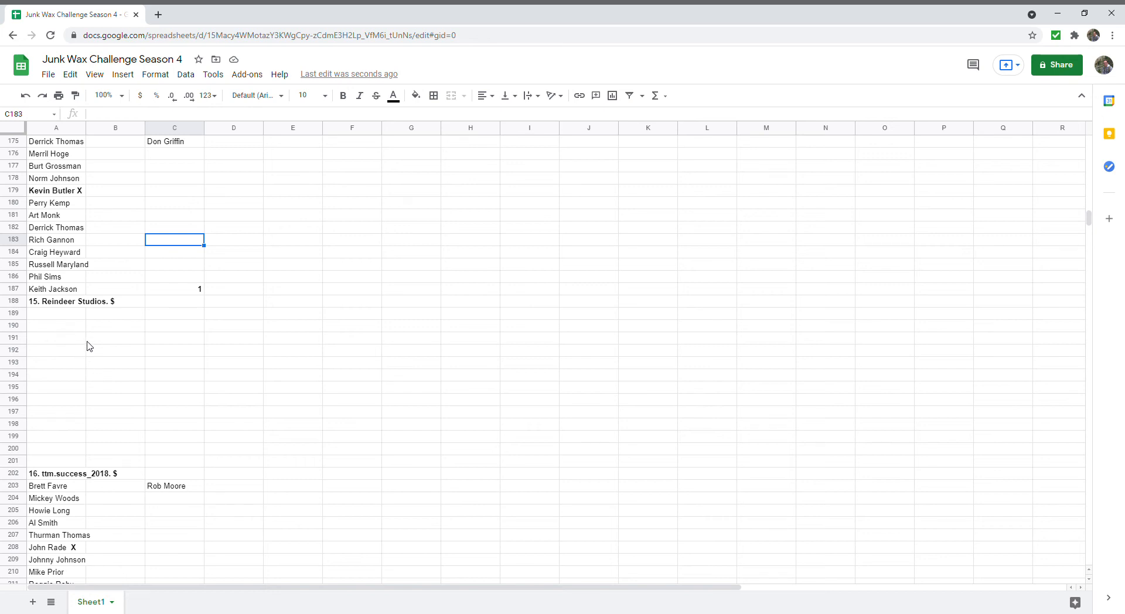
- Enter a point total of 3 in C258 for participant 19
scroll(down, 3)
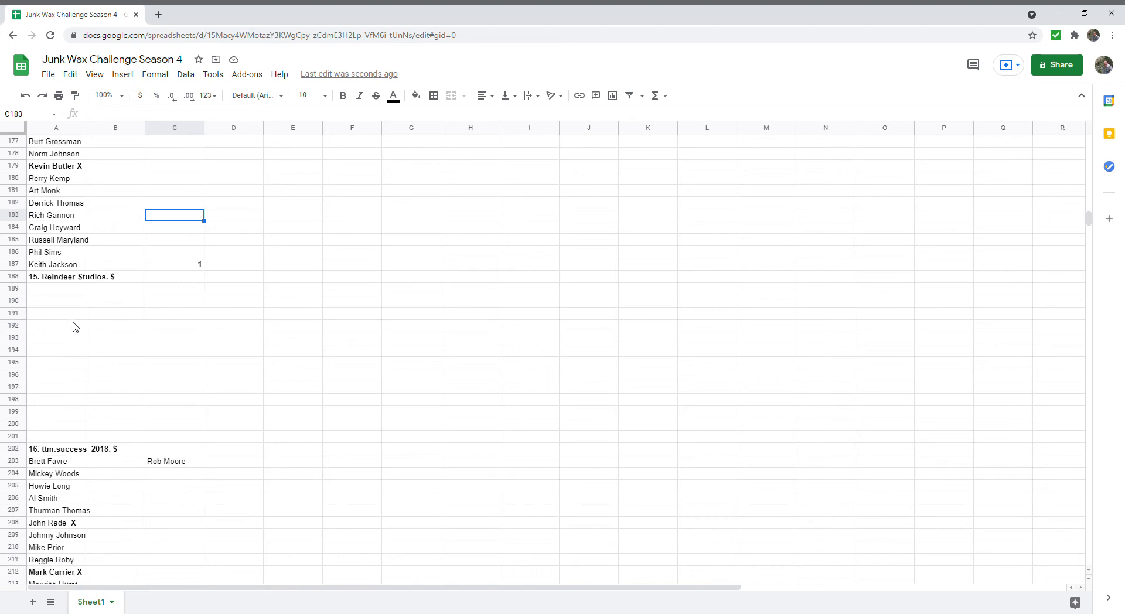
scroll(down, 3)
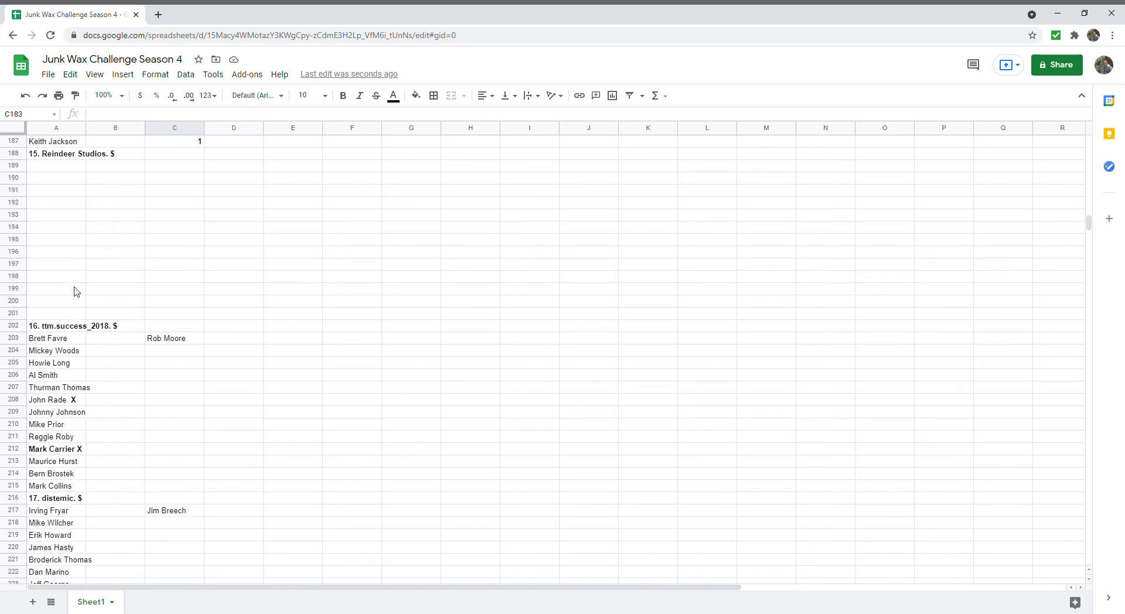
mouse_move(95, 310)
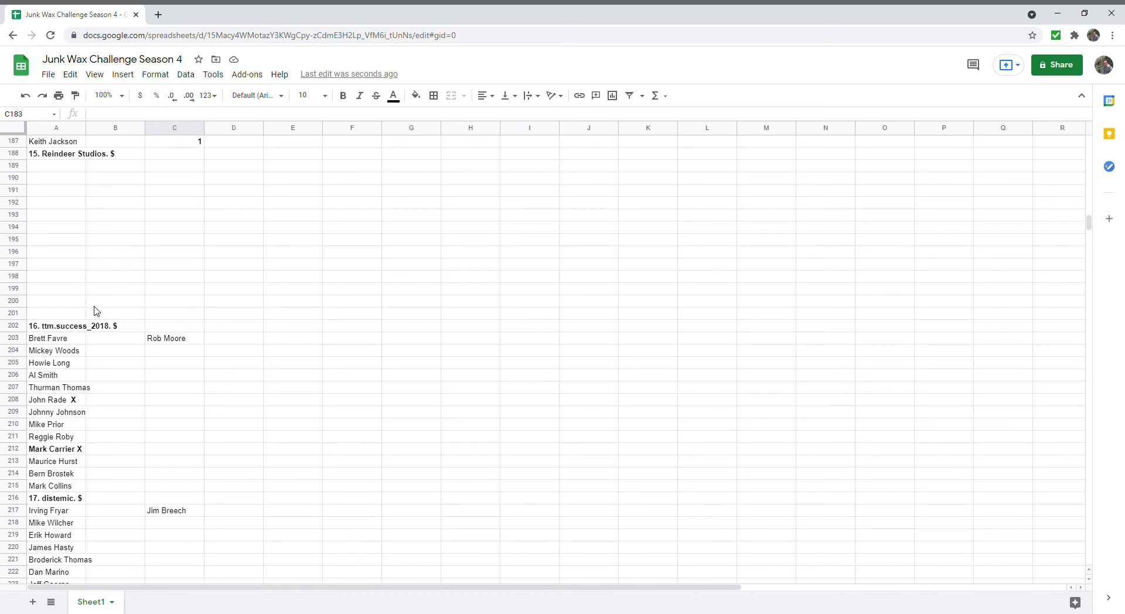
mouse_move(110, 415)
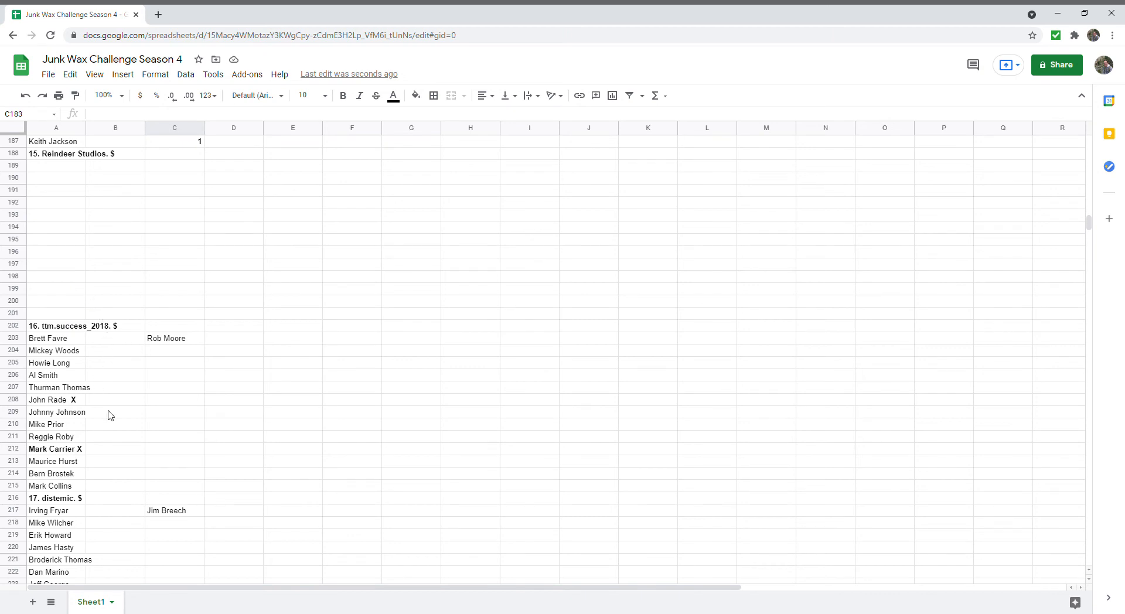
scroll(down, 3)
text(2)
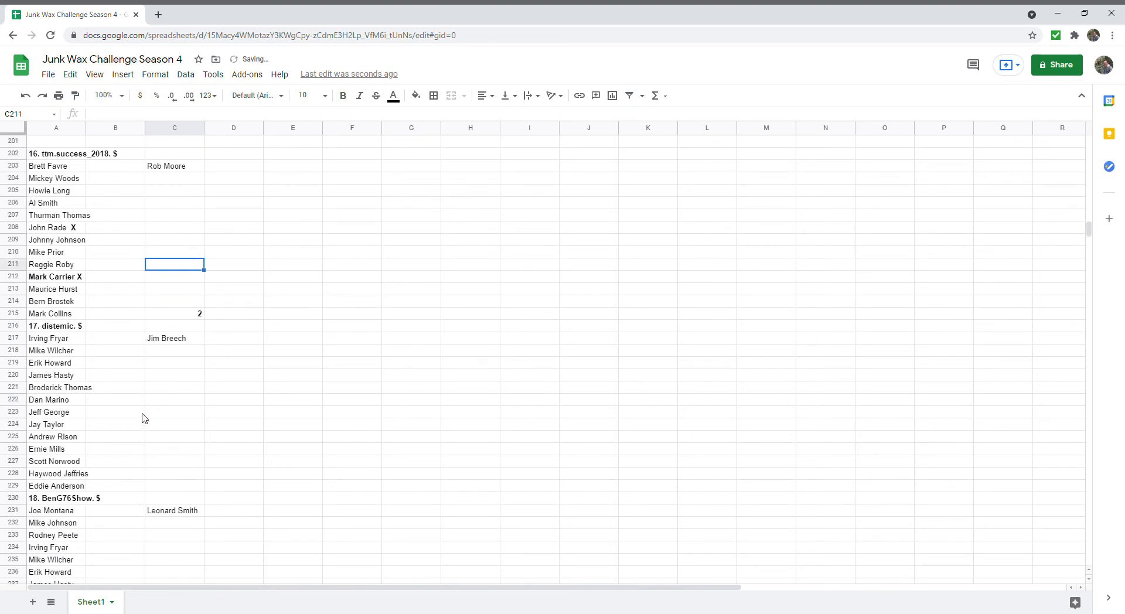
scroll(down, 3)
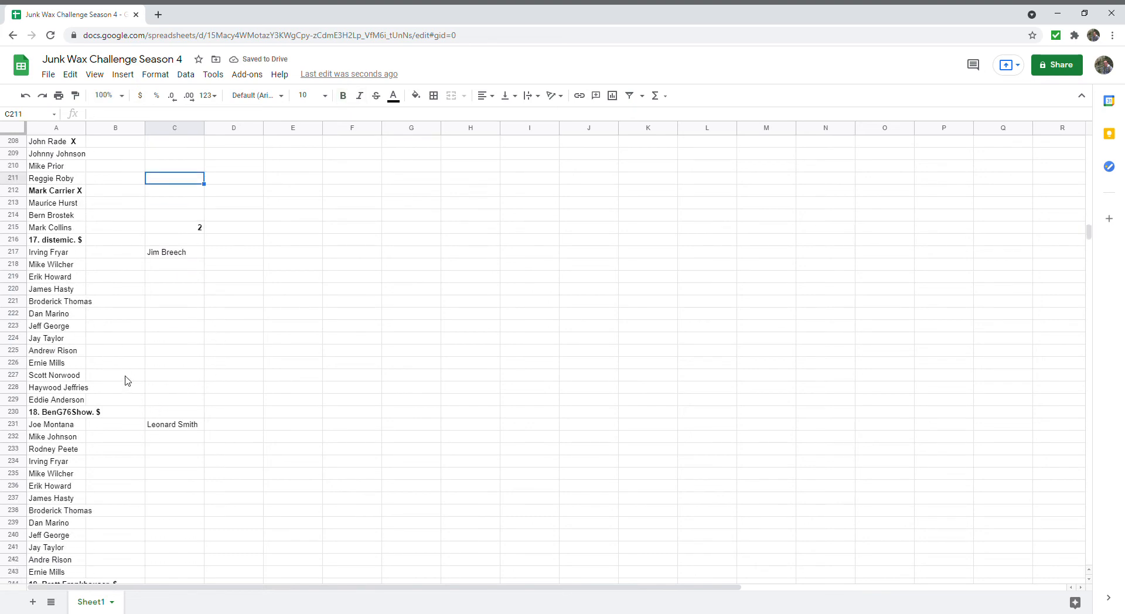
scroll(down, 3)
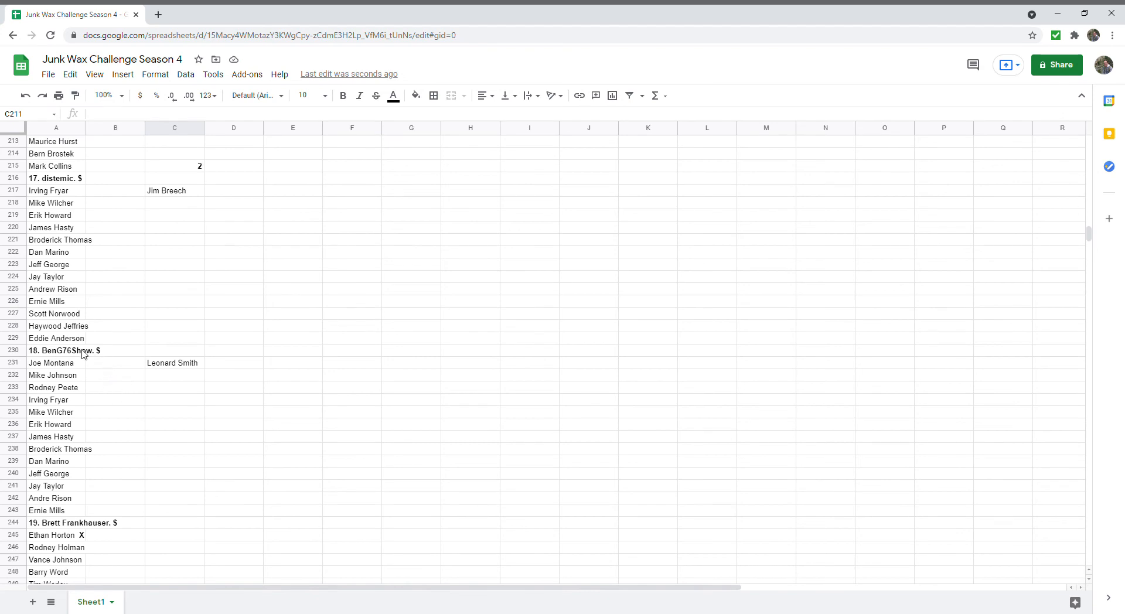
mouse_move(120, 376)
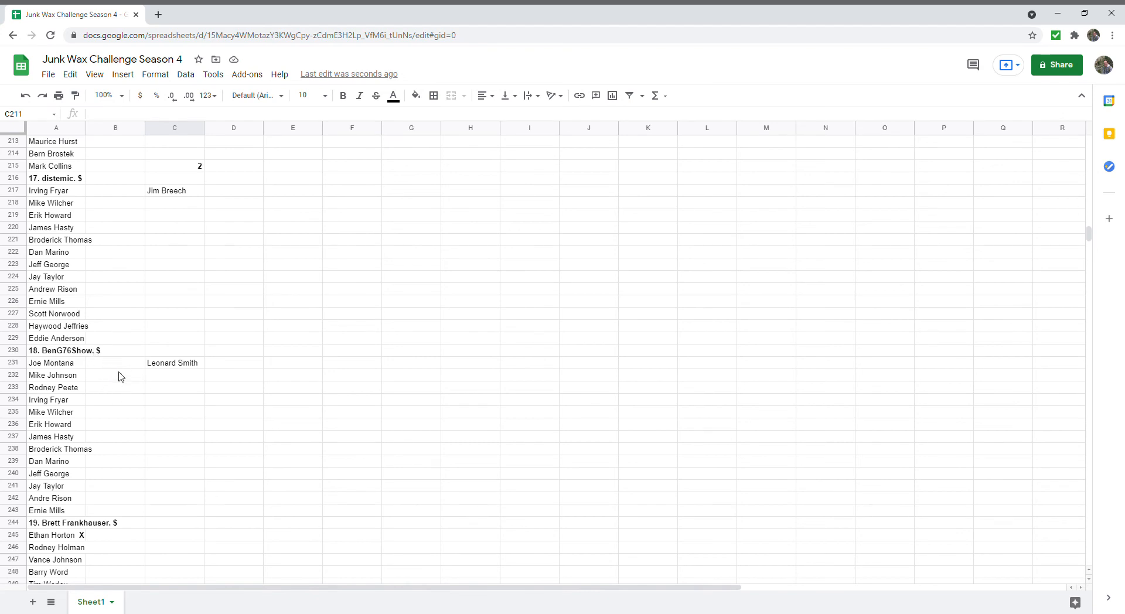
scroll(down, 3)
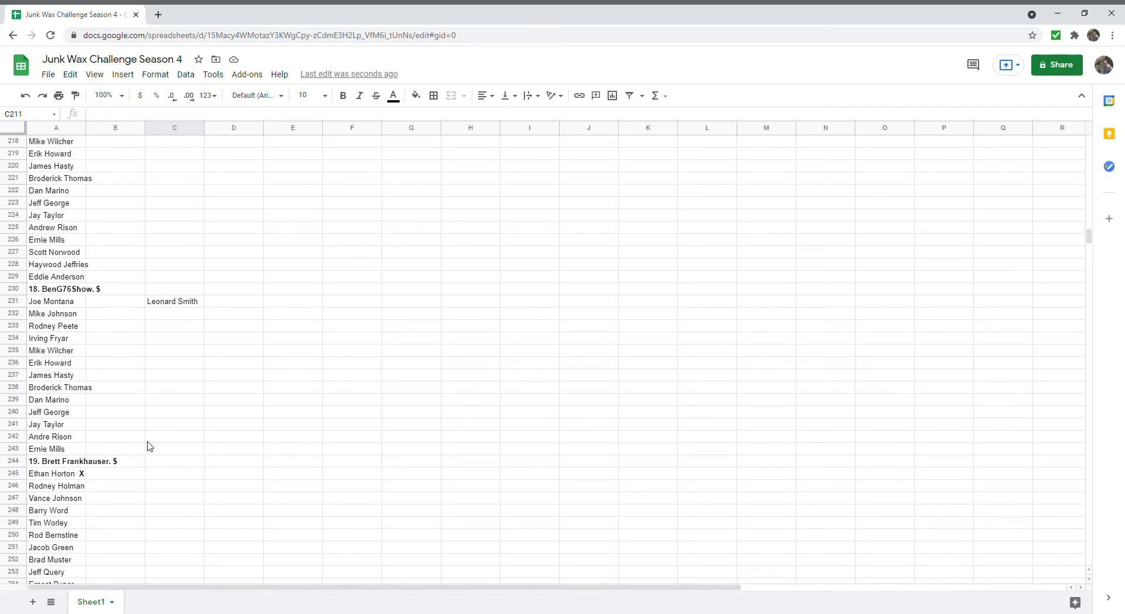
scroll(down, 3)
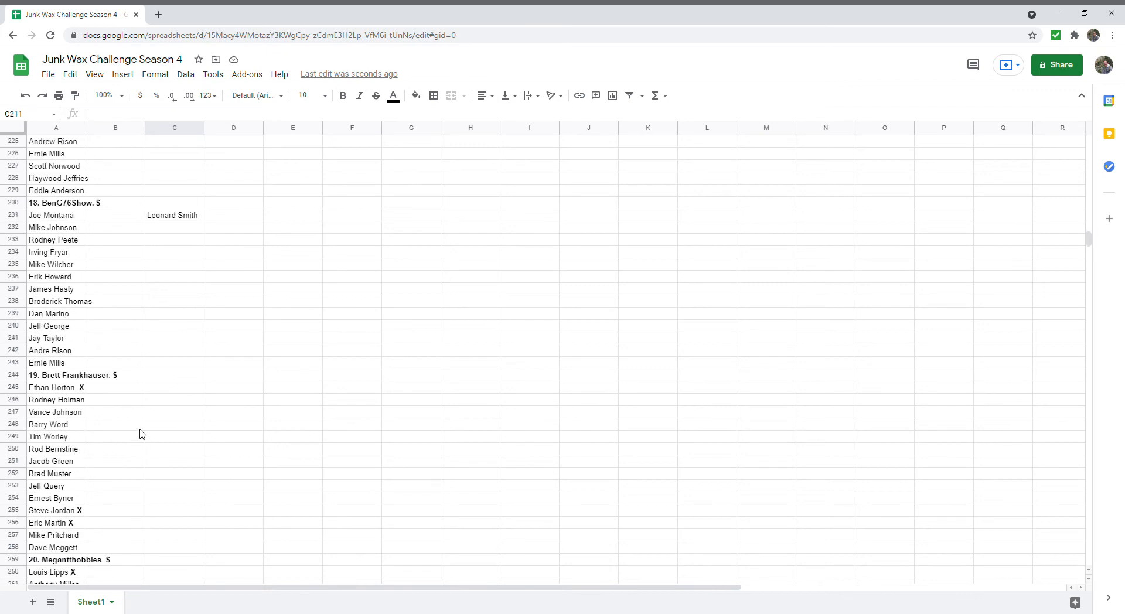
scroll(down, 3)
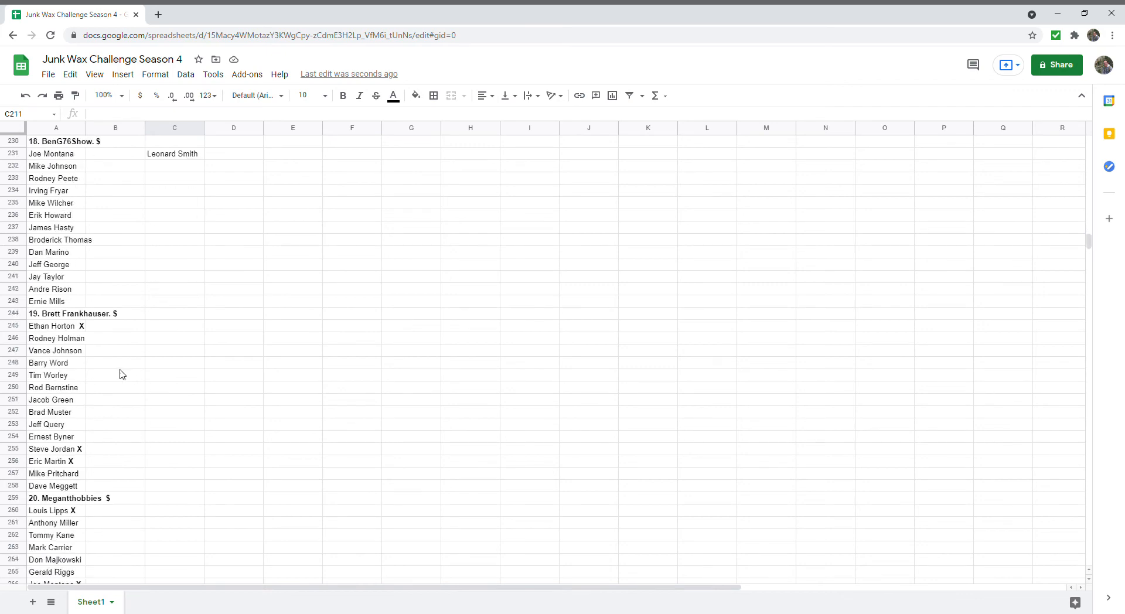
mouse_move(75, 366)
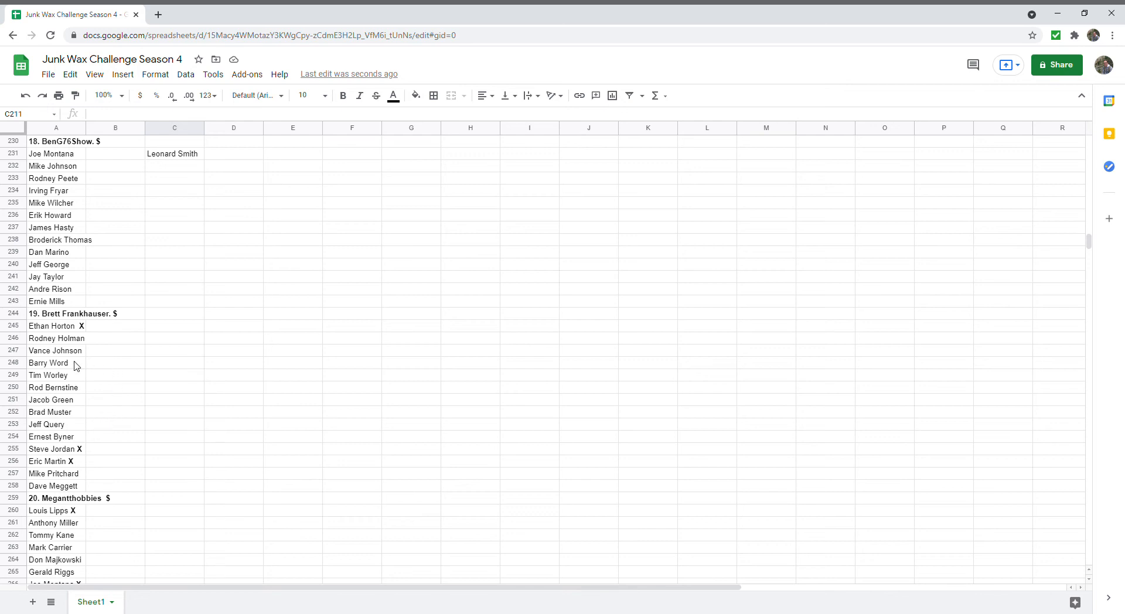
mouse_move(107, 277)
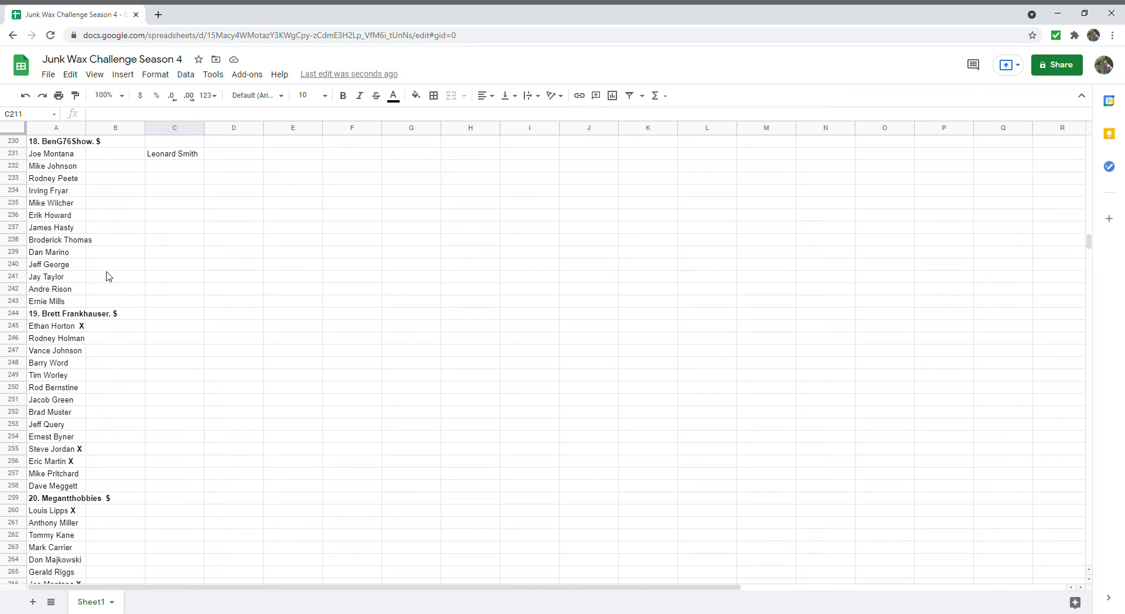
mouse_move(128, 324)
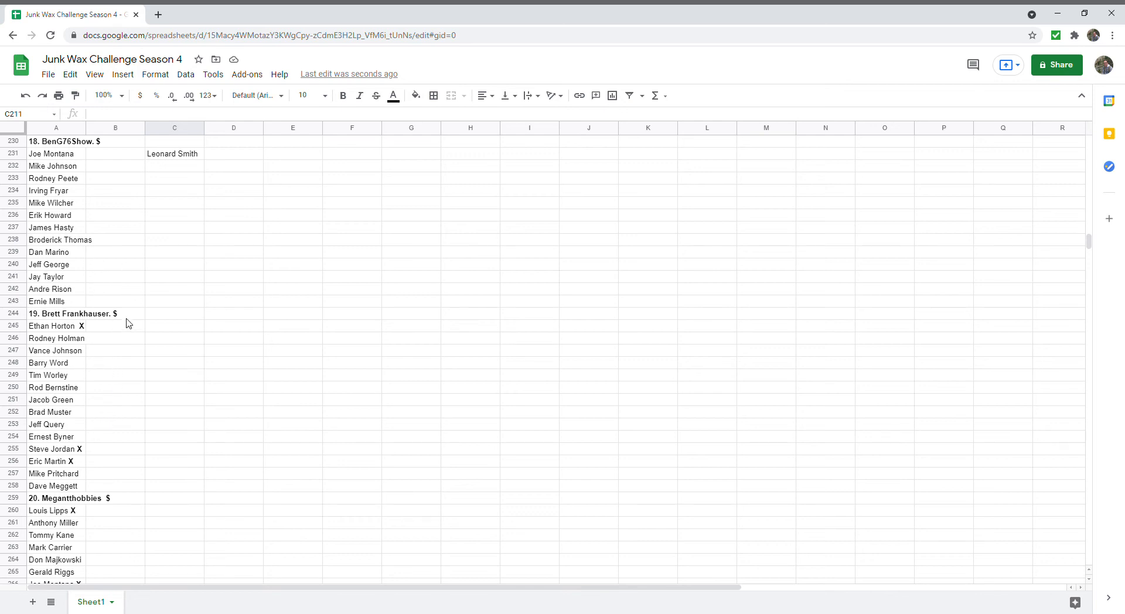
mouse_move(84, 335)
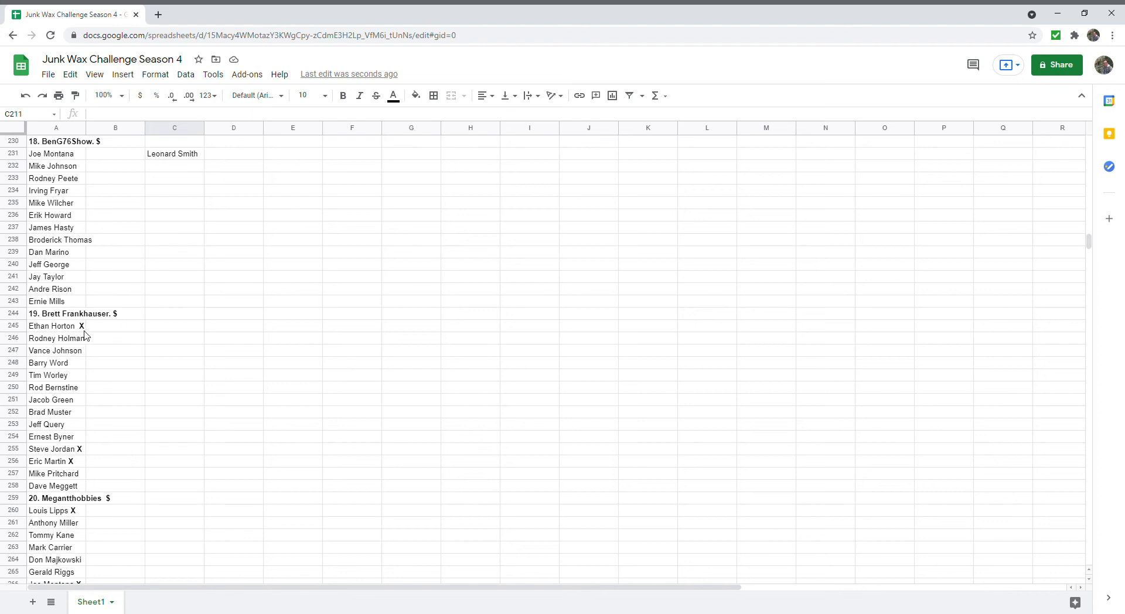
mouse_move(97, 431)
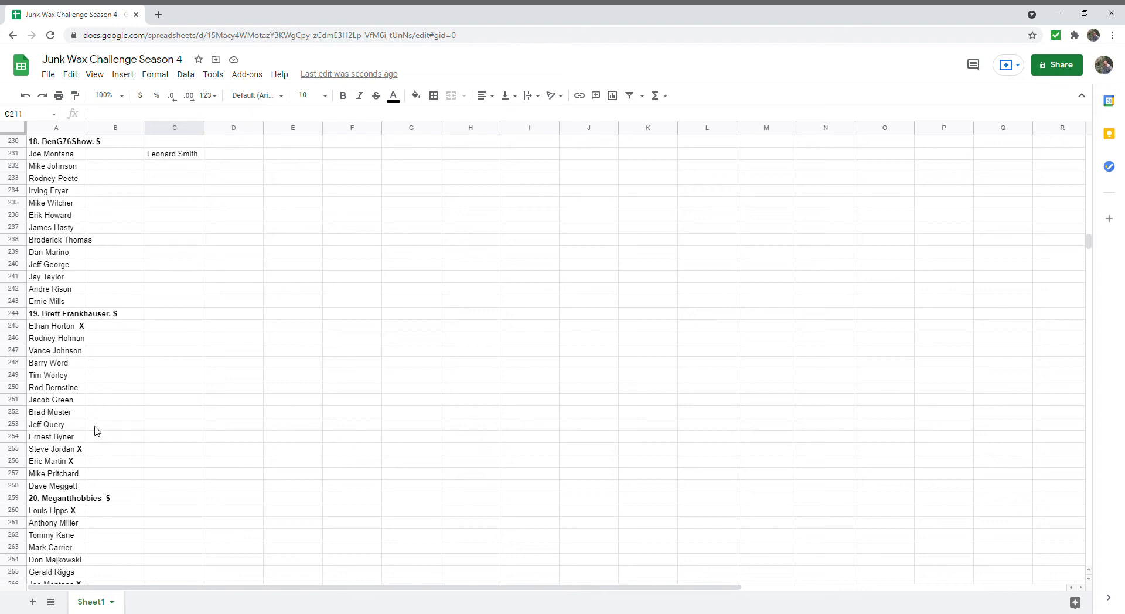
click(175, 485)
text(3)
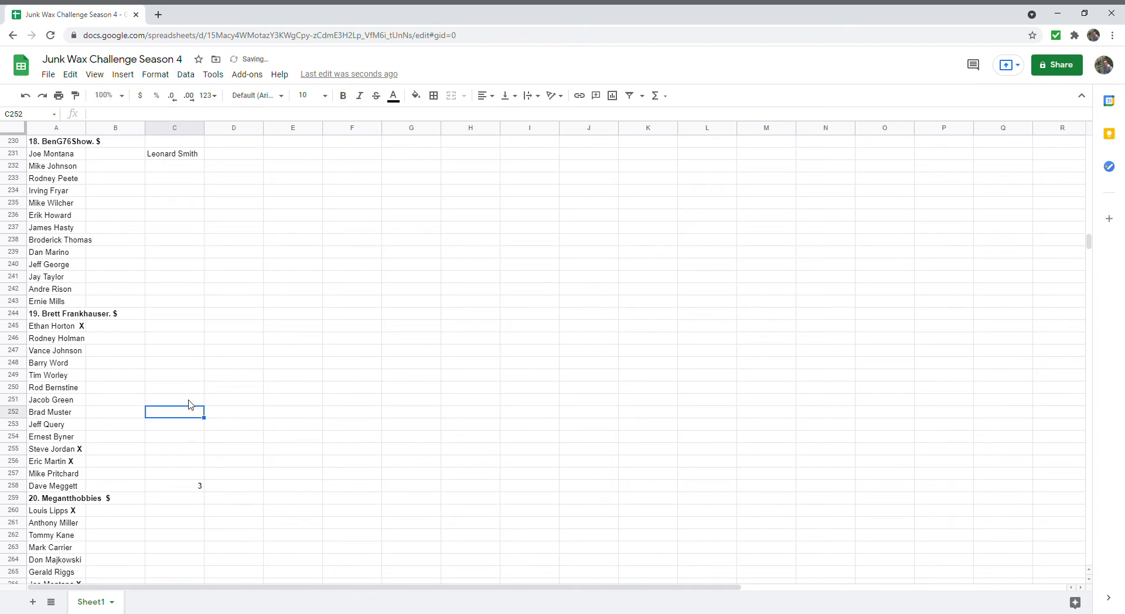
- Enter a point total of 3 in C273 for participant 20
scroll(down, 3)
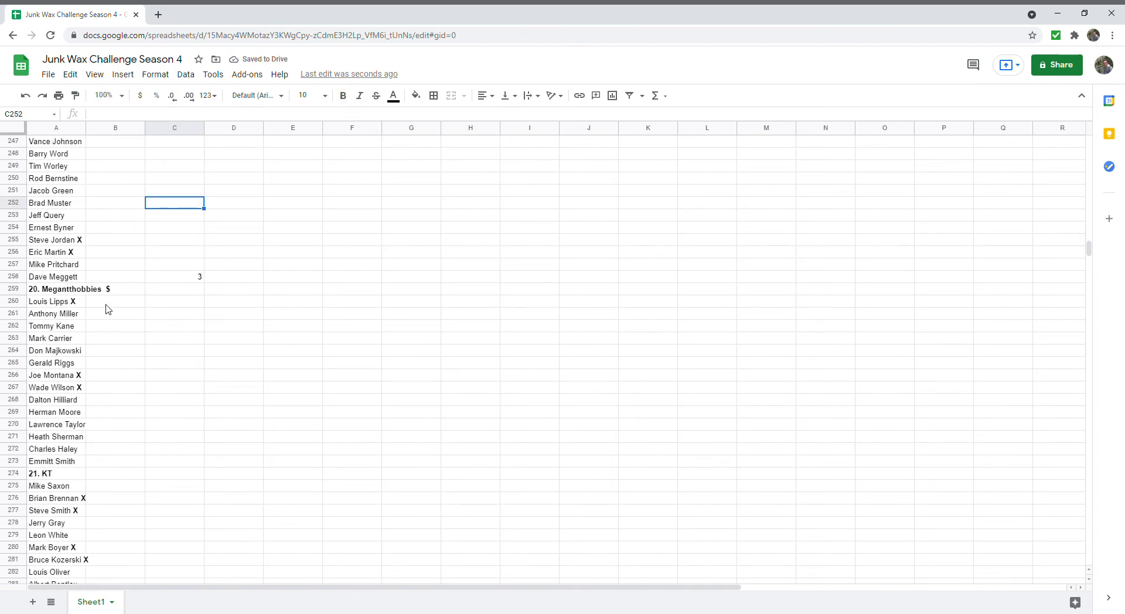
mouse_move(73, 315)
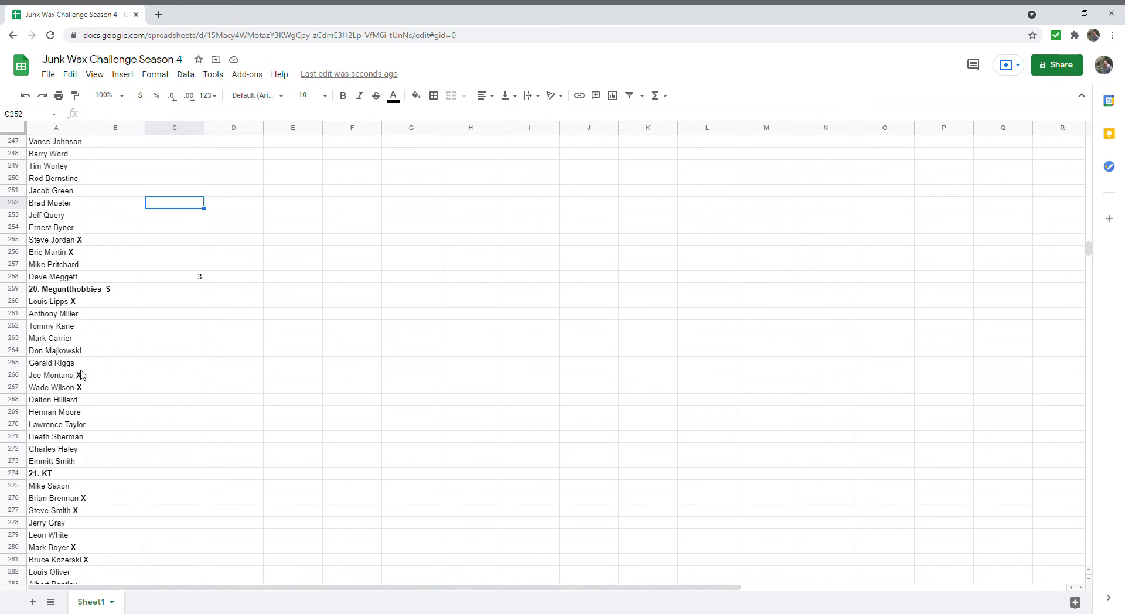
click(174, 460)
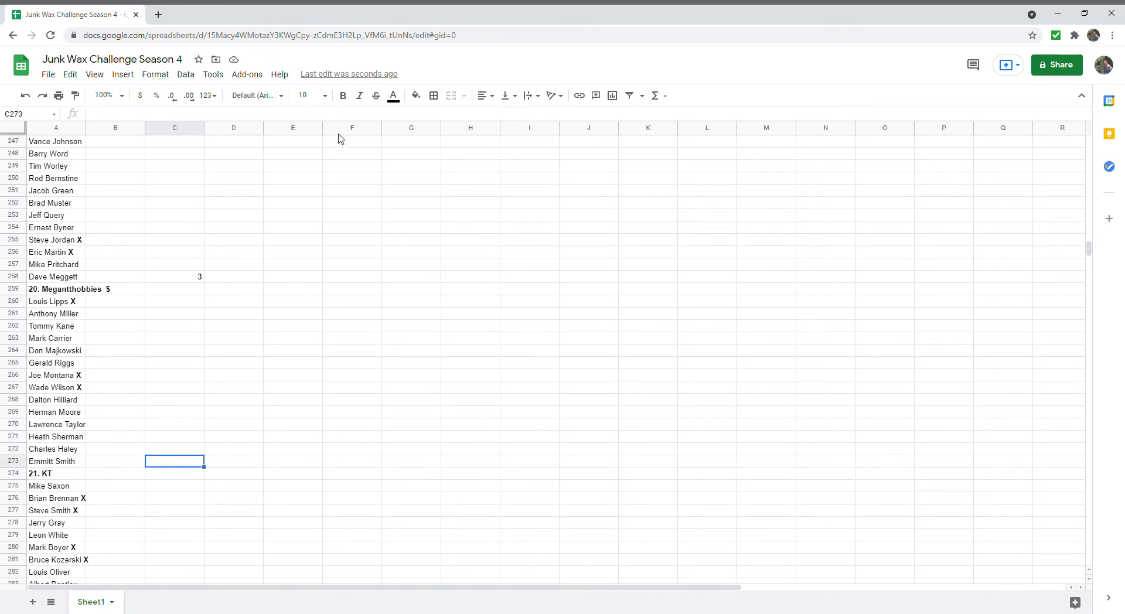
text(3)
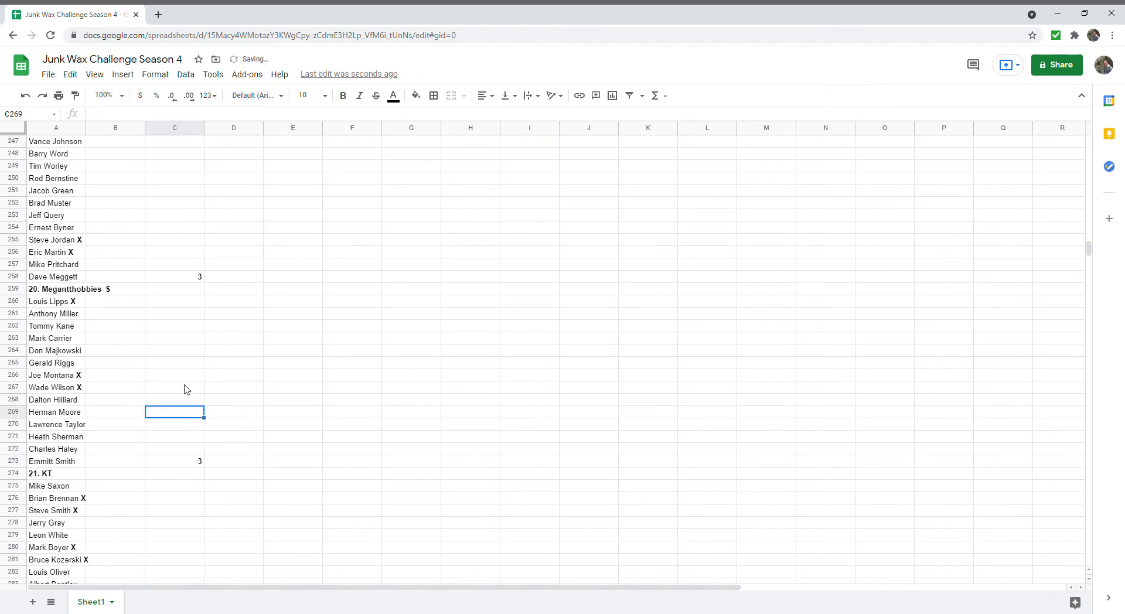
scroll(down, 3)
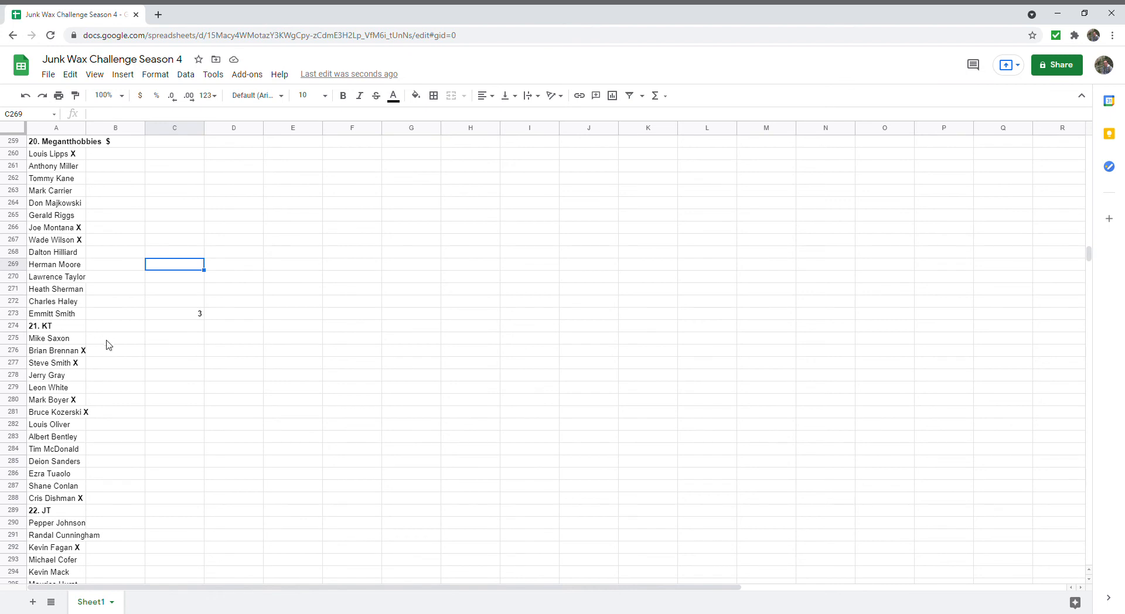
mouse_move(75, 357)
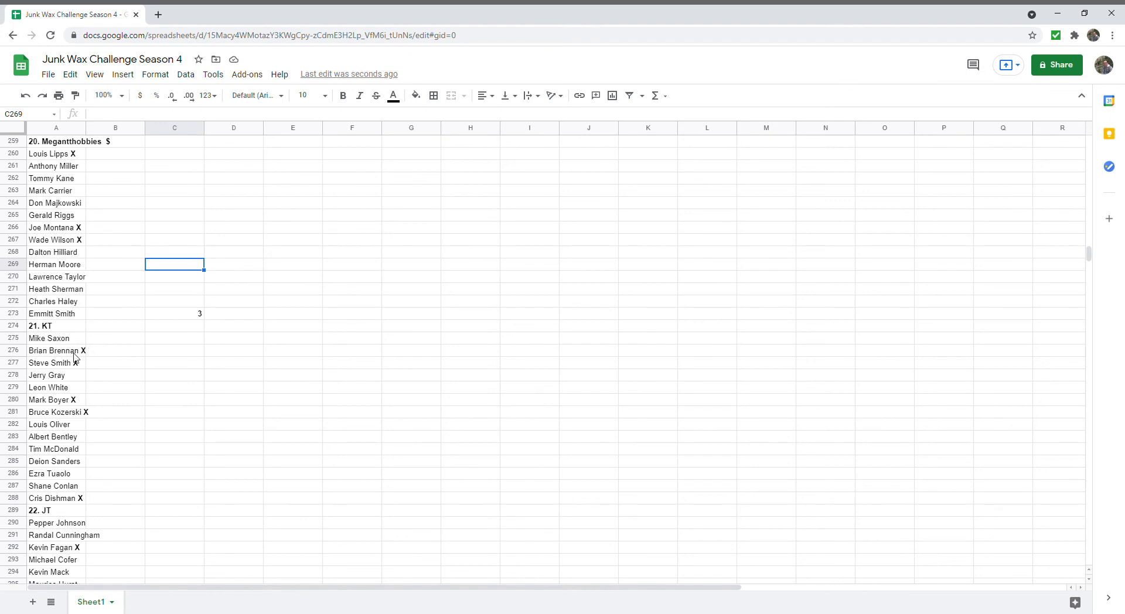
mouse_move(94, 436)
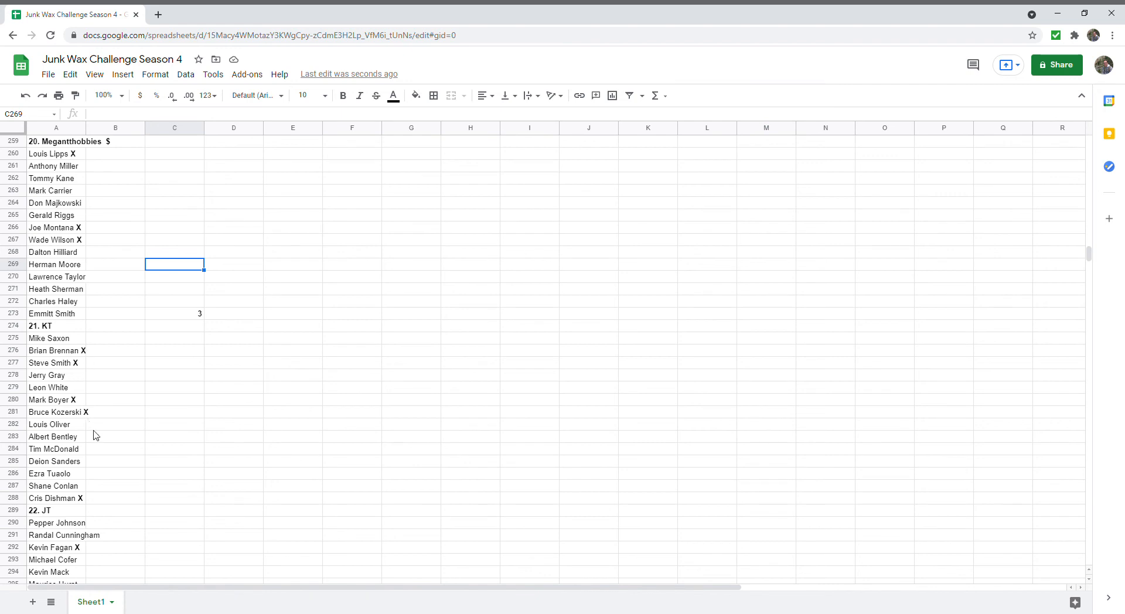
mouse_move(73, 376)
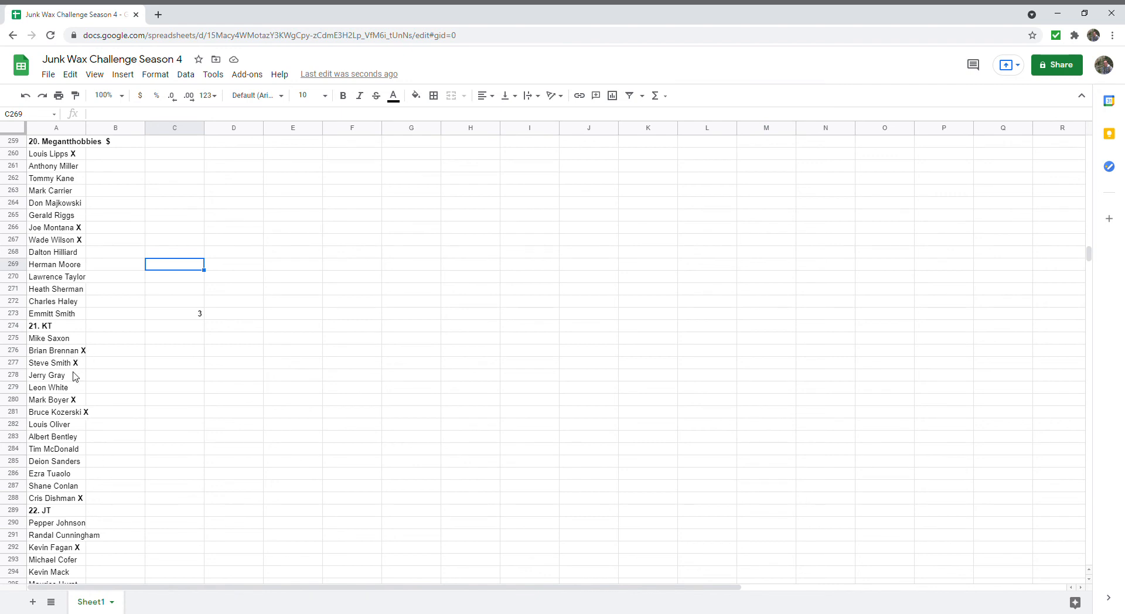
mouse_move(121, 502)
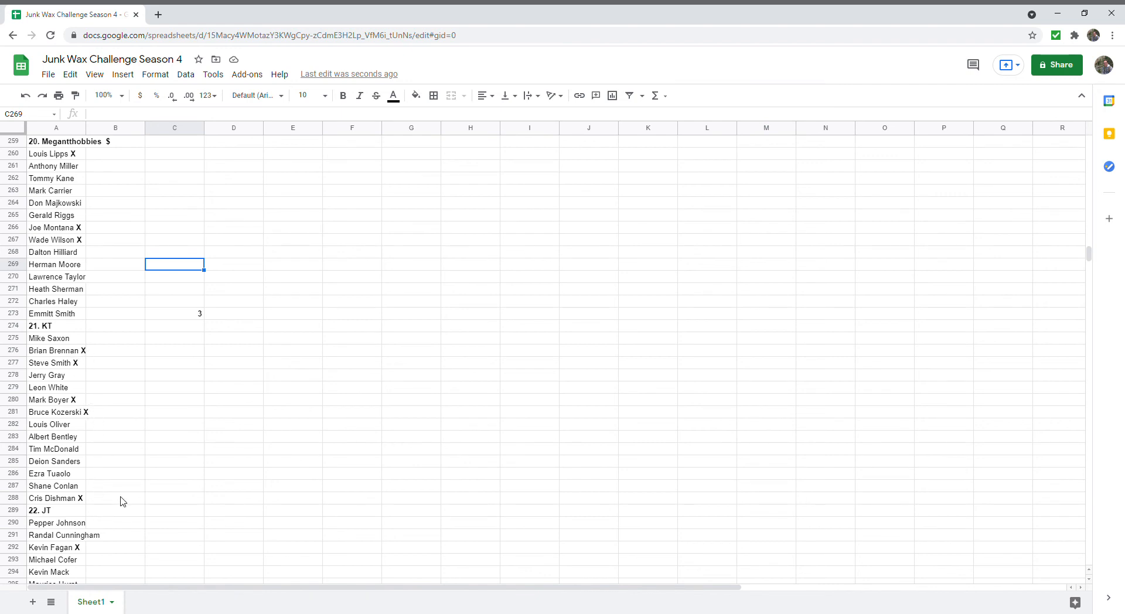
- Enter totals of 5 in C288 and C303 for participants 21 and 22
click(175, 498)
text(5)
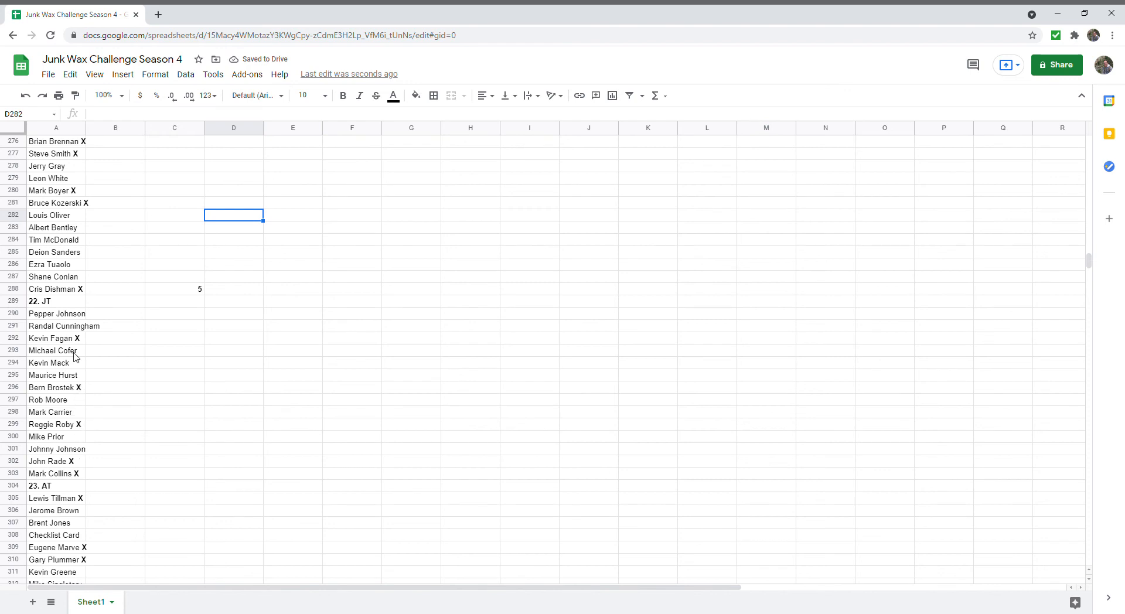
mouse_move(101, 403)
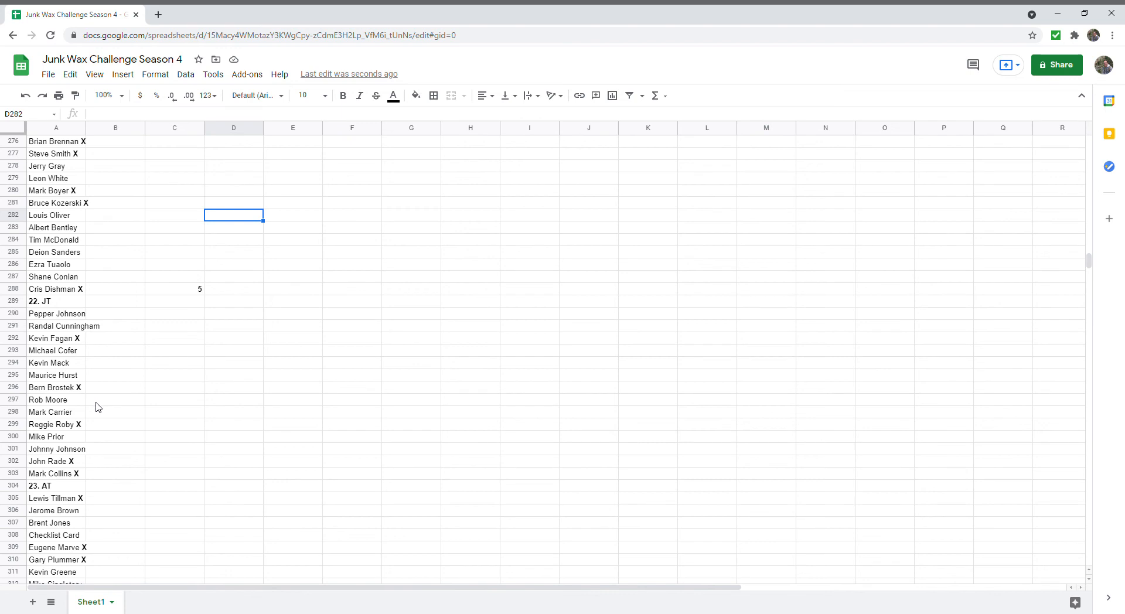
mouse_move(92, 428)
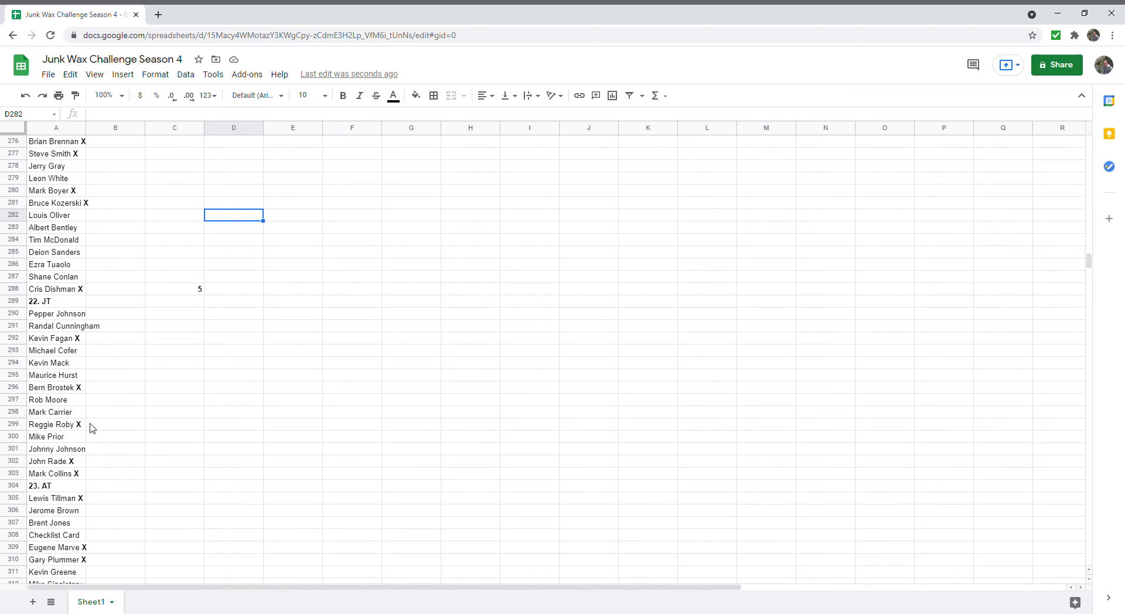
click(174, 472)
text(5)
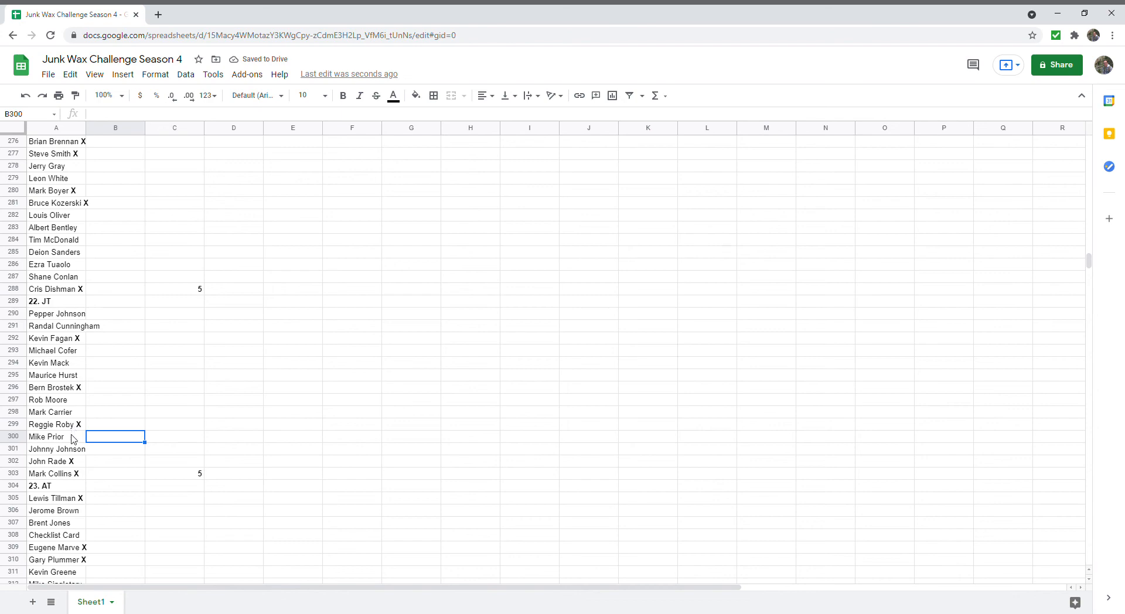
mouse_move(83, 481)
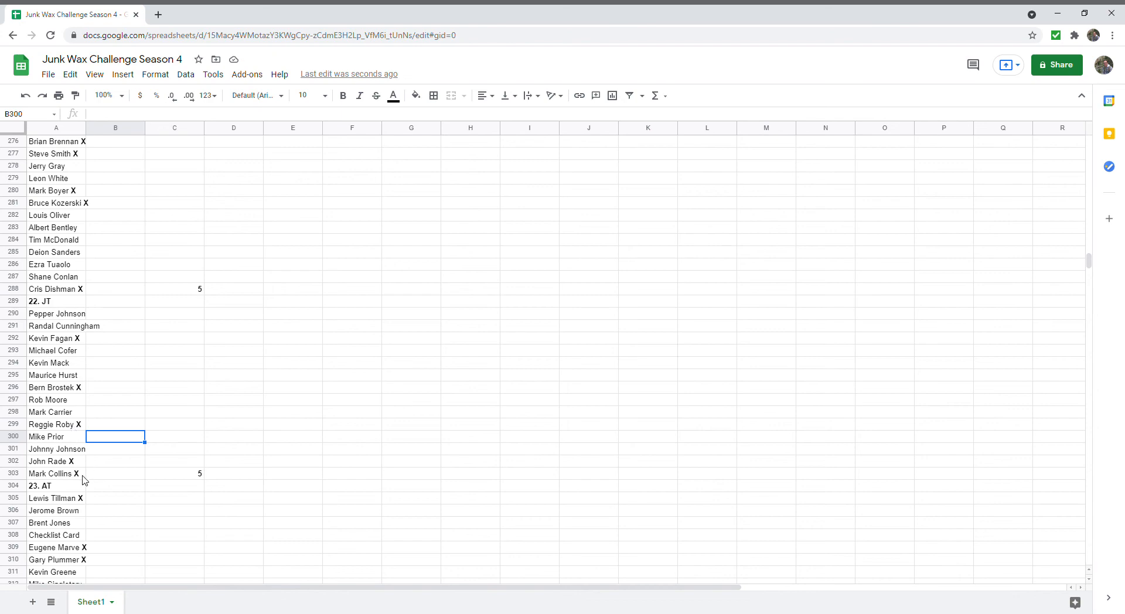
scroll(down, 3)
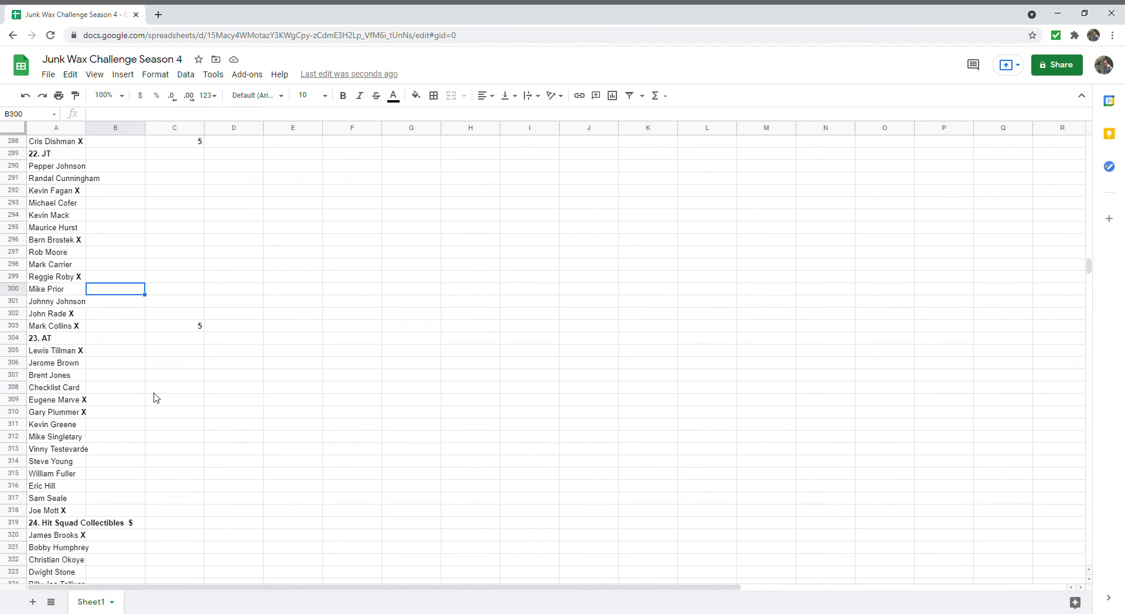
scroll(down, 3)
text(4)
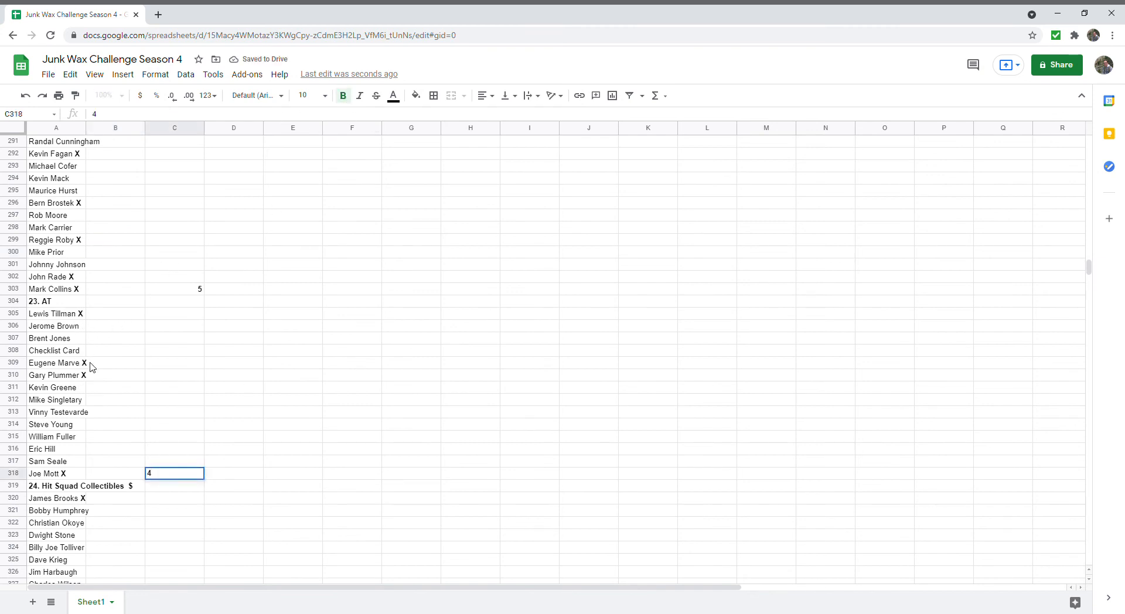
mouse_move(77, 481)
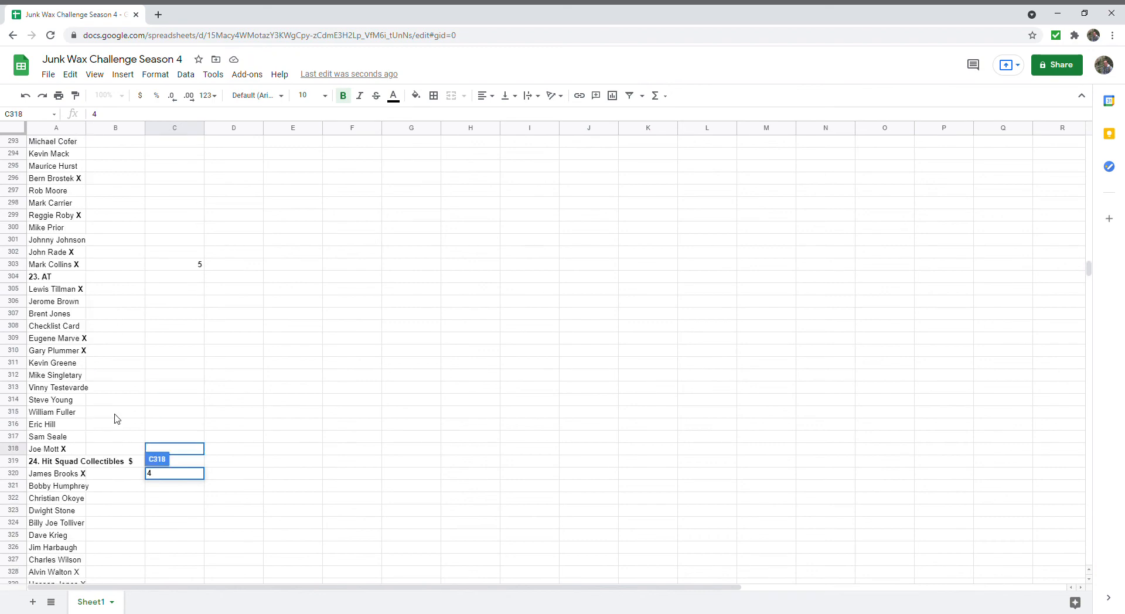
key(Return)
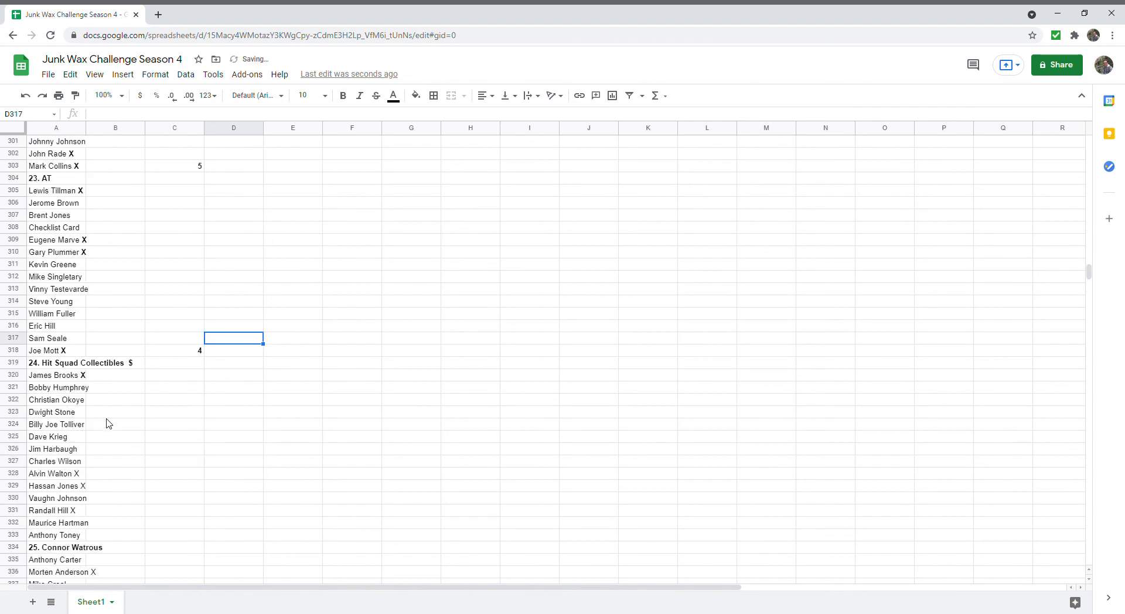
scroll(down, 3)
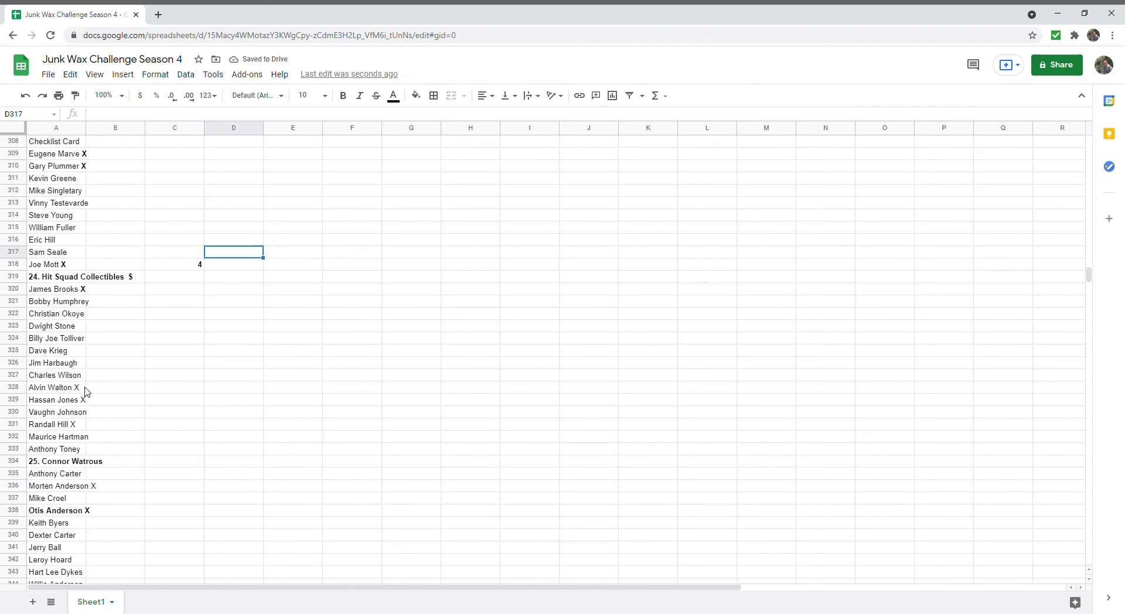
mouse_move(90, 369)
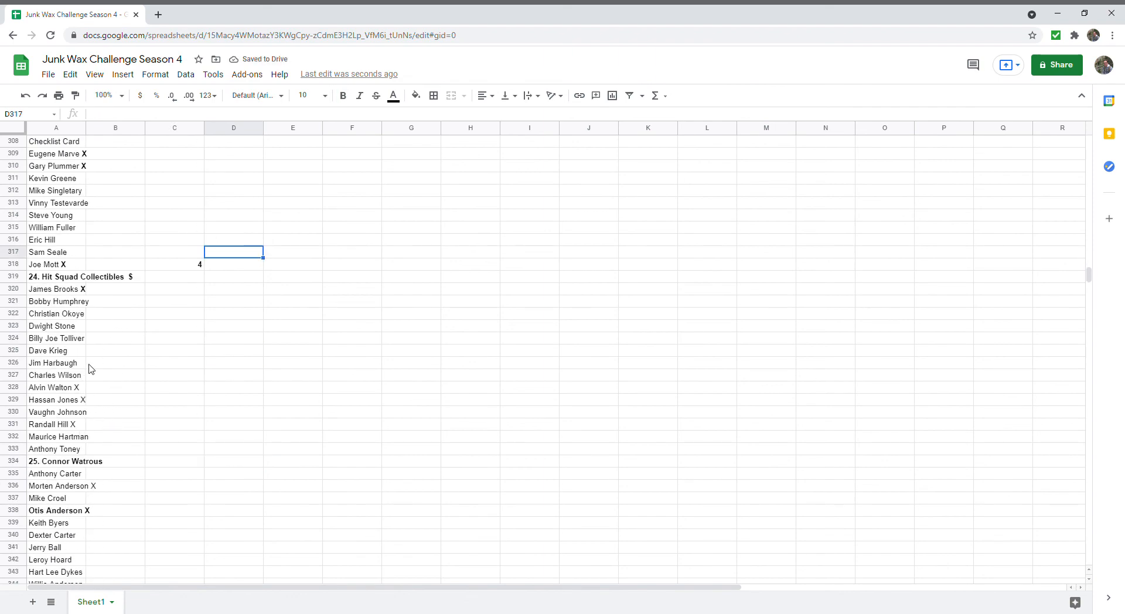
click(56, 388)
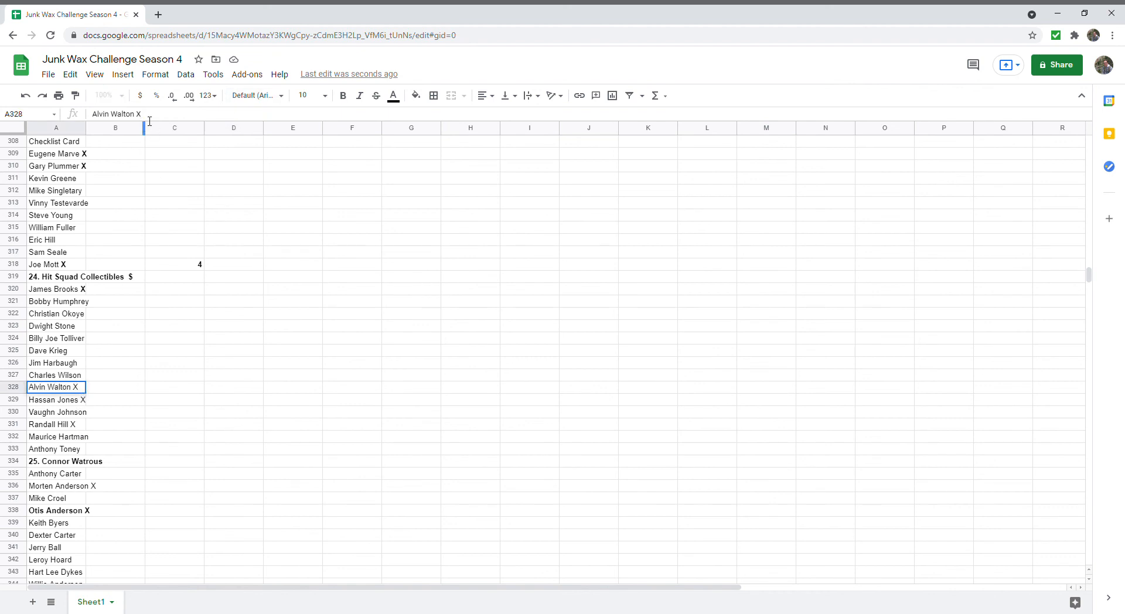
key(backspace)
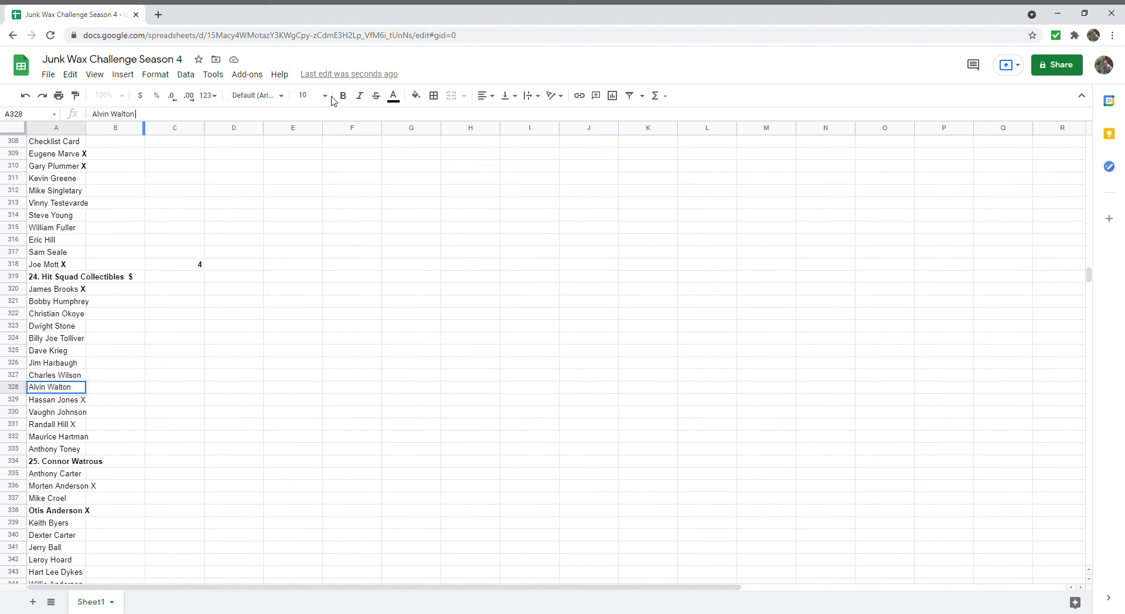
text(X)
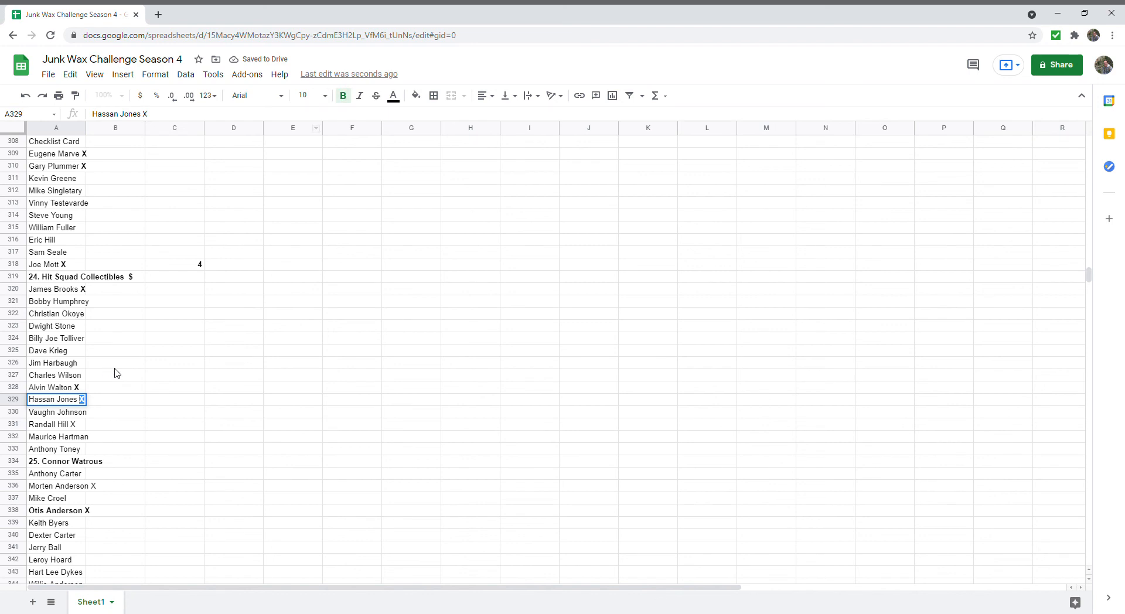
click(115, 362)
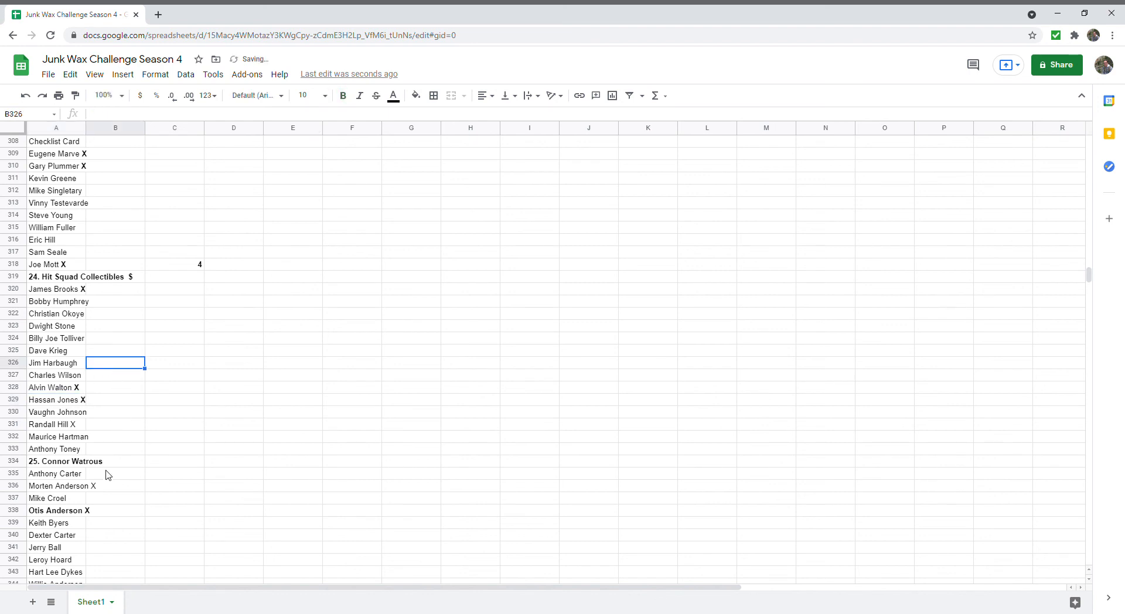
click(55, 424)
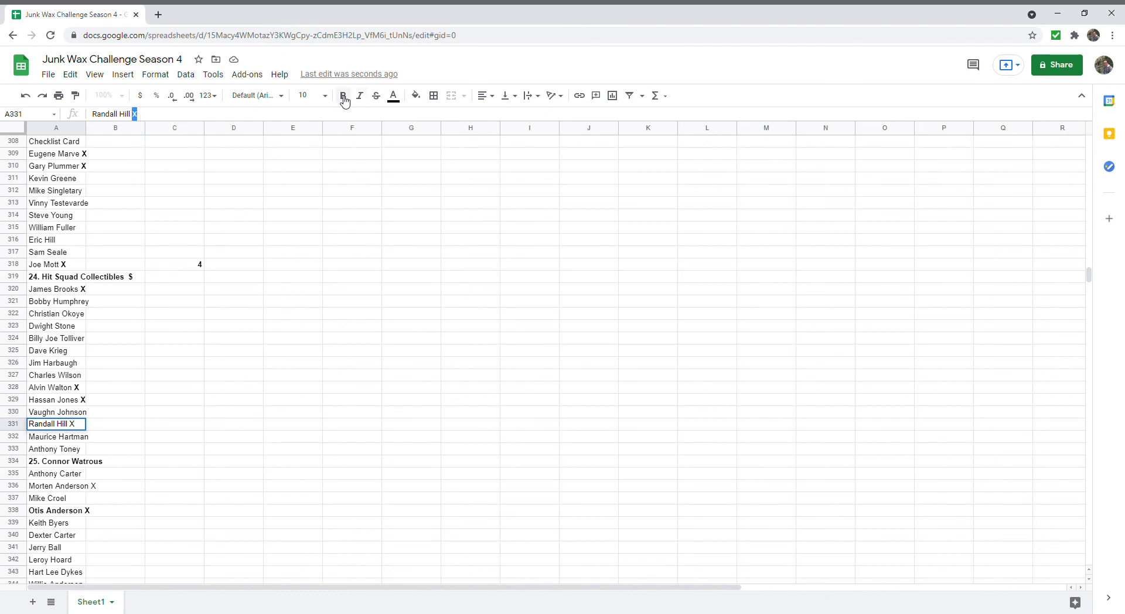
click(115, 400)
text(4)
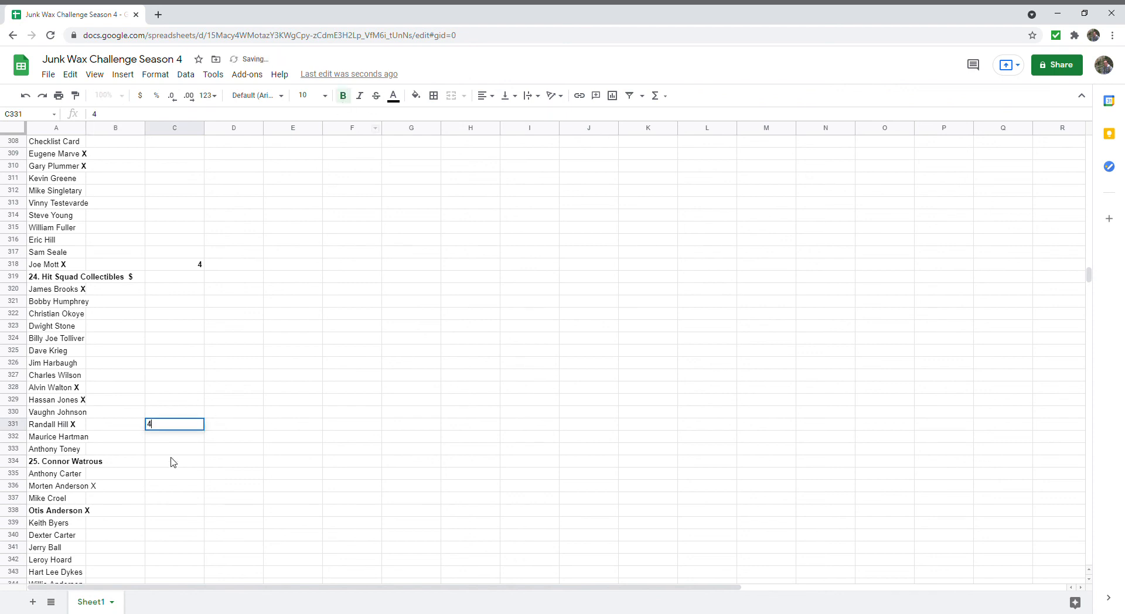
- Enter Hit Squad Collectibles' total of 4 in C333, clearing the misplaced C331
key(Return)
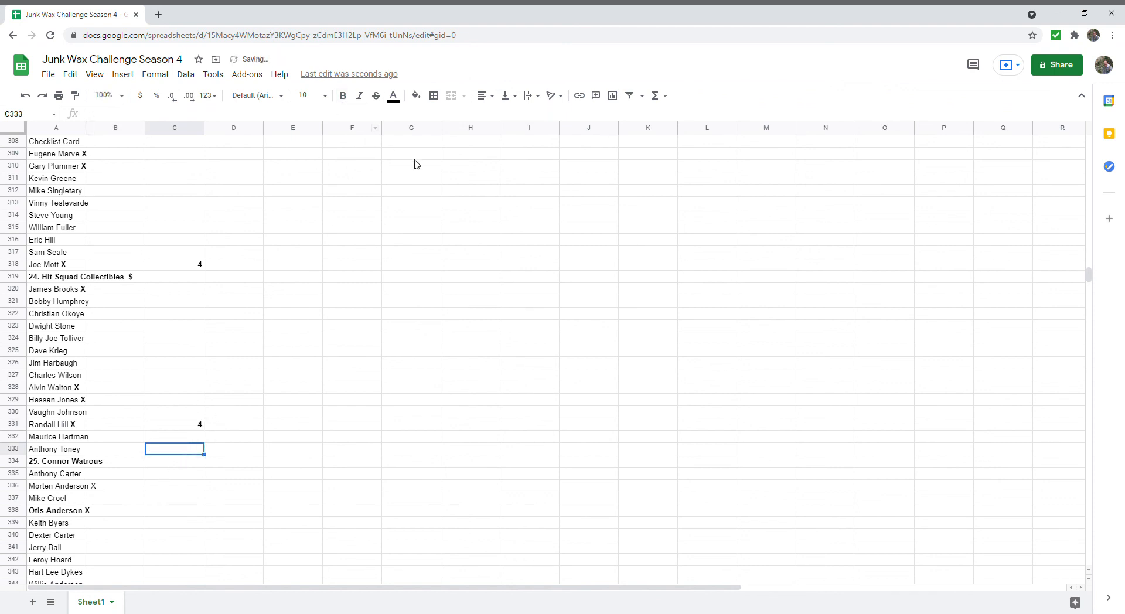
text(4)
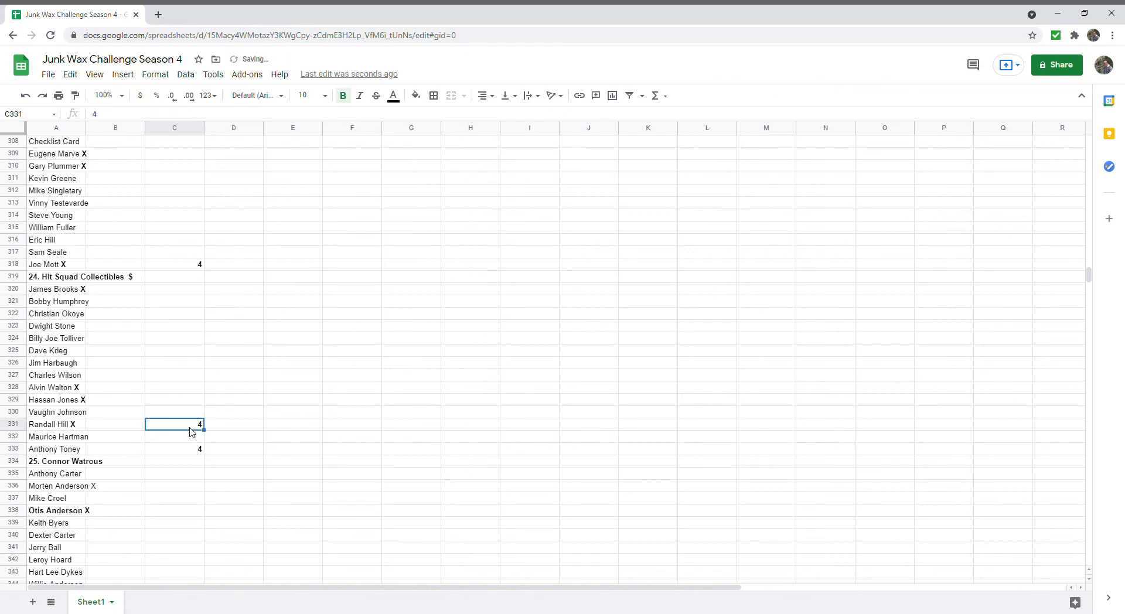
click(175, 461)
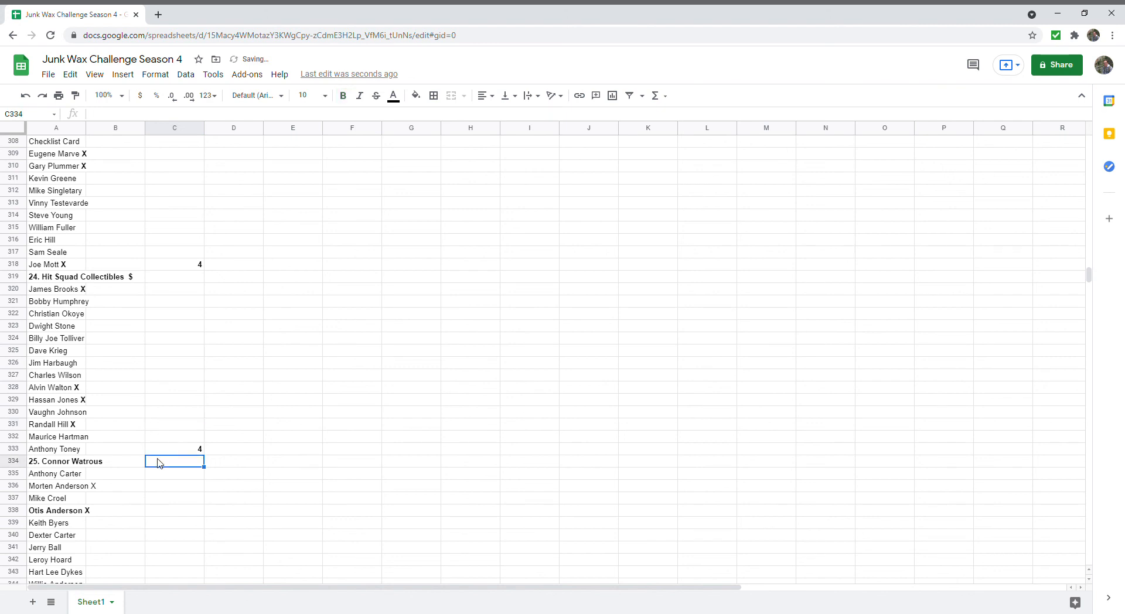
scroll(down, 3)
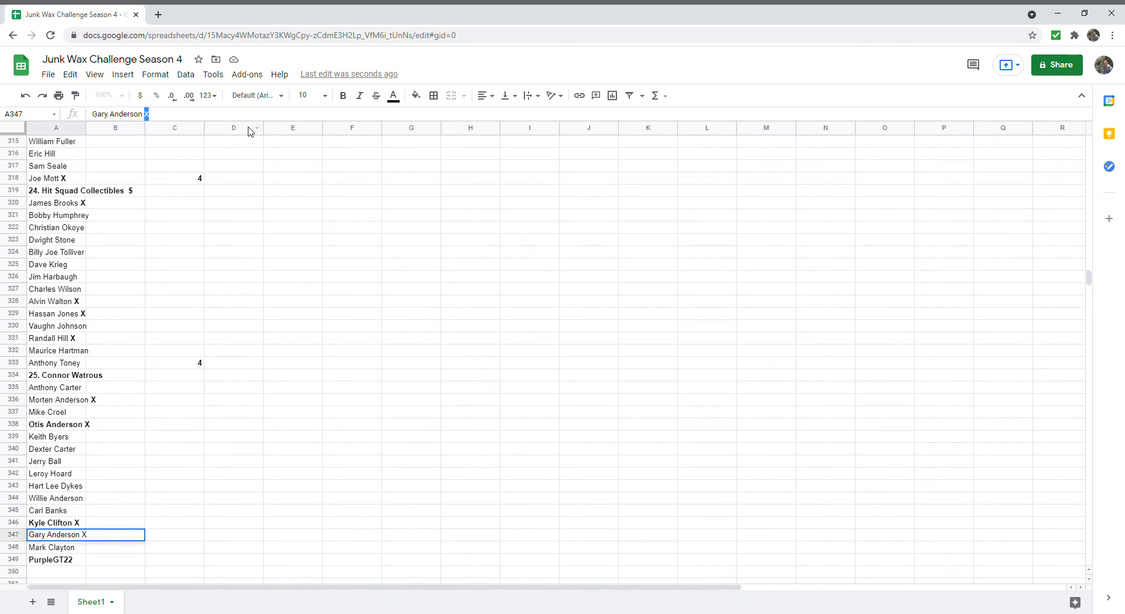
click(175, 485)
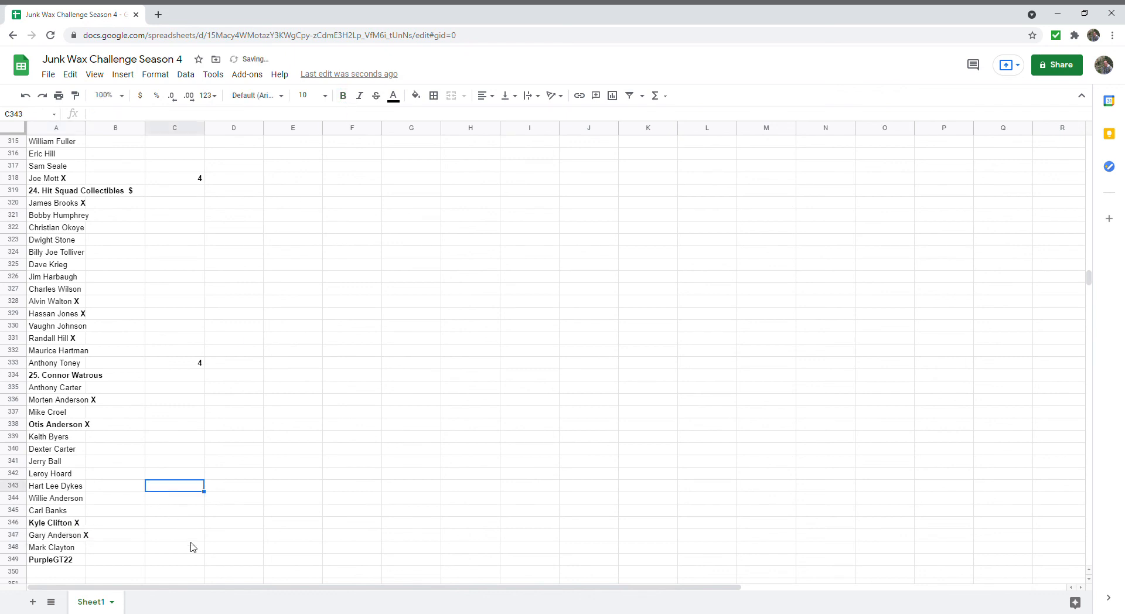
click(175, 547)
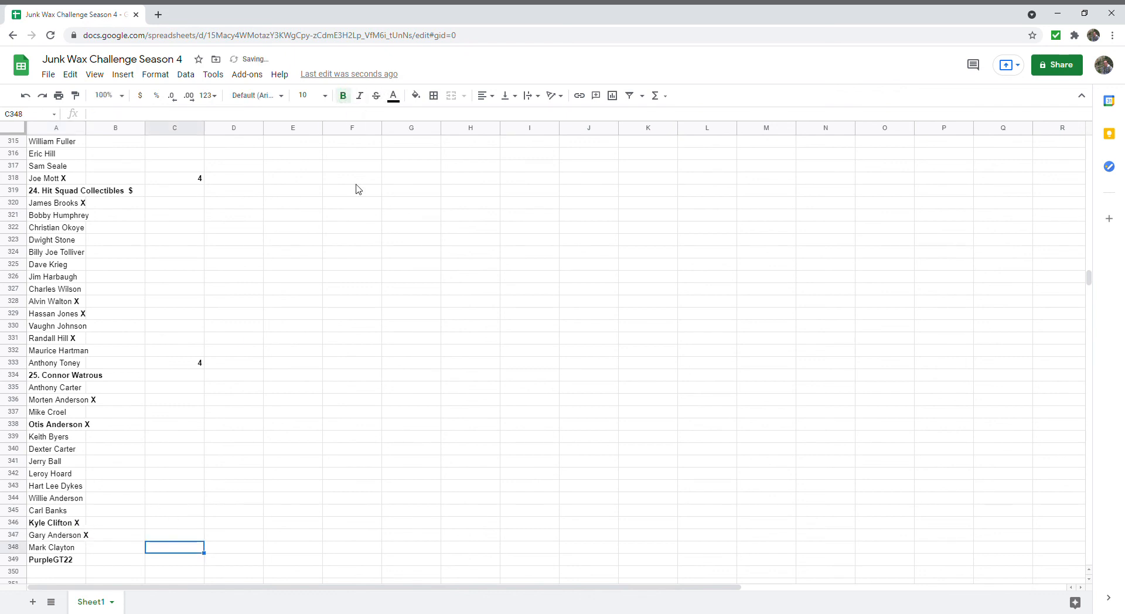
click(233, 423)
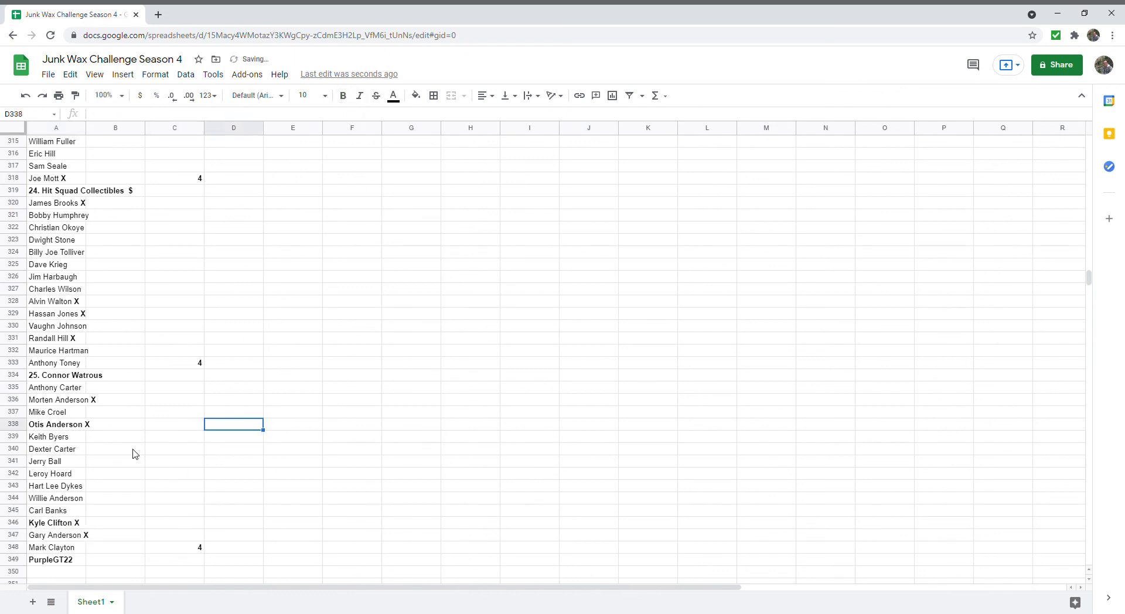
scroll(down, 3)
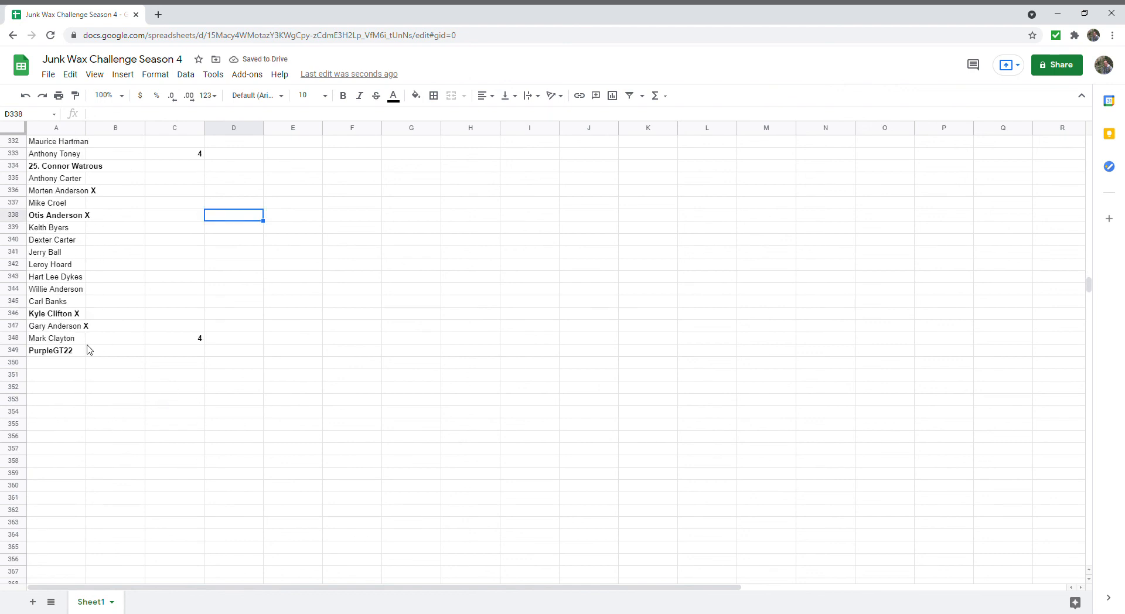
mouse_move(72, 344)
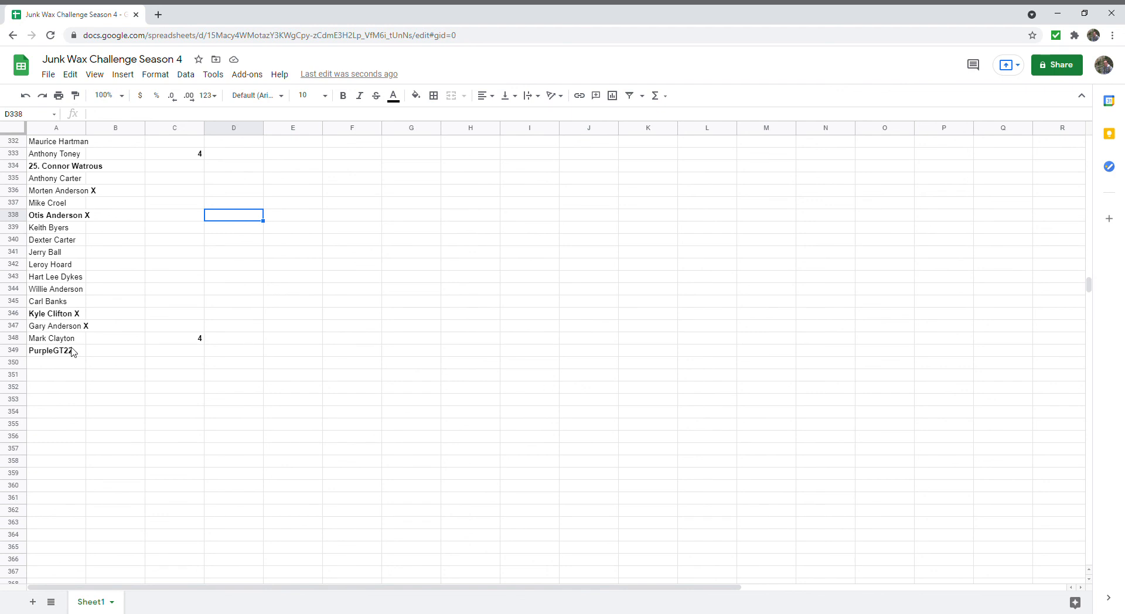
- Scroll back up through the spreadsheet to review the entered totals
click(173, 264)
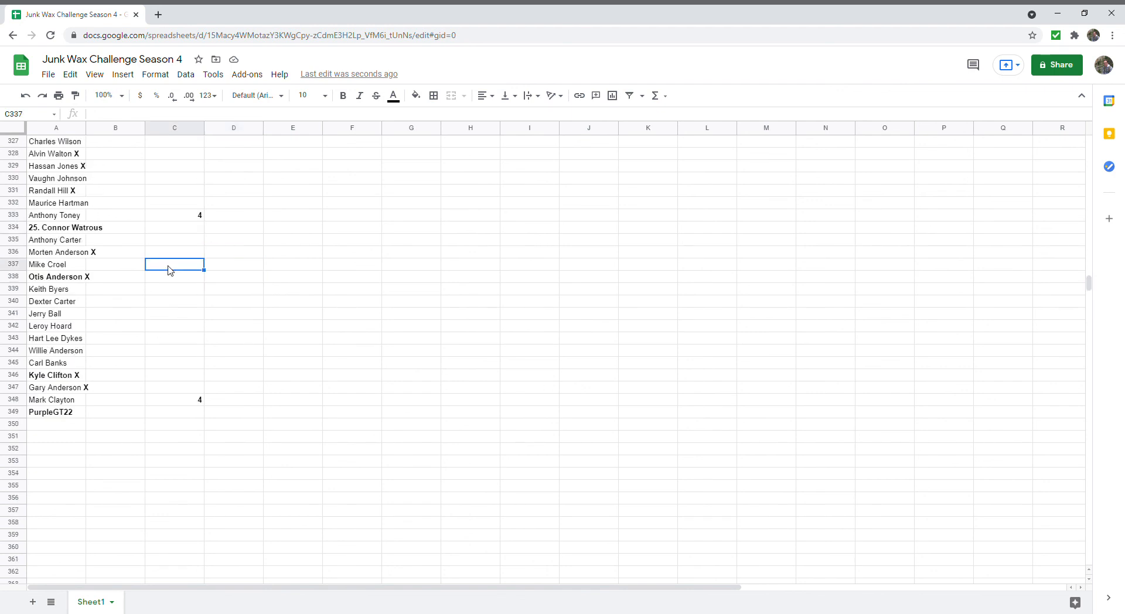
scroll(up, 3)
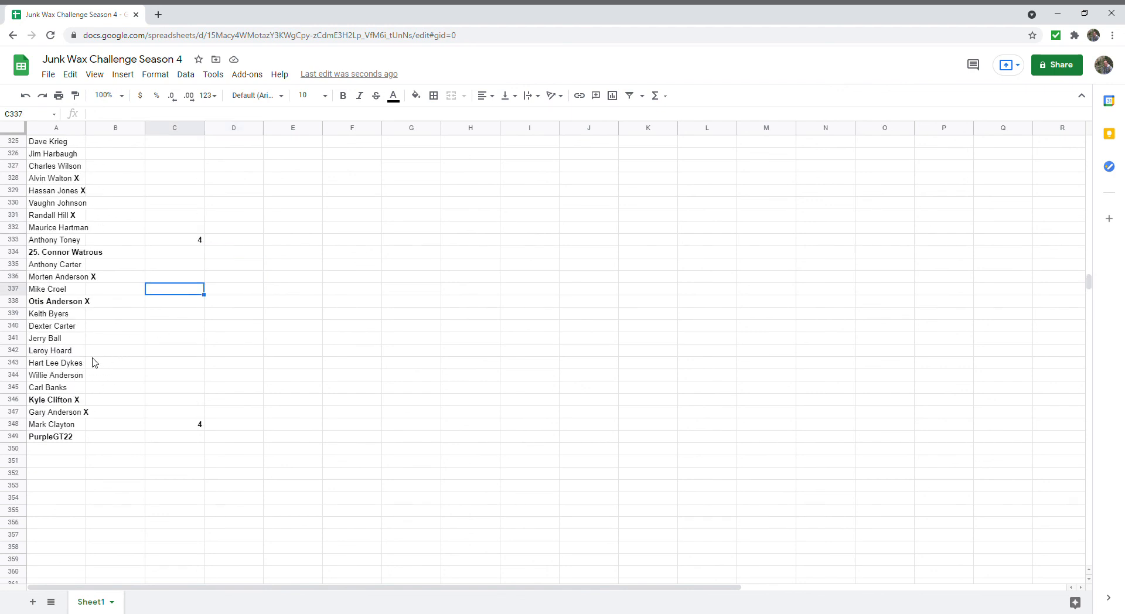
scroll(up, 3)
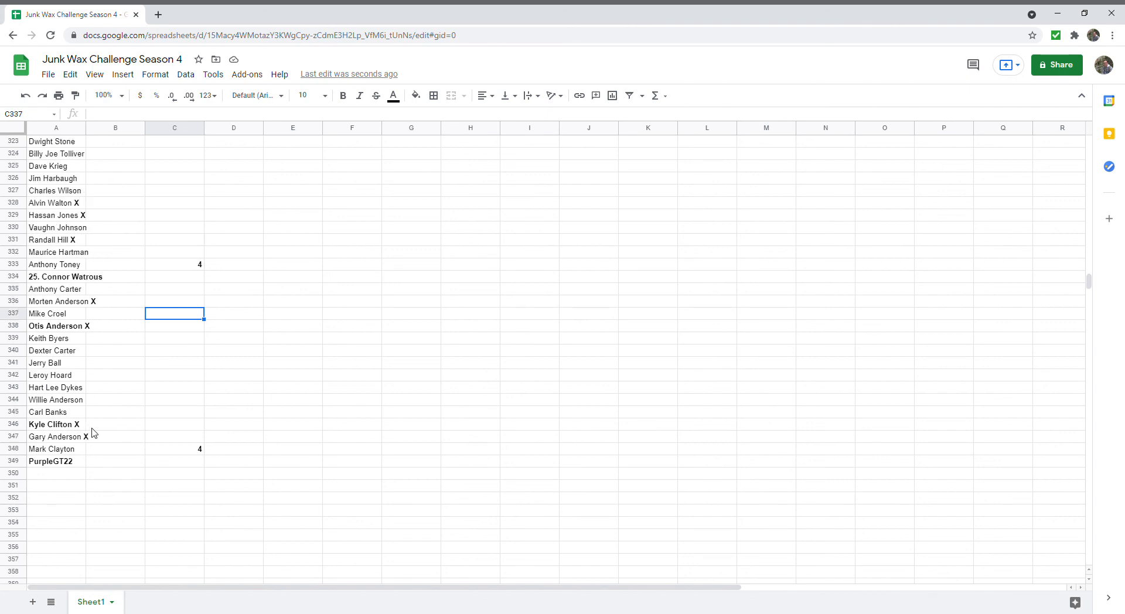
scroll(up, 3)
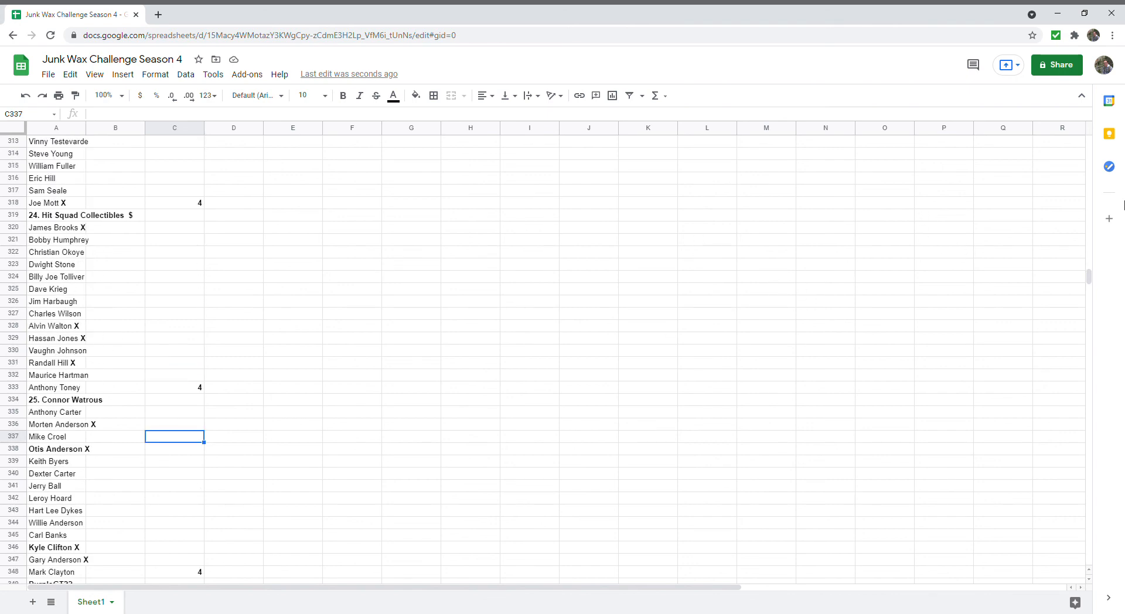
mouse_move(1121, 261)
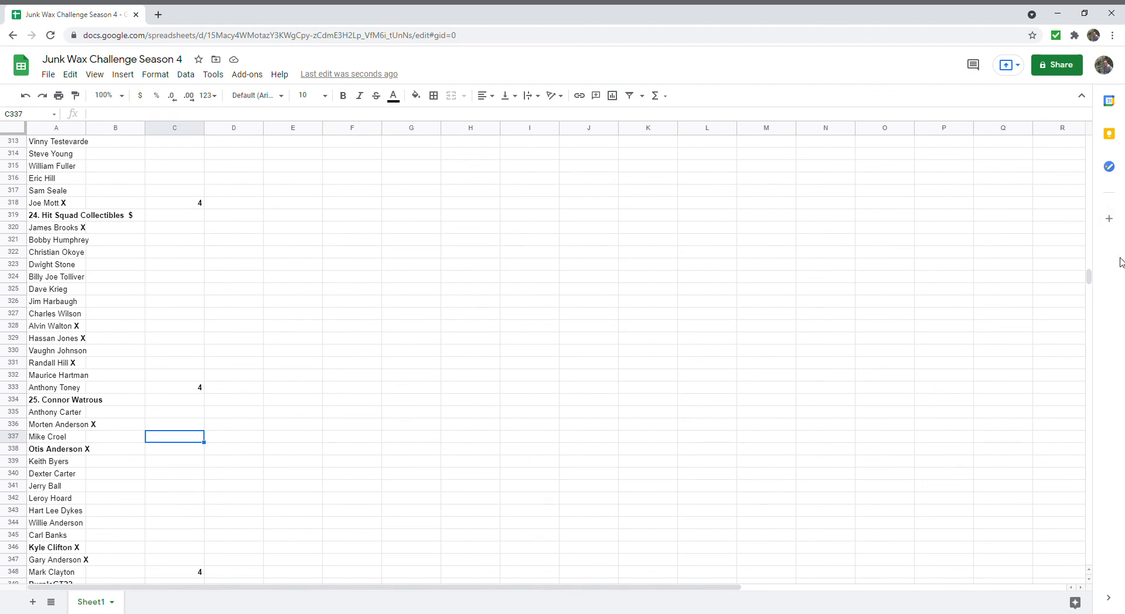
scroll(up, 3)
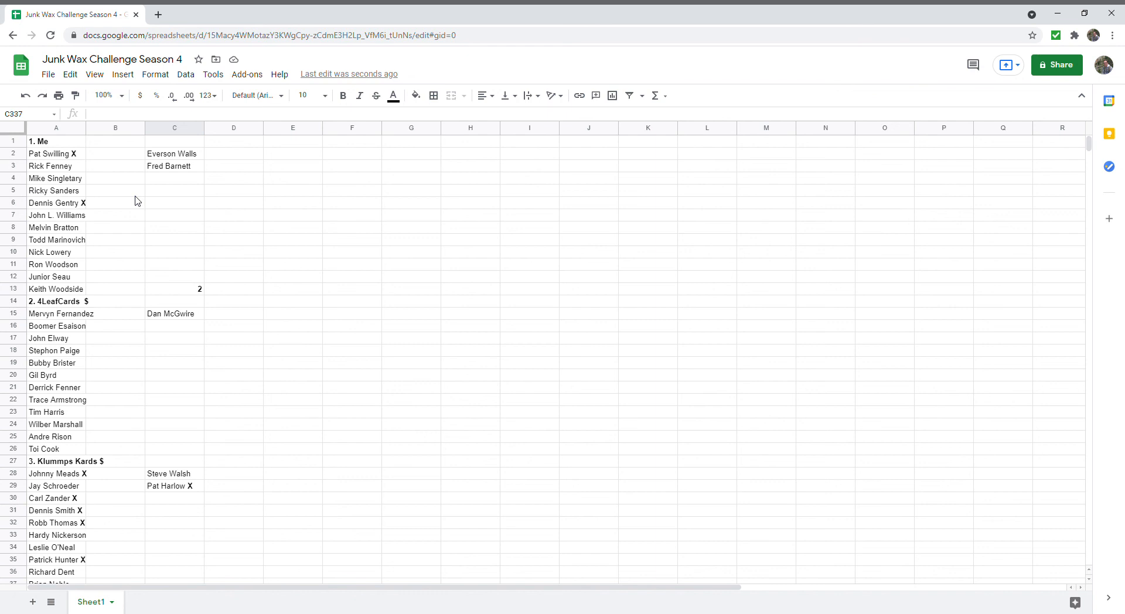
mouse_move(158, 371)
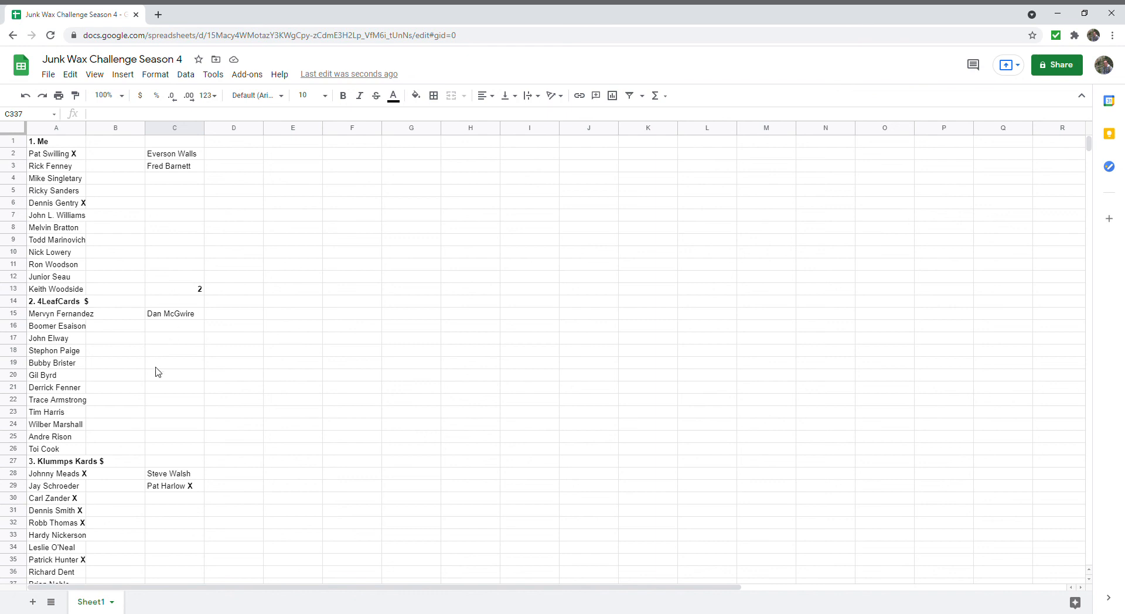
scroll(down, 3)
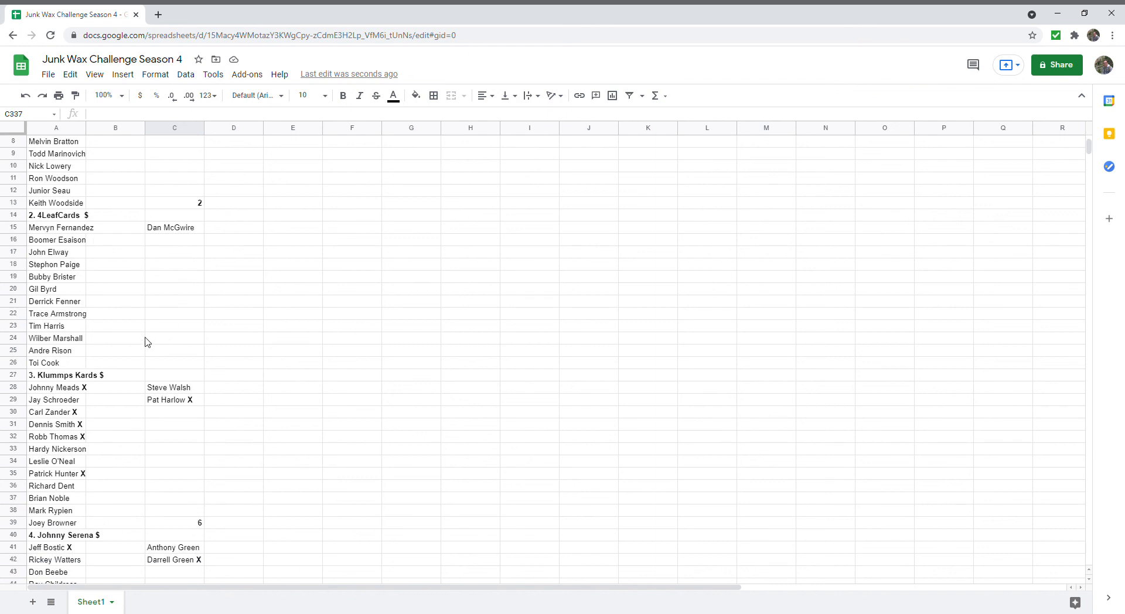
mouse_move(159, 354)
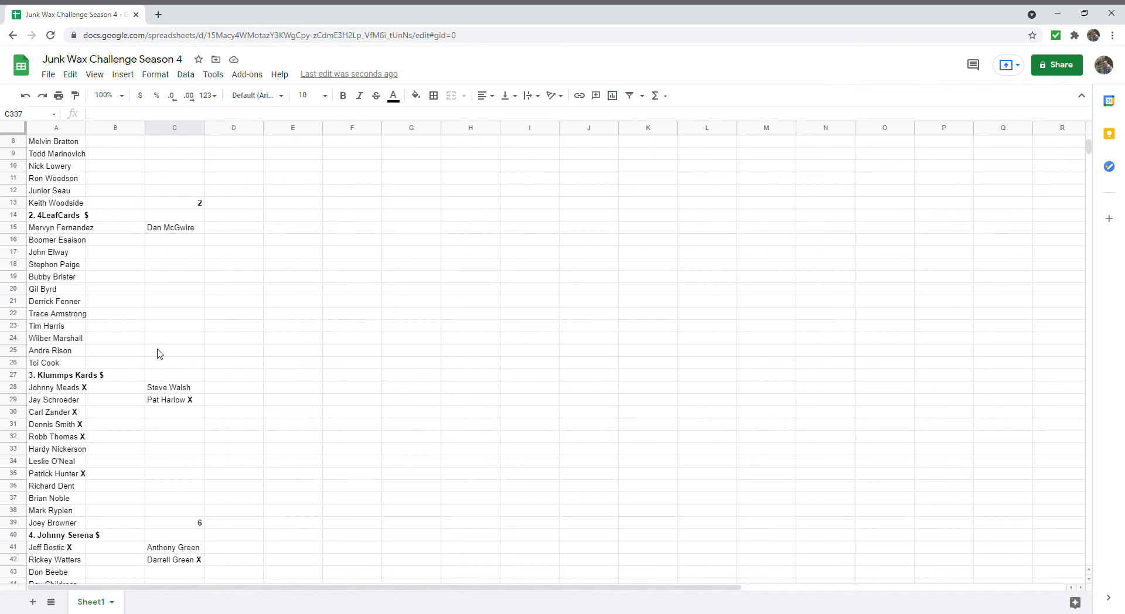
mouse_move(231, 266)
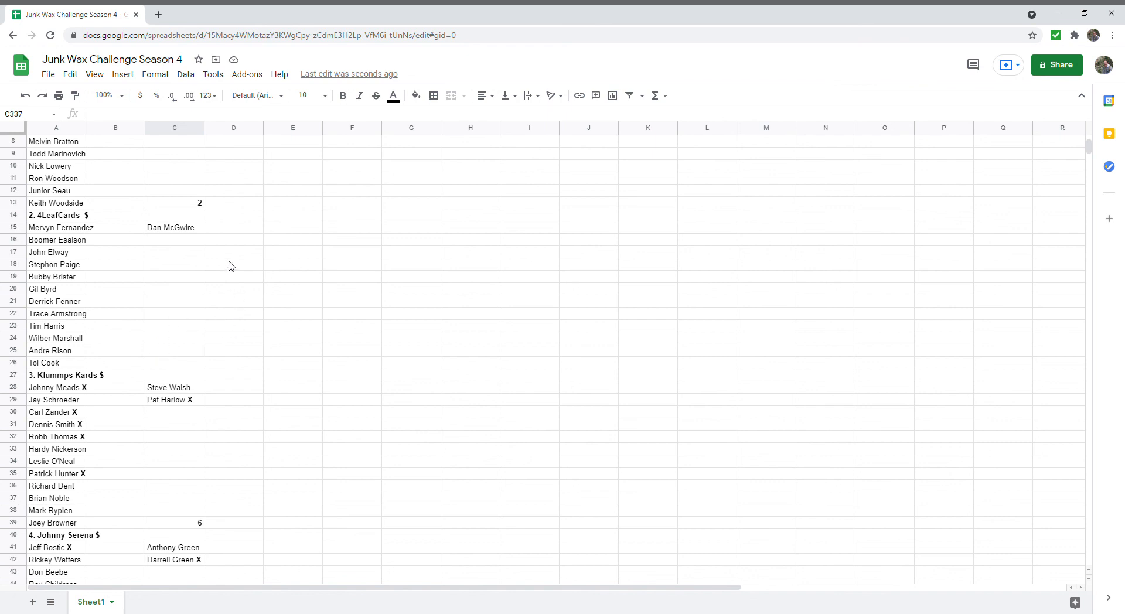
mouse_move(480, 13)
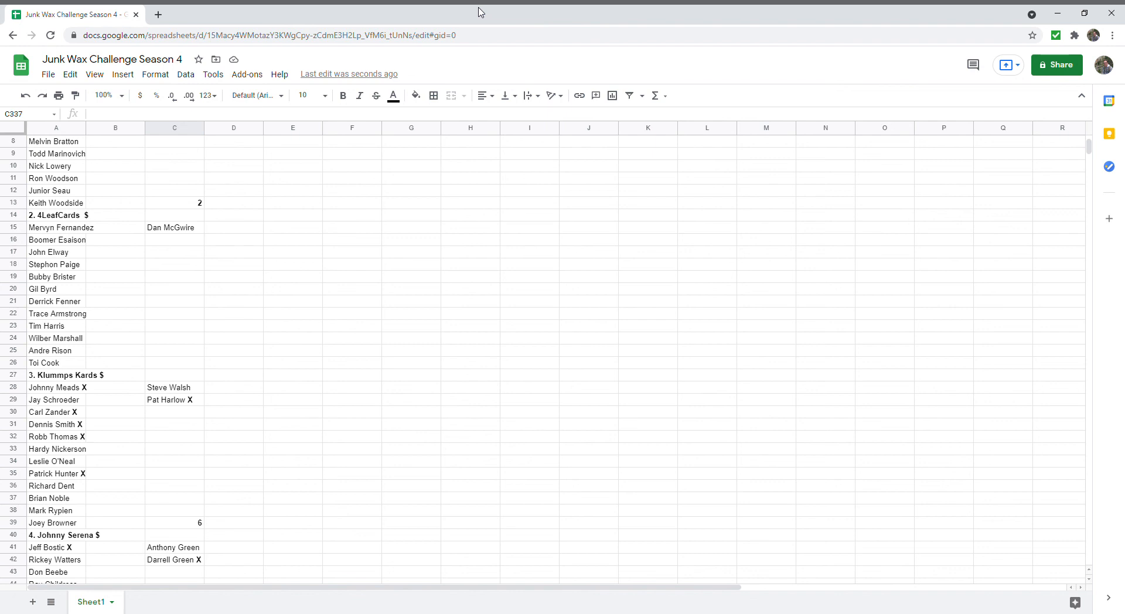
mouse_move(523, 29)
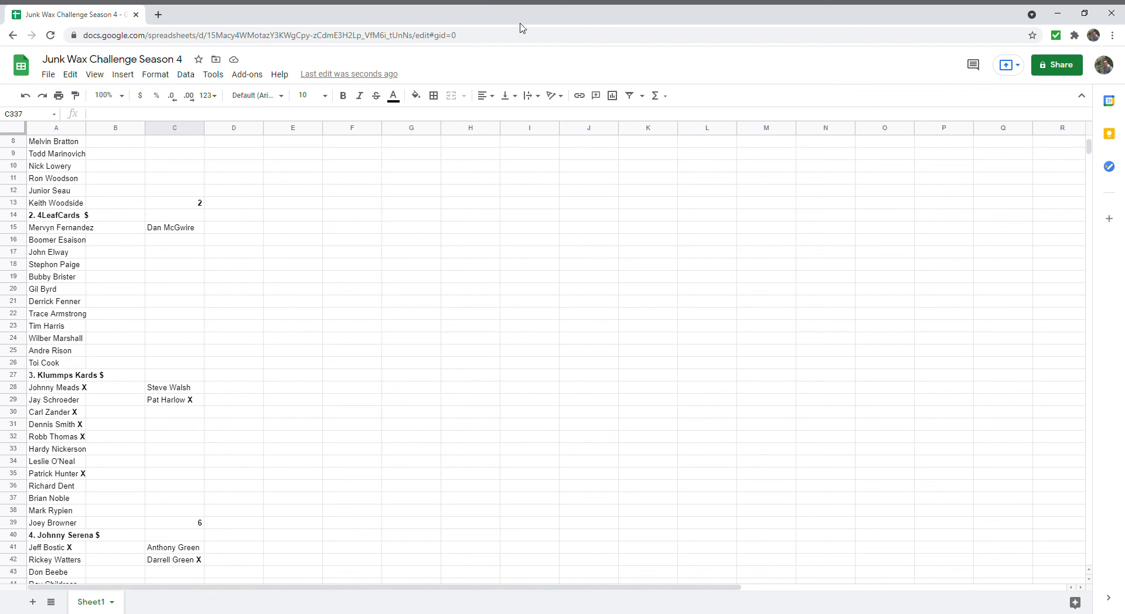
mouse_move(1066, 106)
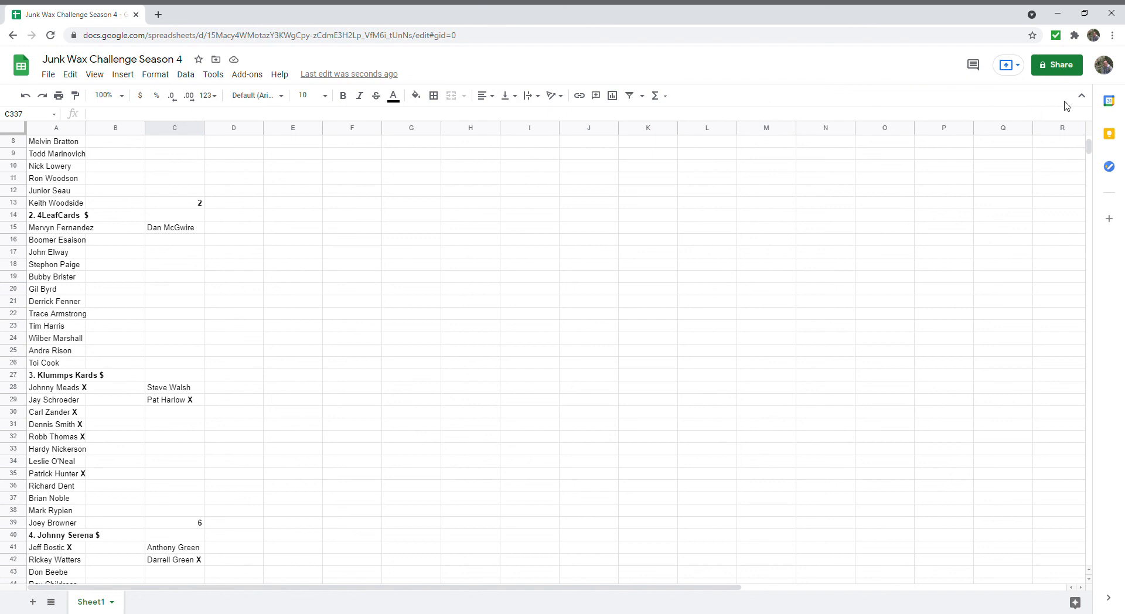